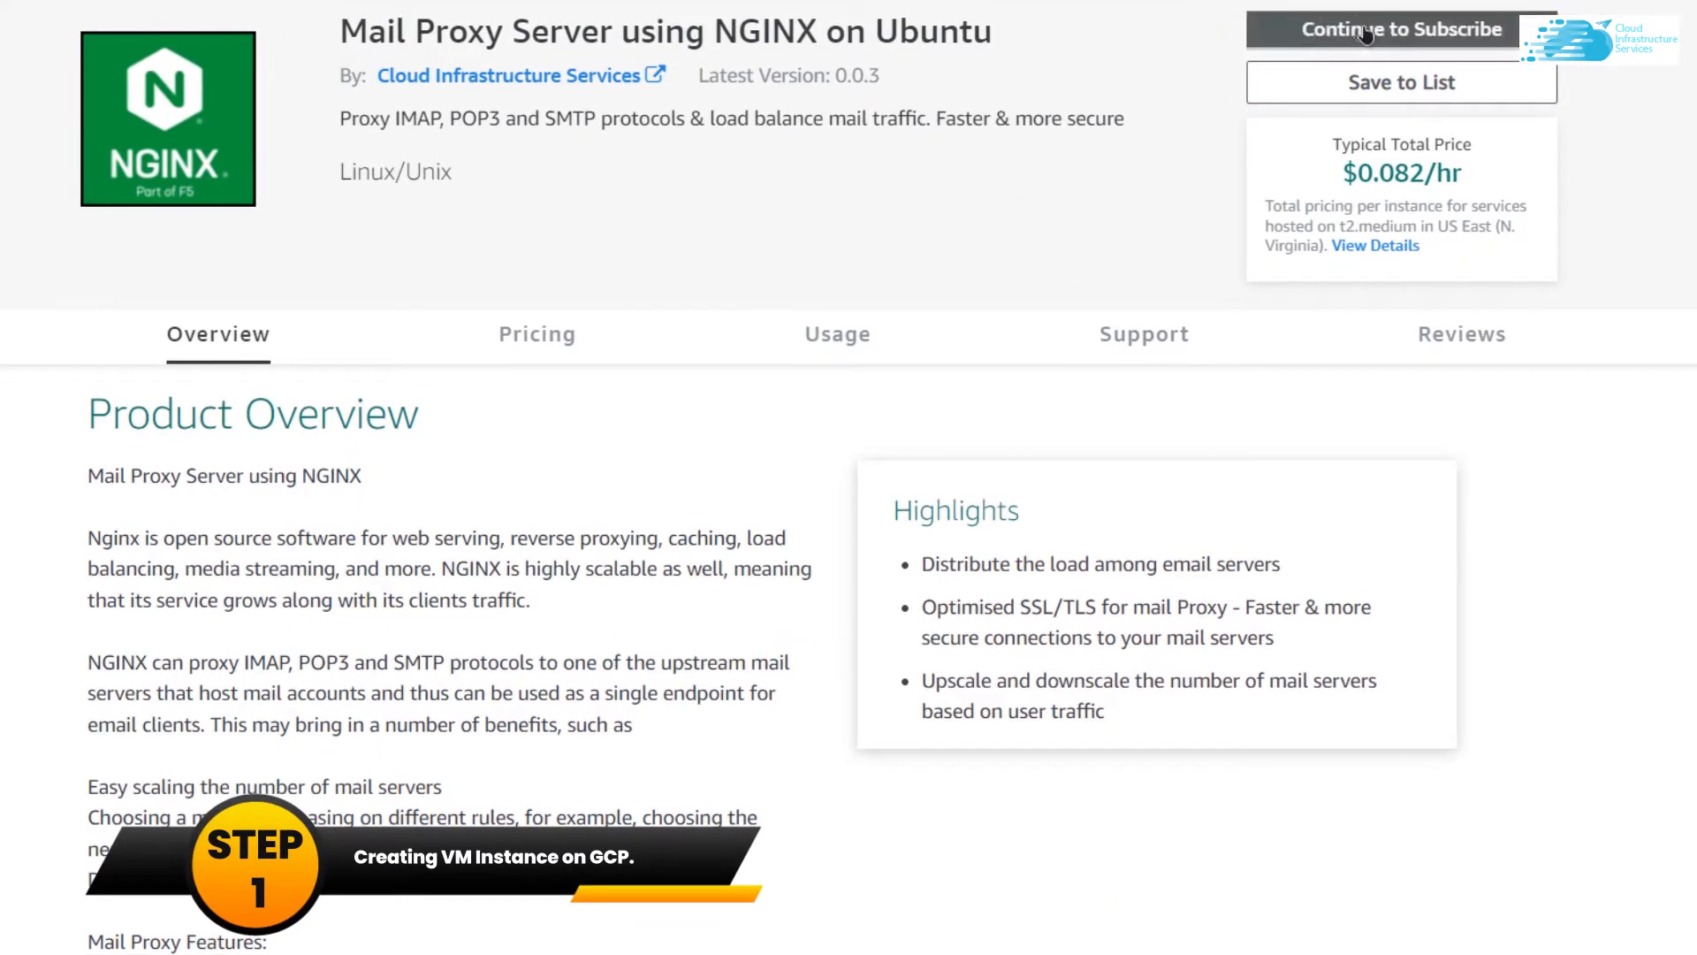
Continue to subscribe to the NGINX on Ubuntu mail proxy product and accept its terms
click(1399, 29)
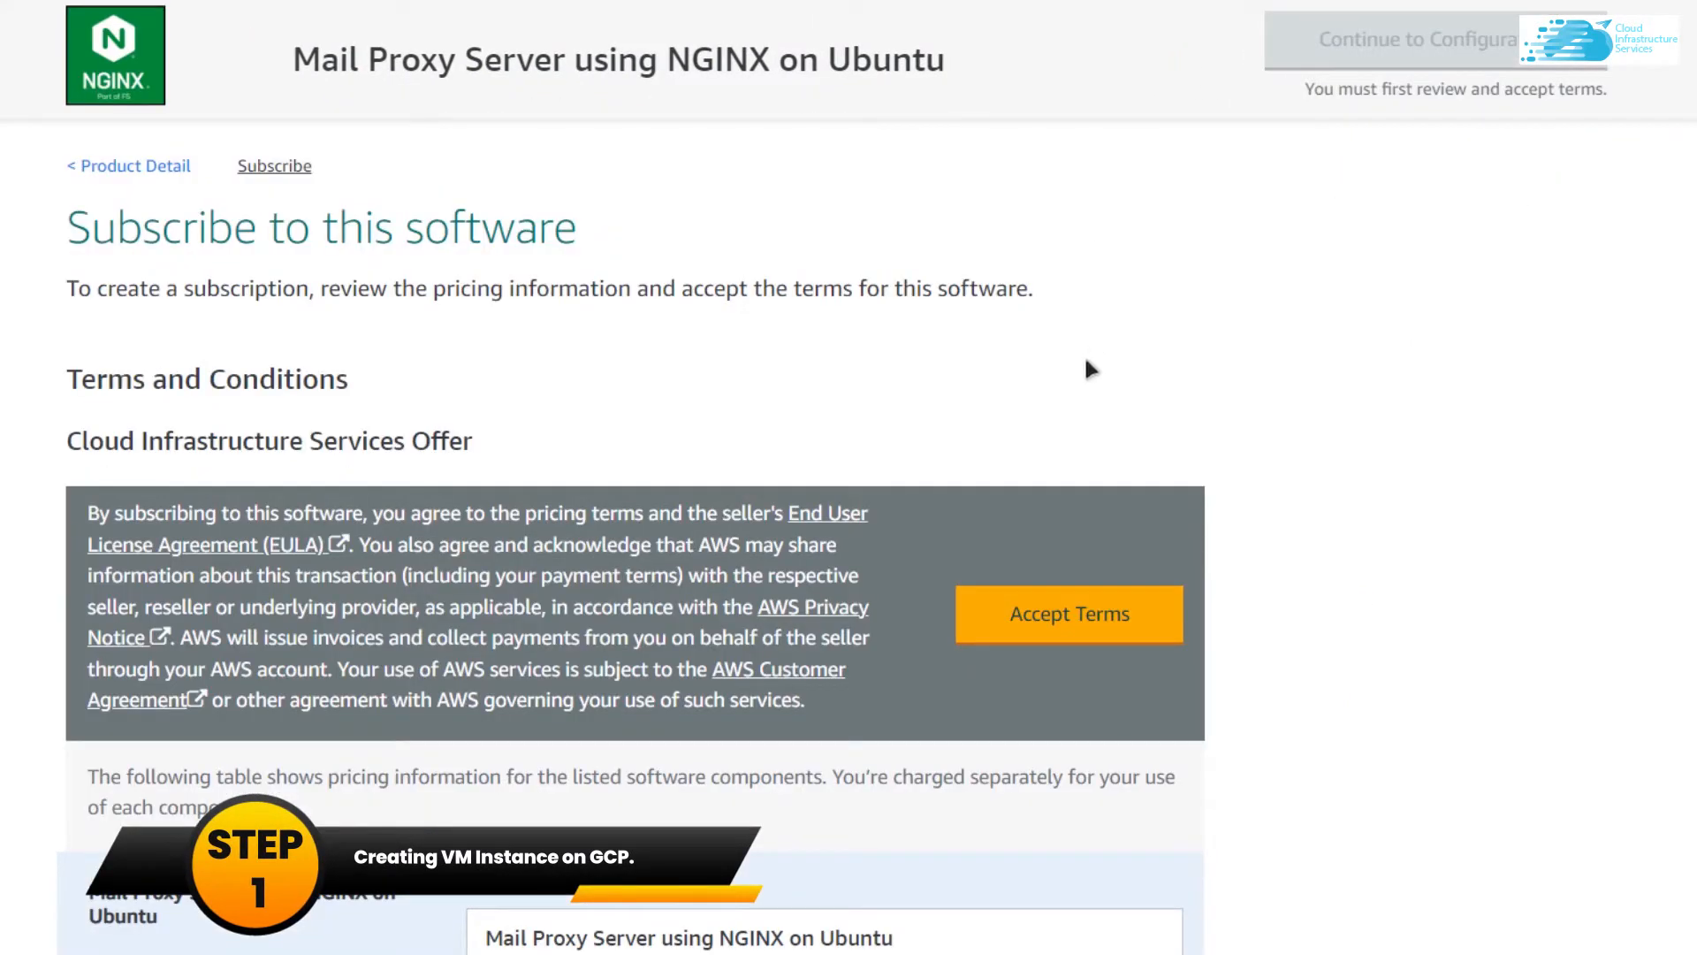
click(1067, 612)
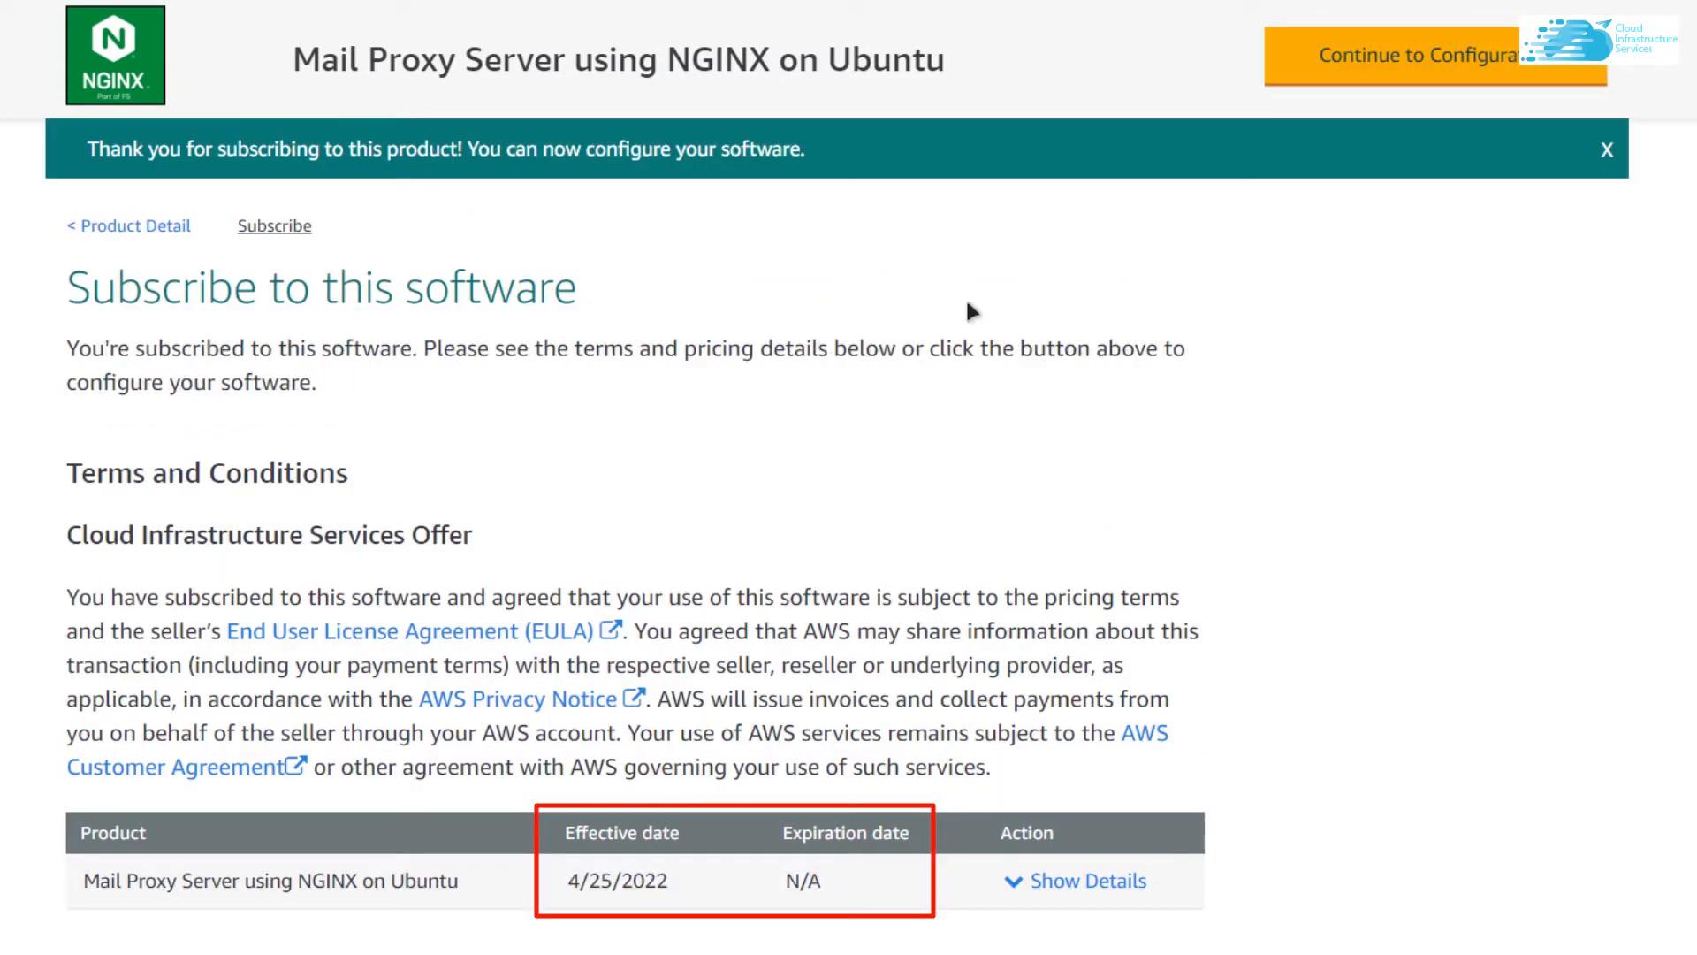
mouse_move(1196, 324)
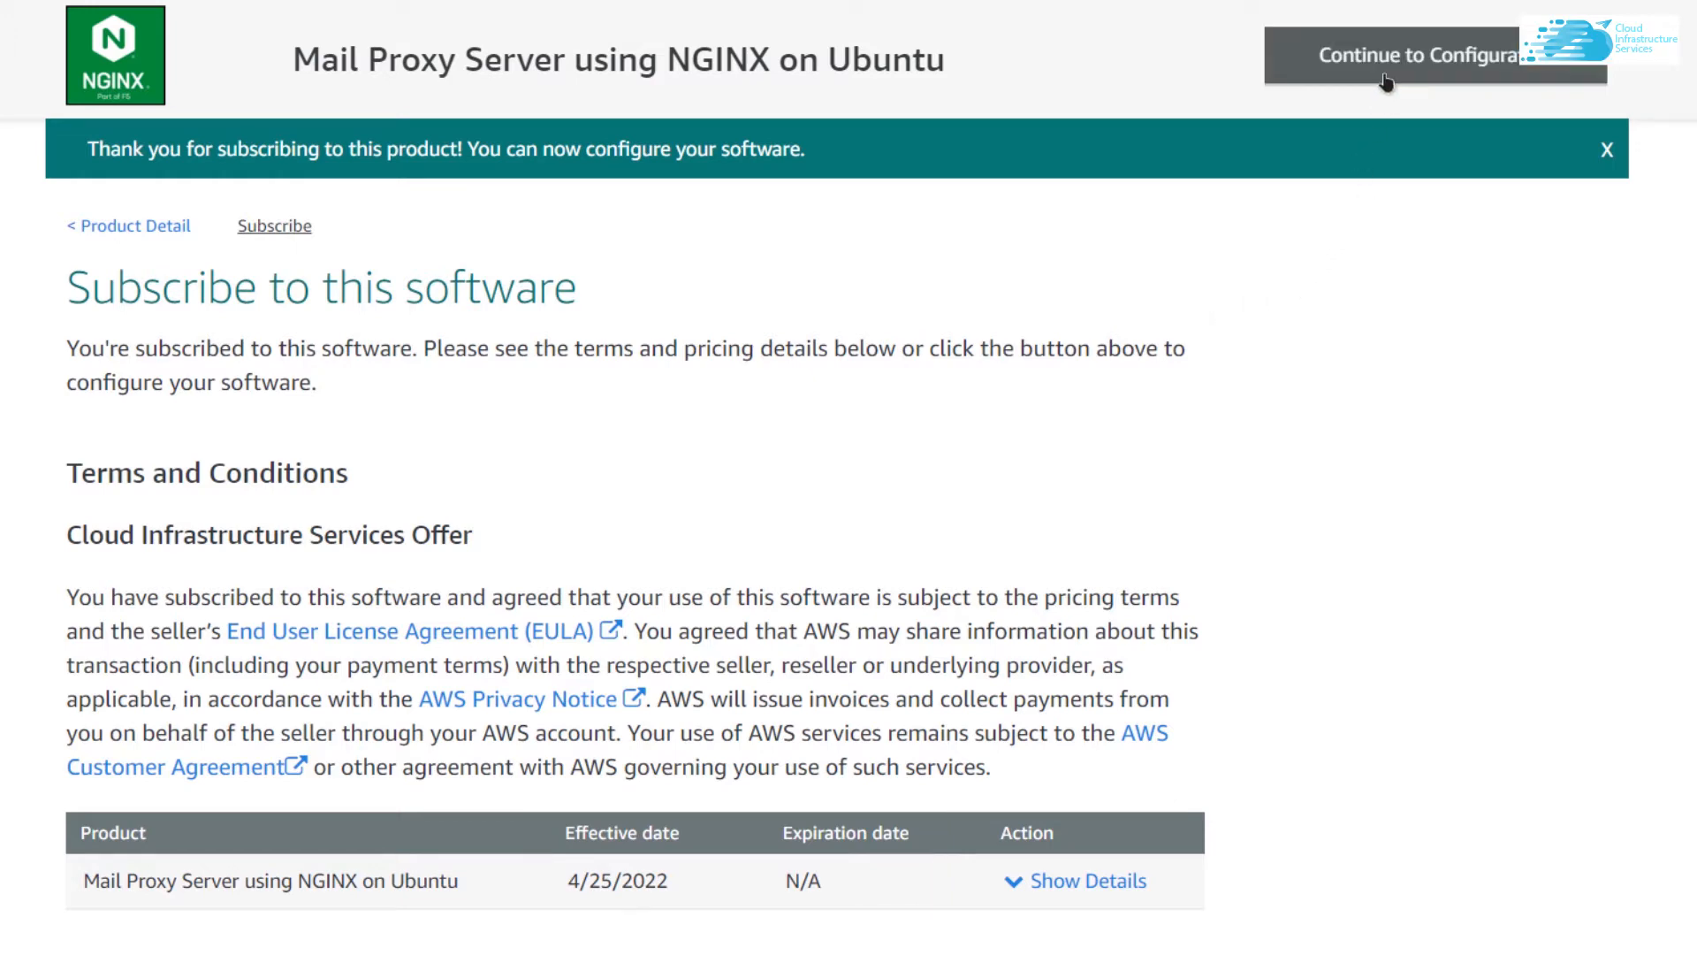
Choose Asia Pacific (Singapore) as the software region and continue to the launch page
click(1413, 54)
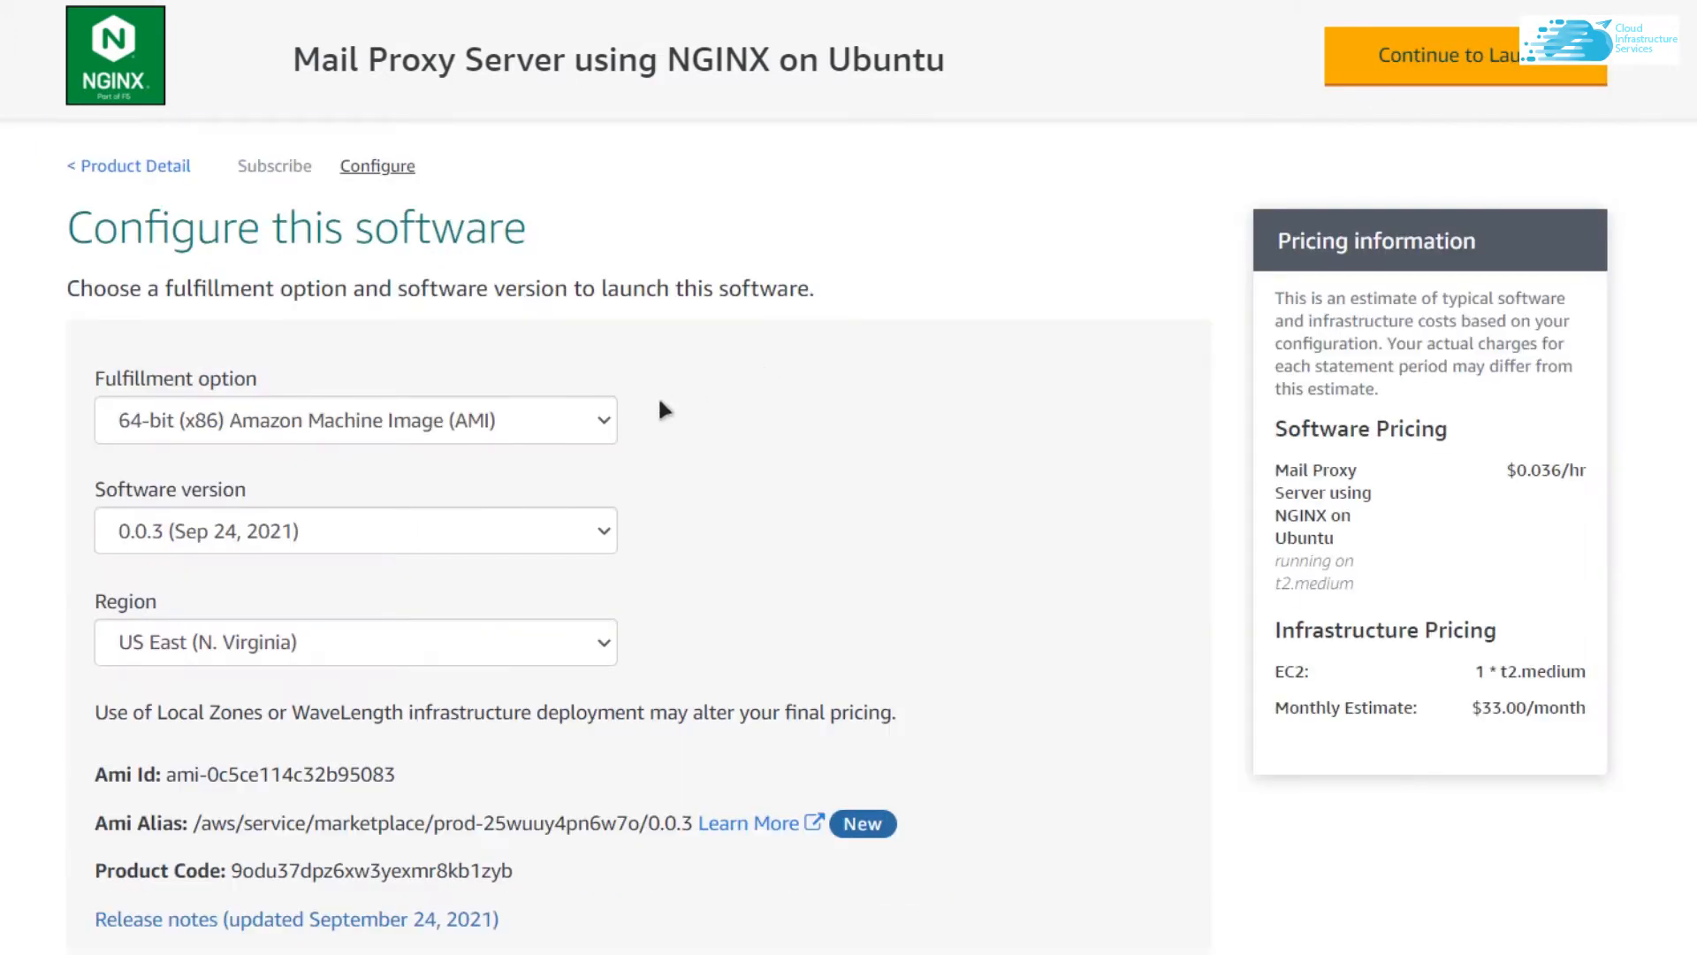
mouse_move(647, 473)
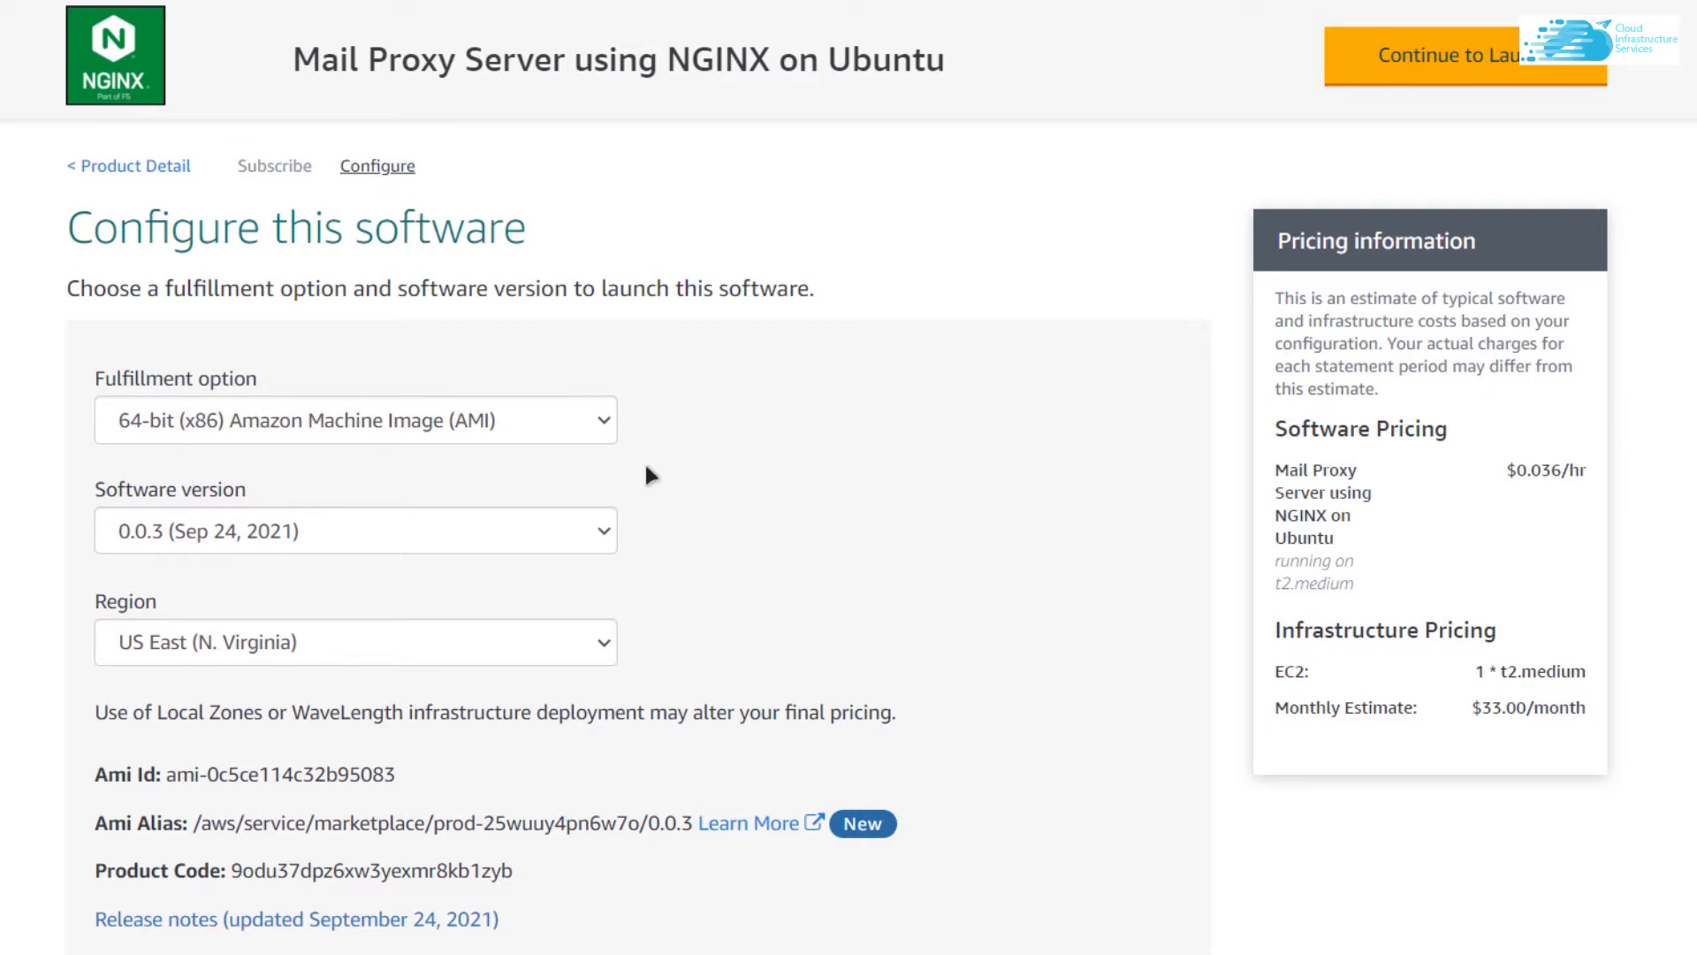
click(356, 640)
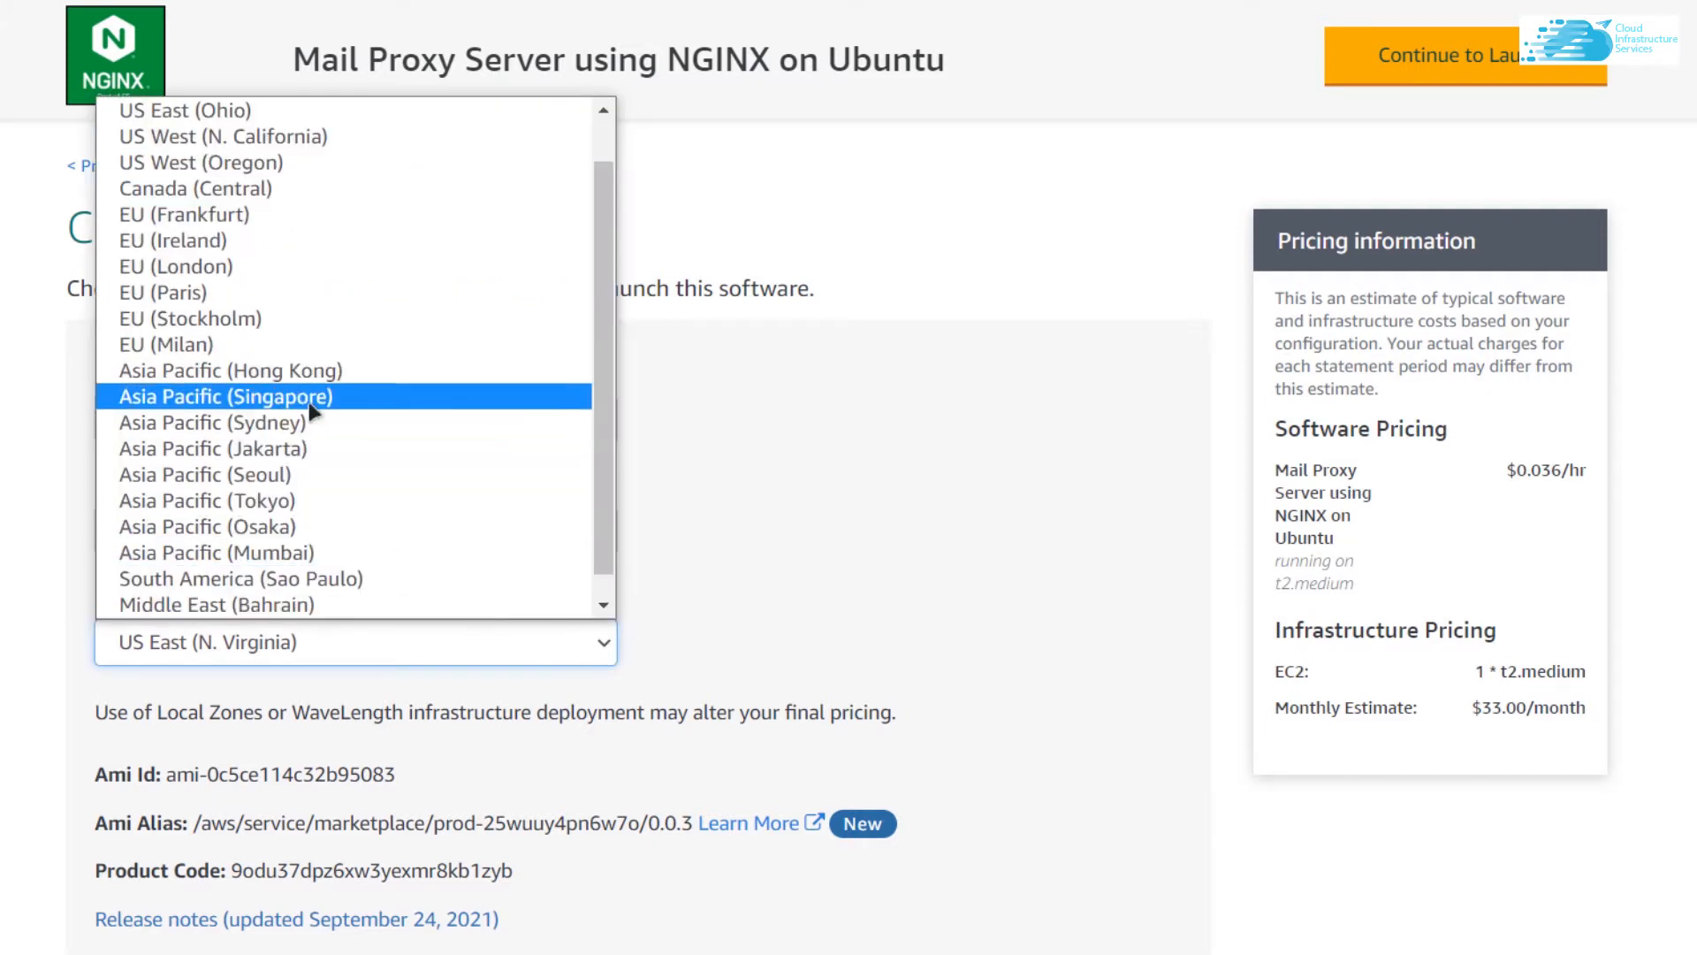
click(223, 396)
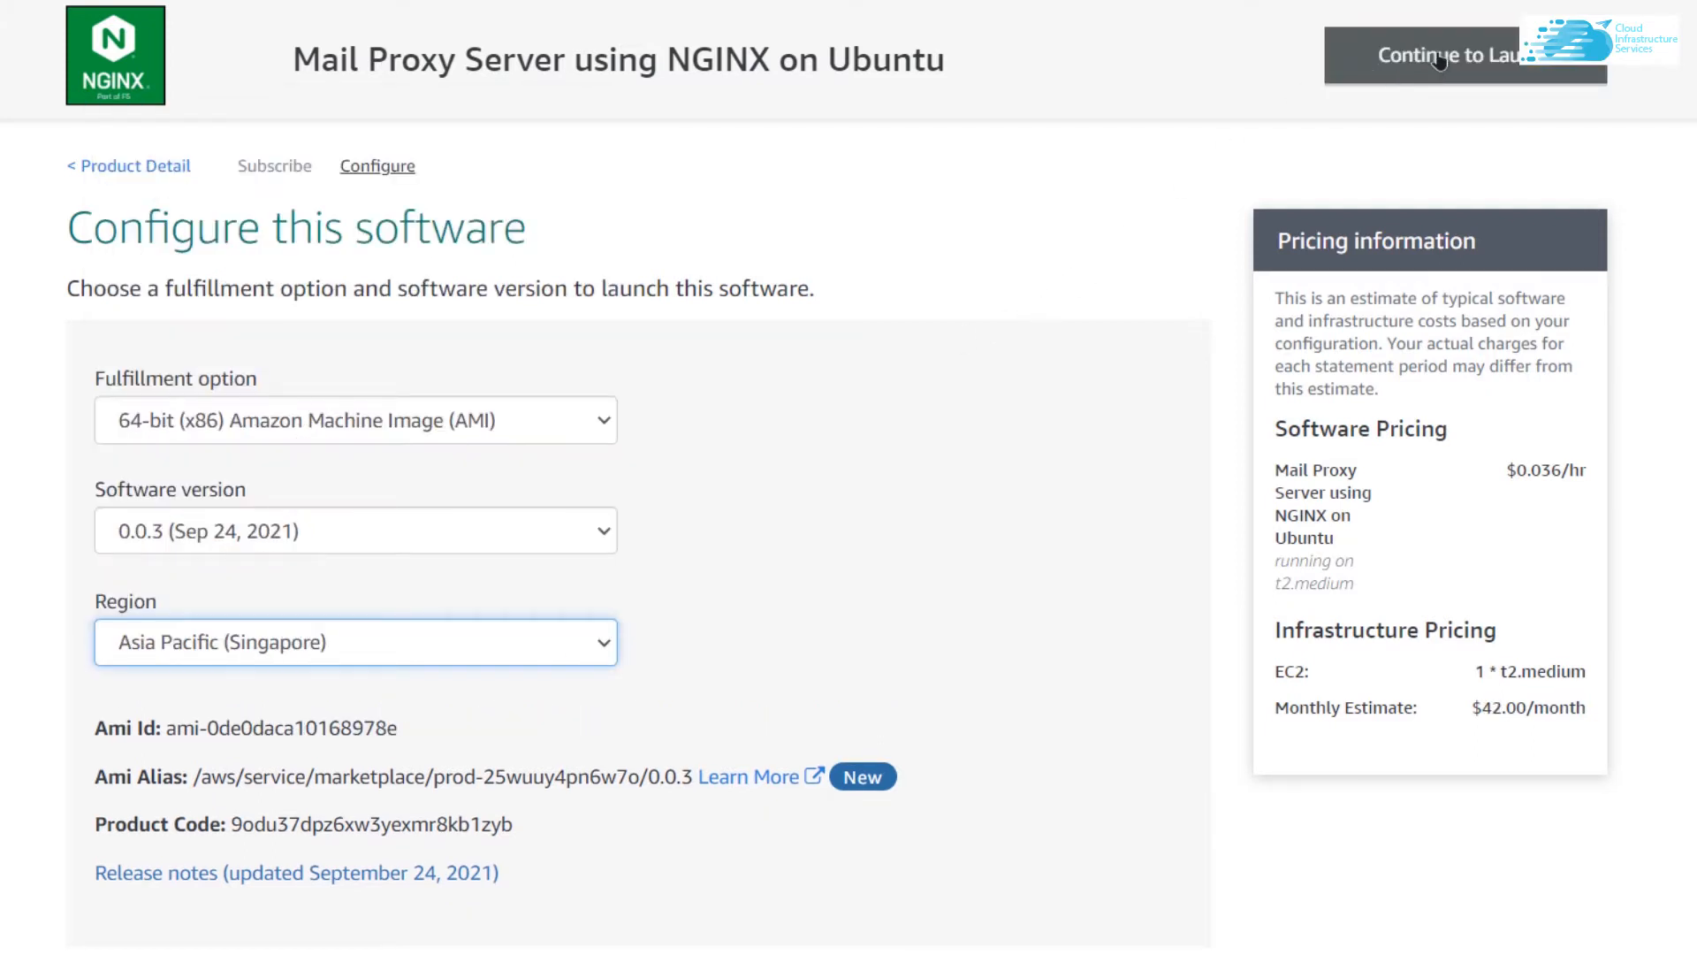
click(1463, 55)
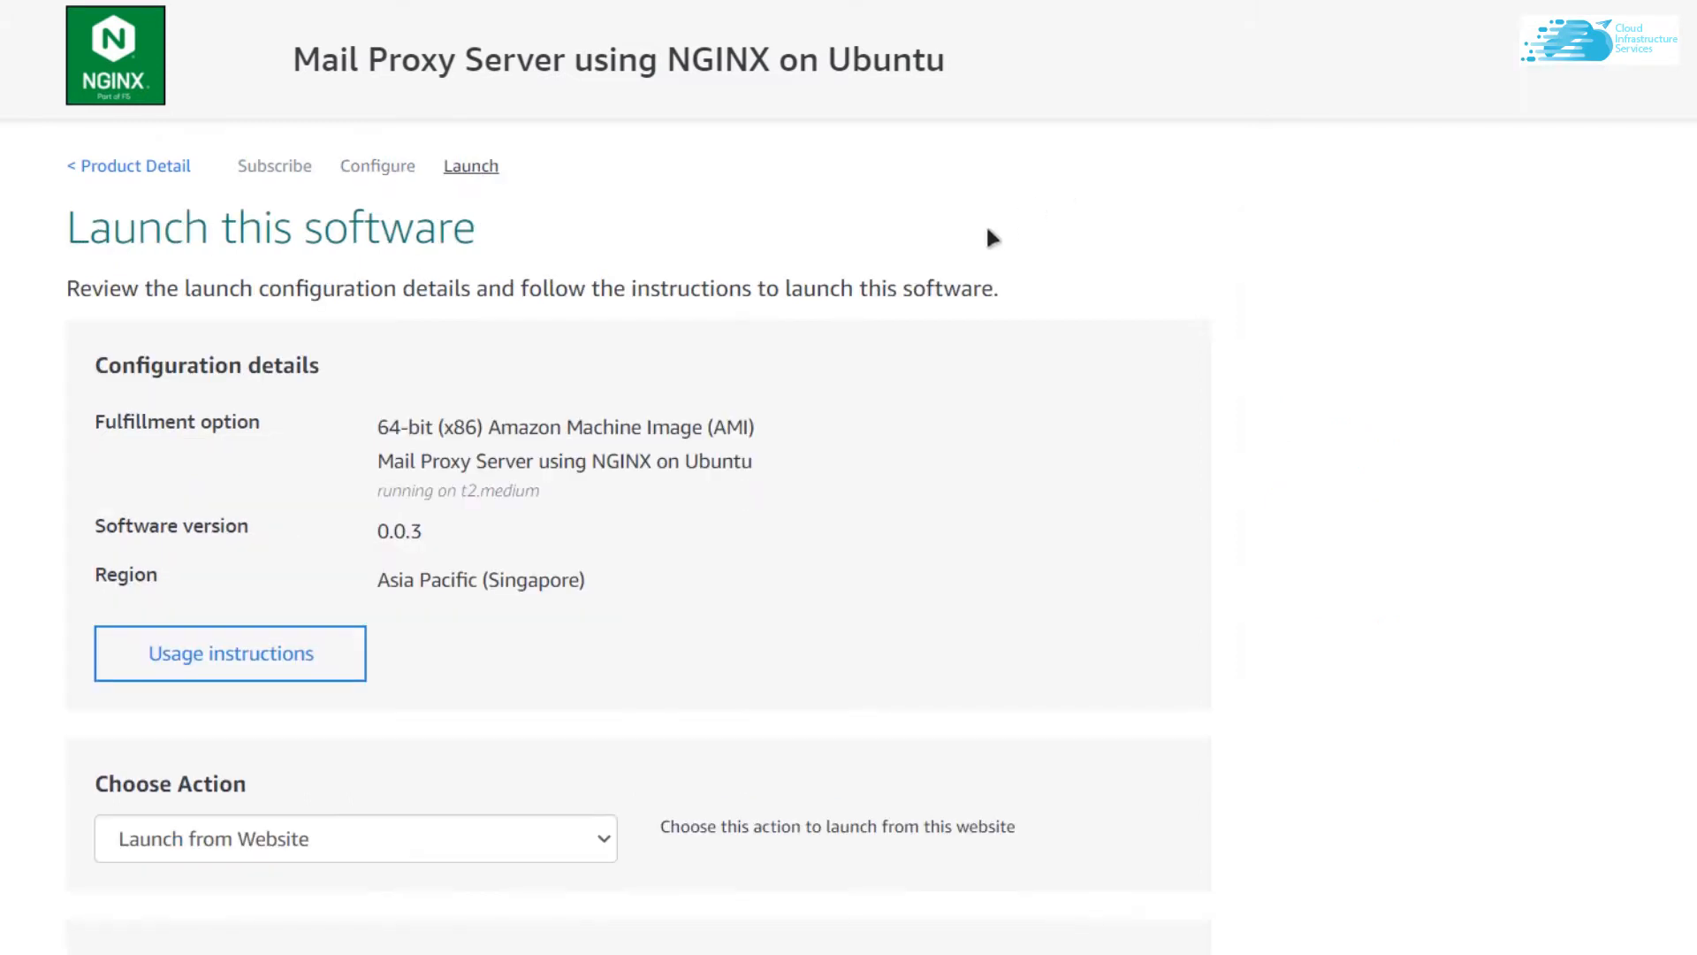
mouse_move(748, 361)
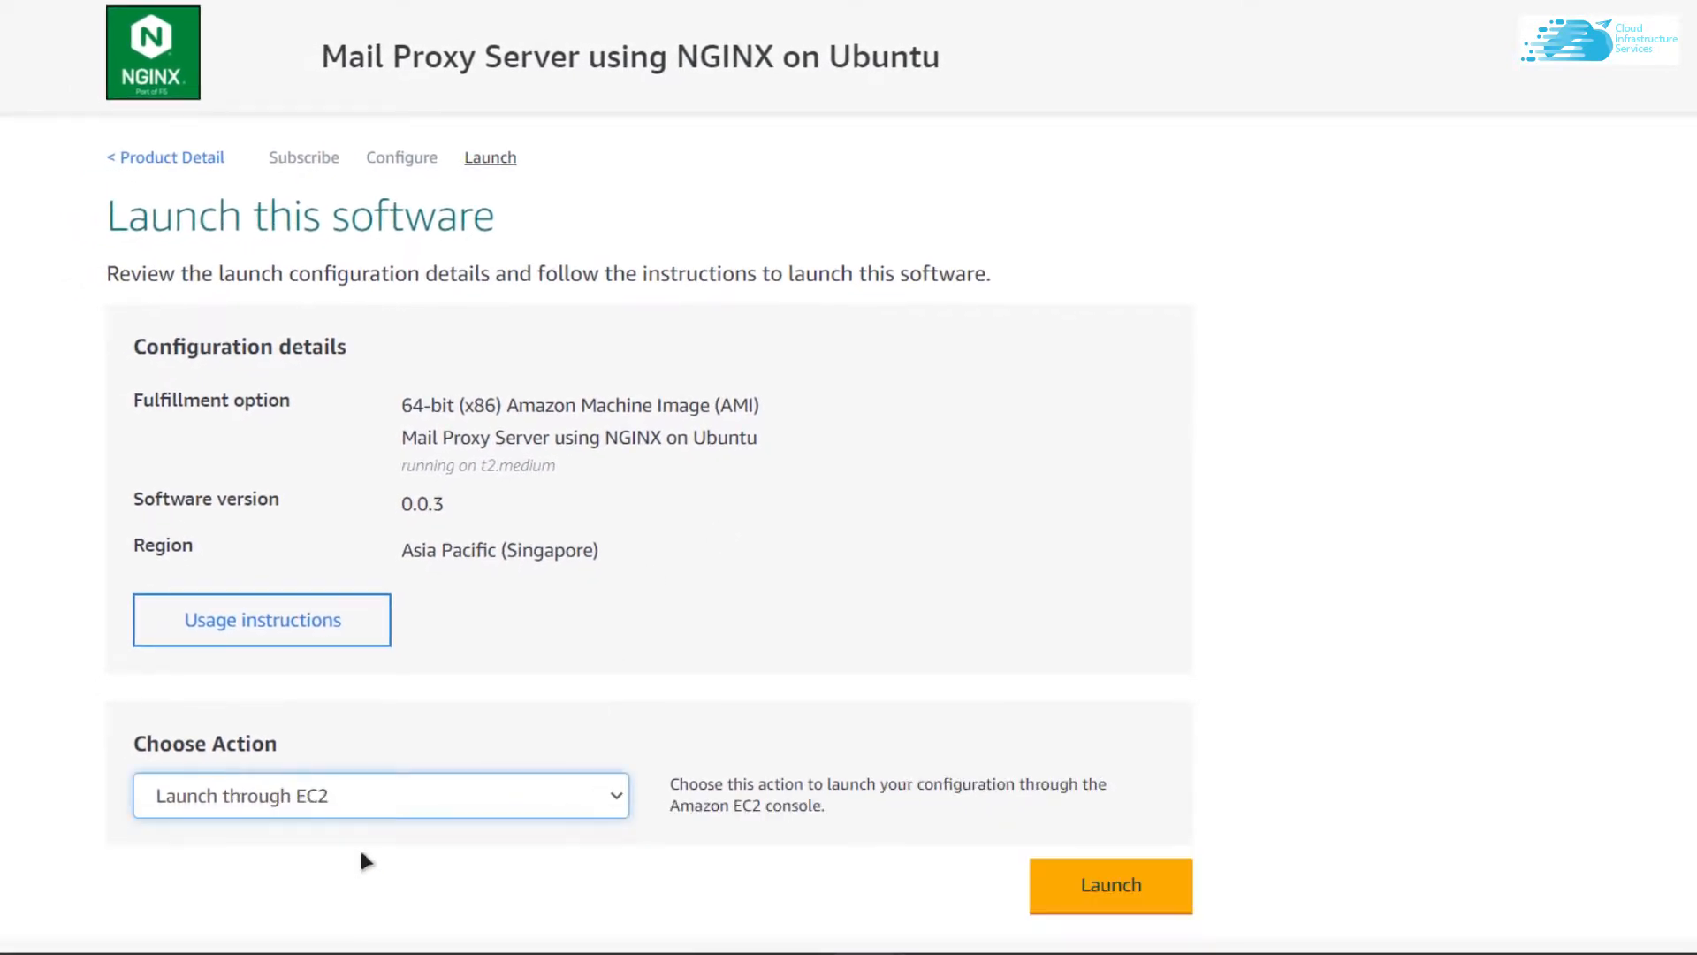
Launch the NGINX image through EC2 as instance 'Mail-Proxy' using the CIS key pair
click(1108, 884)
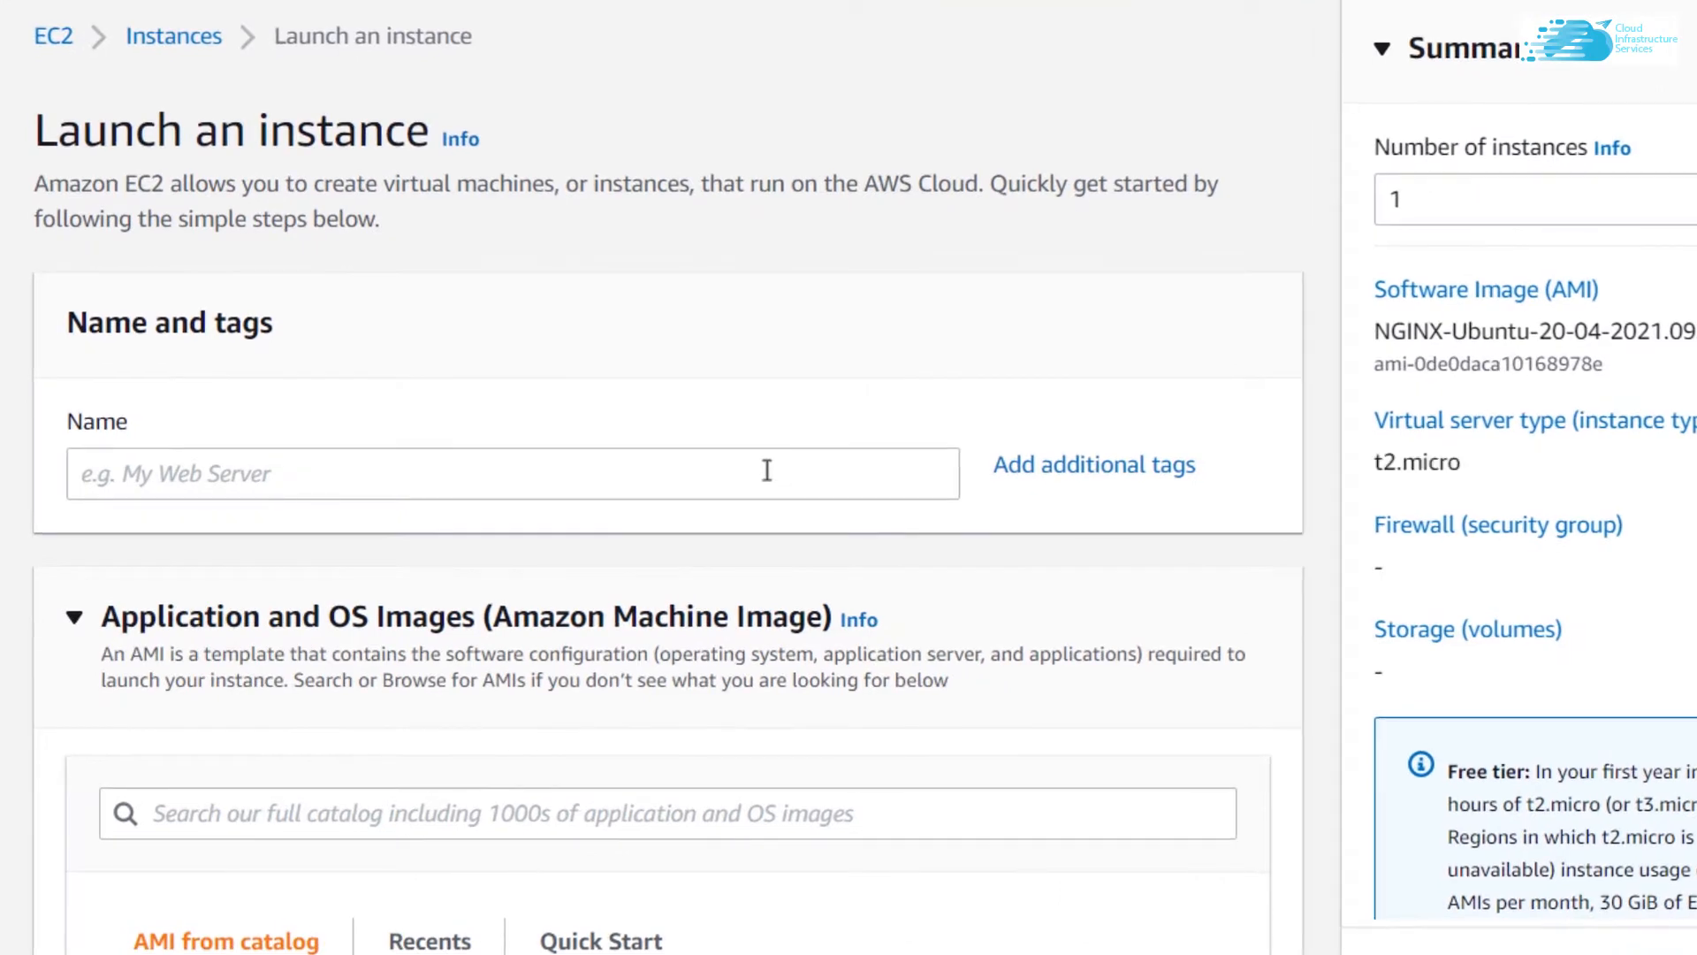
text(Mail-Proxy)
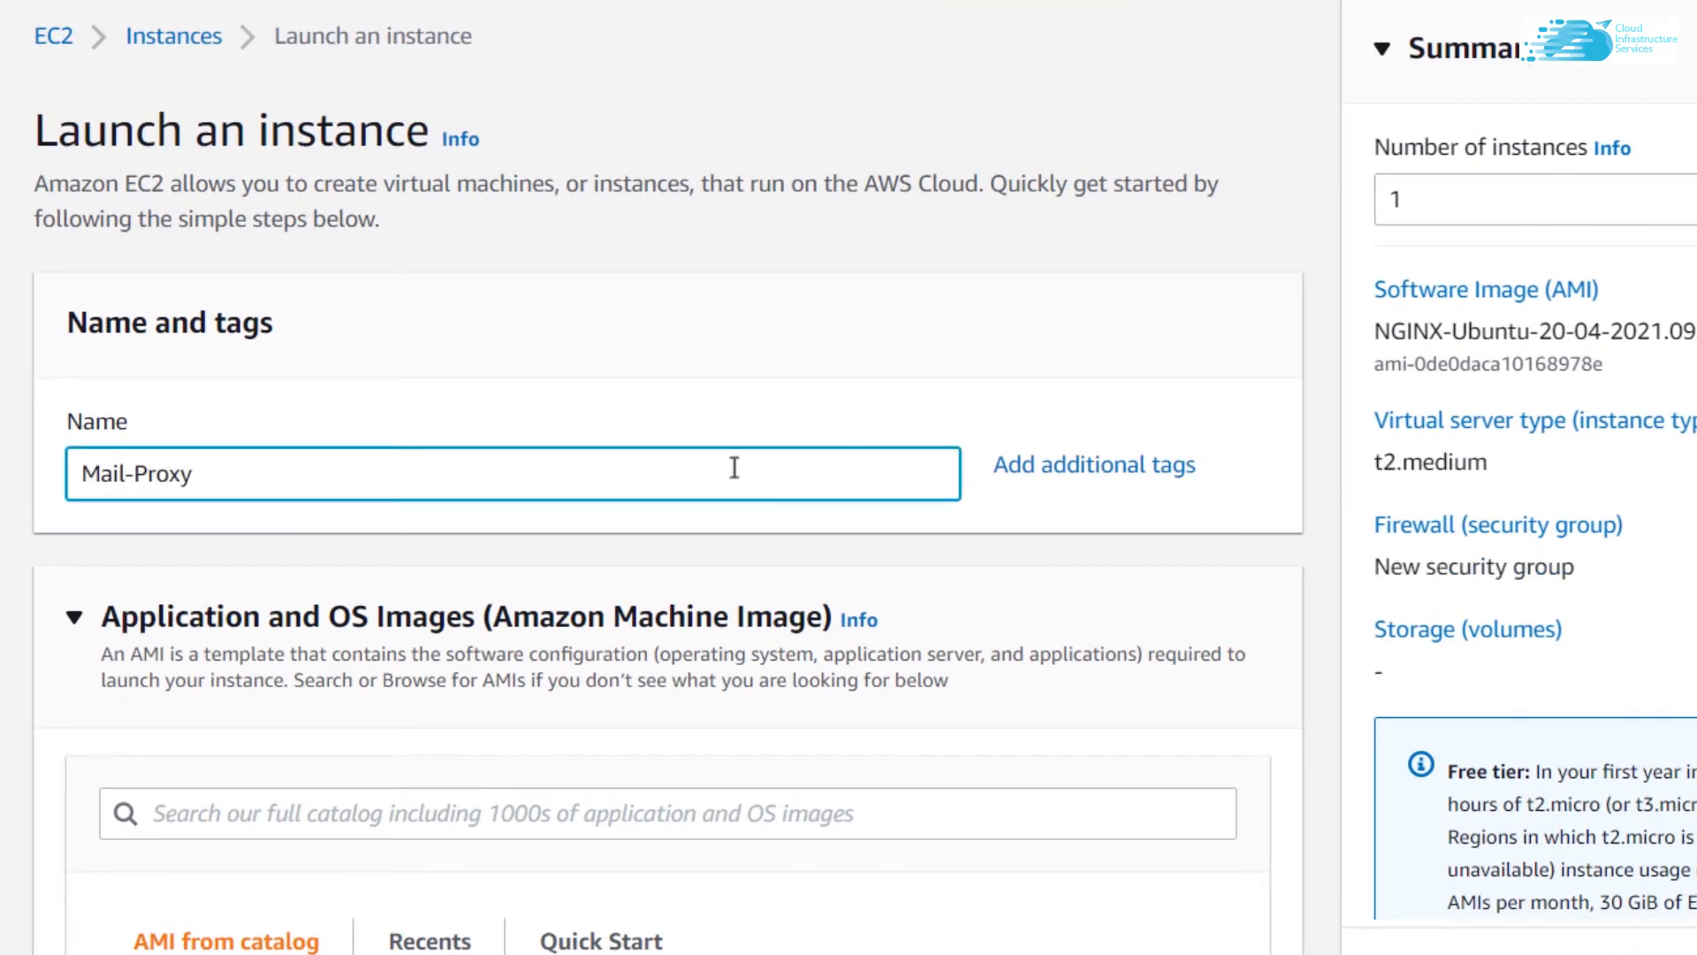
scroll(down, 3)
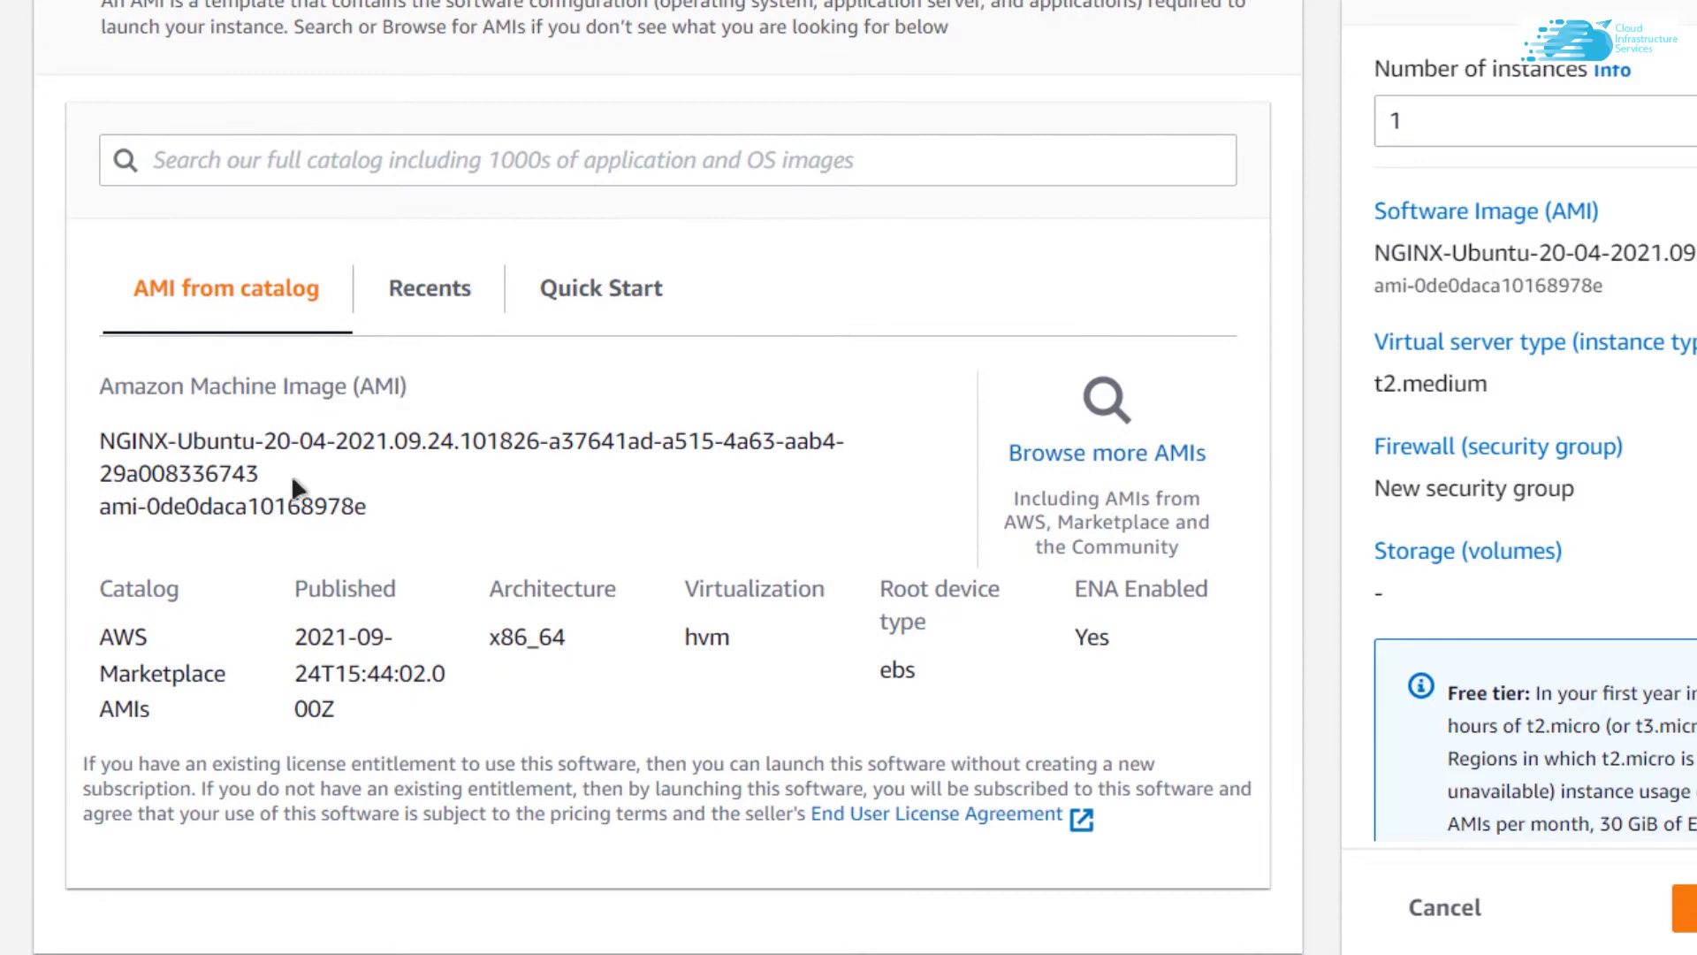
mouse_move(325, 447)
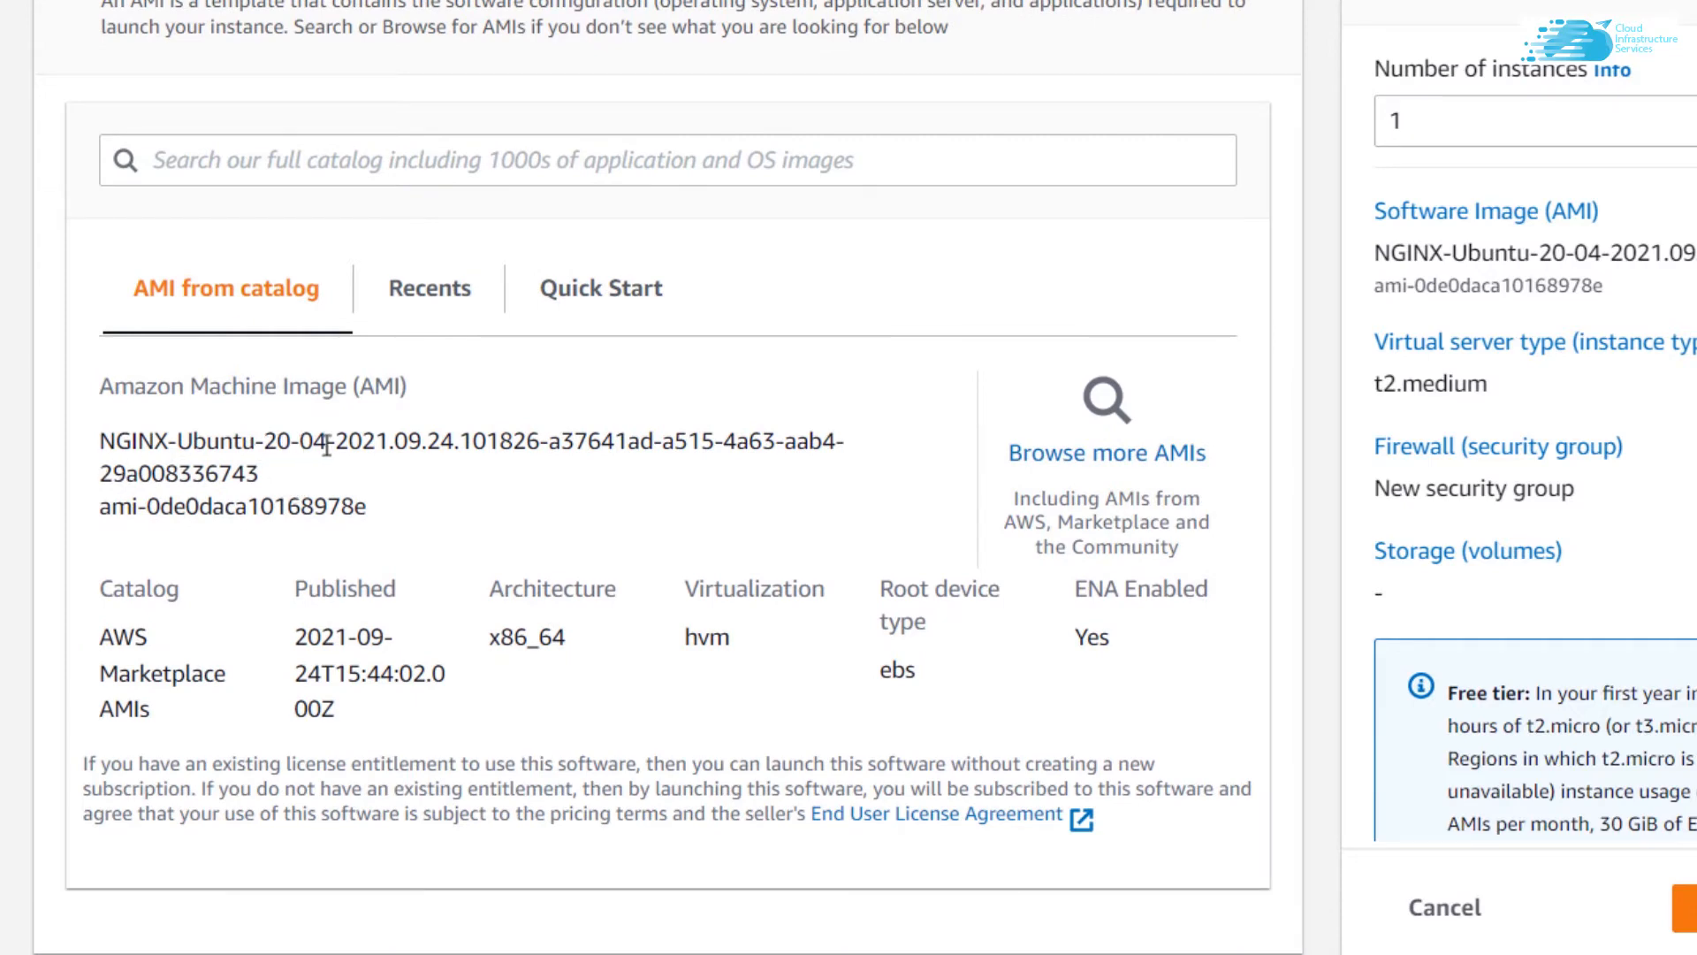
scroll(down, 3)
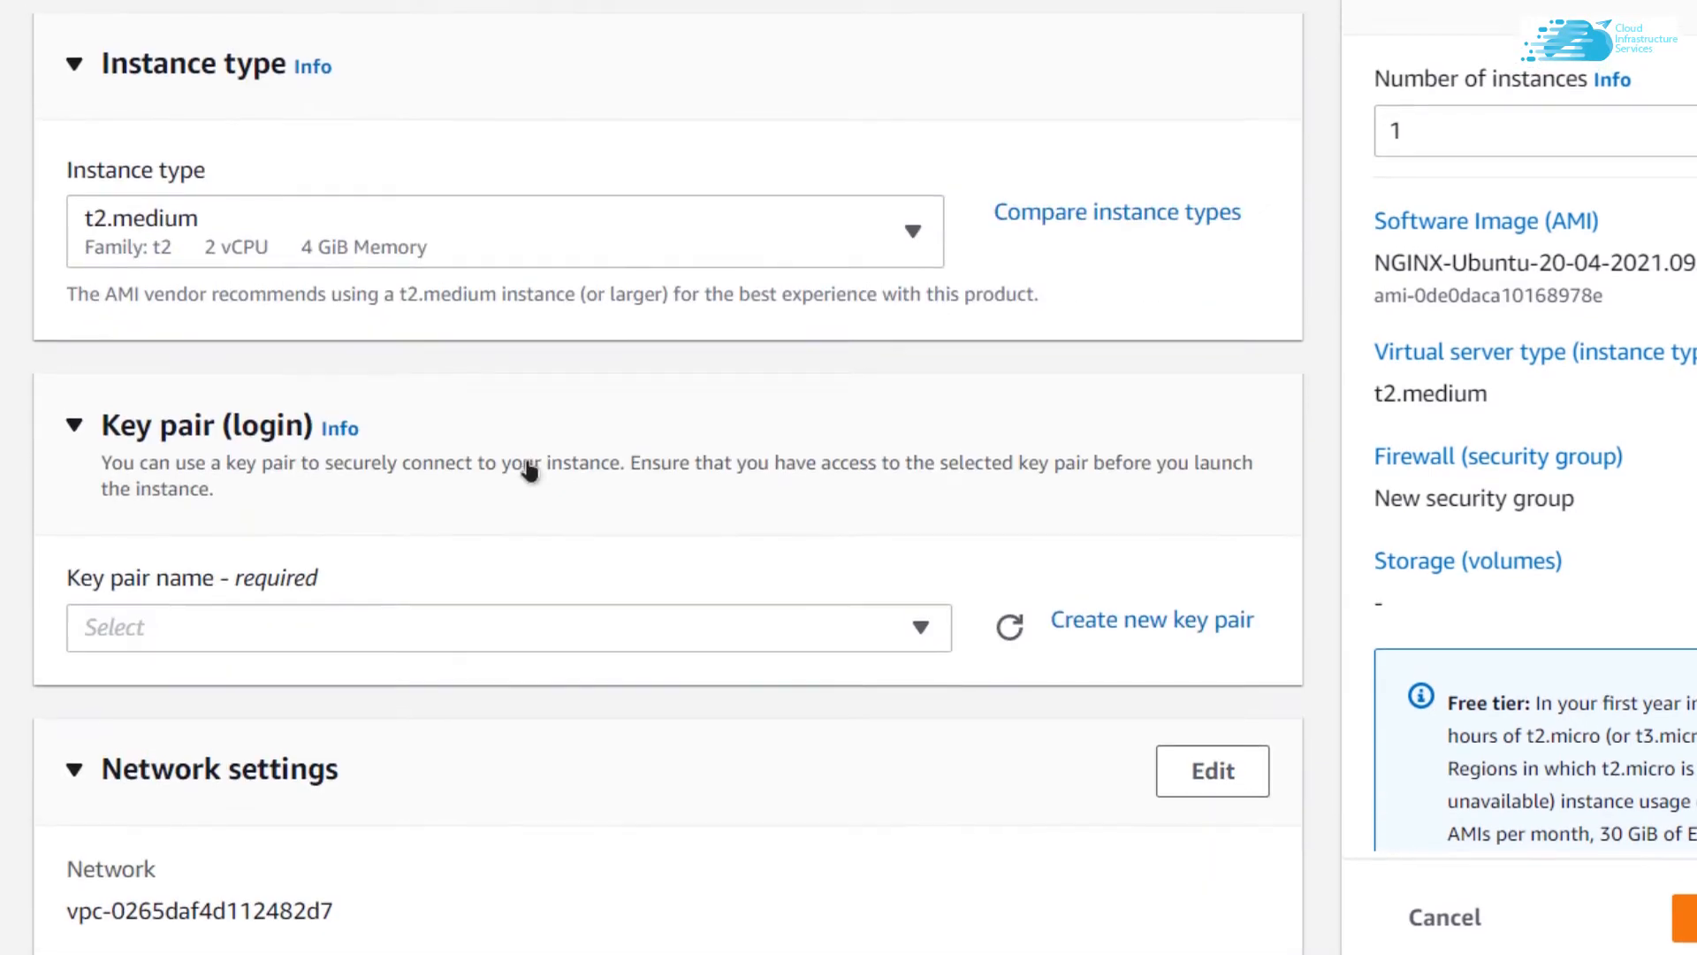
scroll(down, 3)
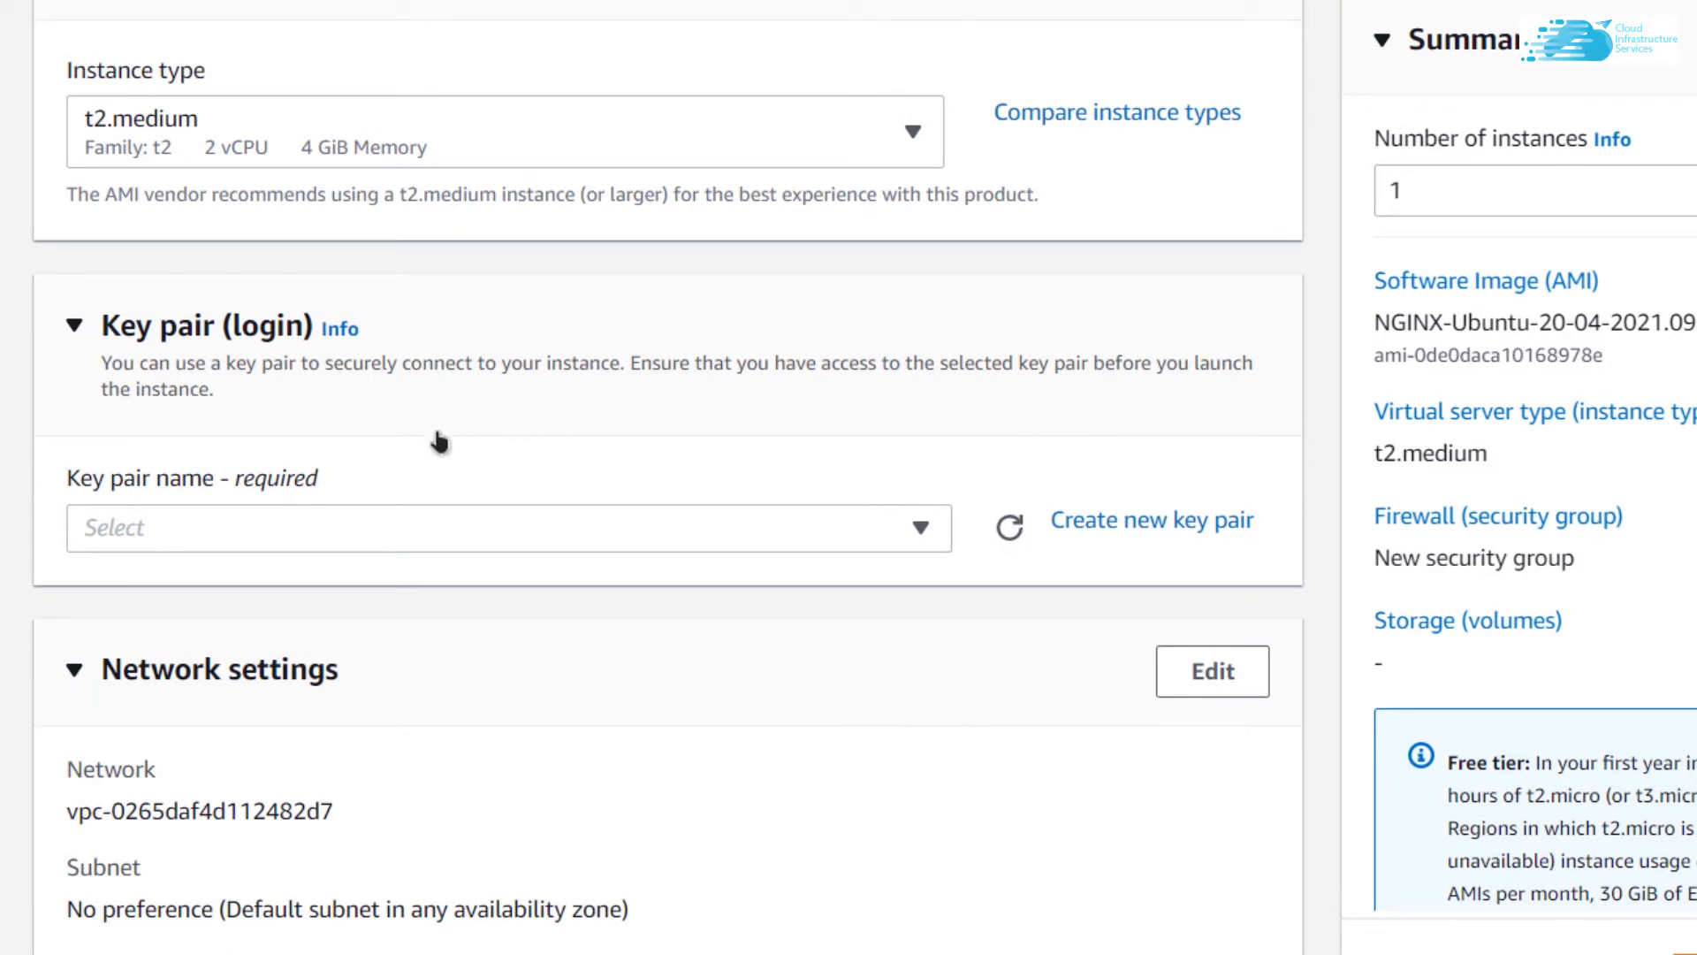
mouse_move(866, 543)
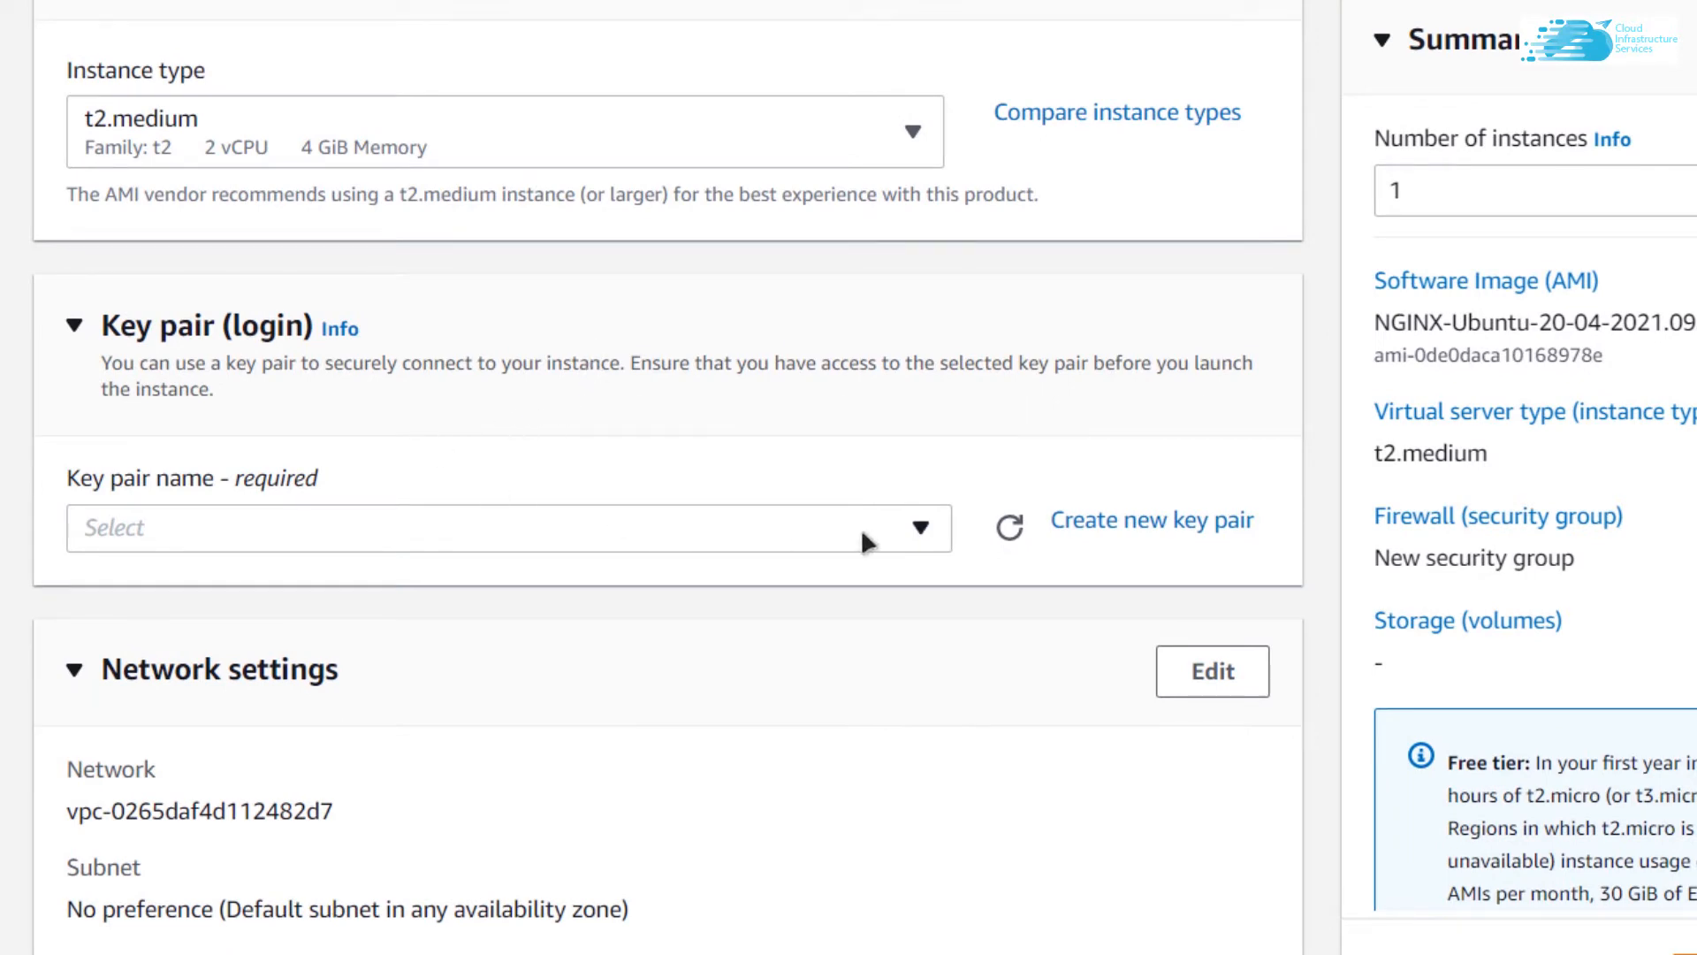
click(509, 528)
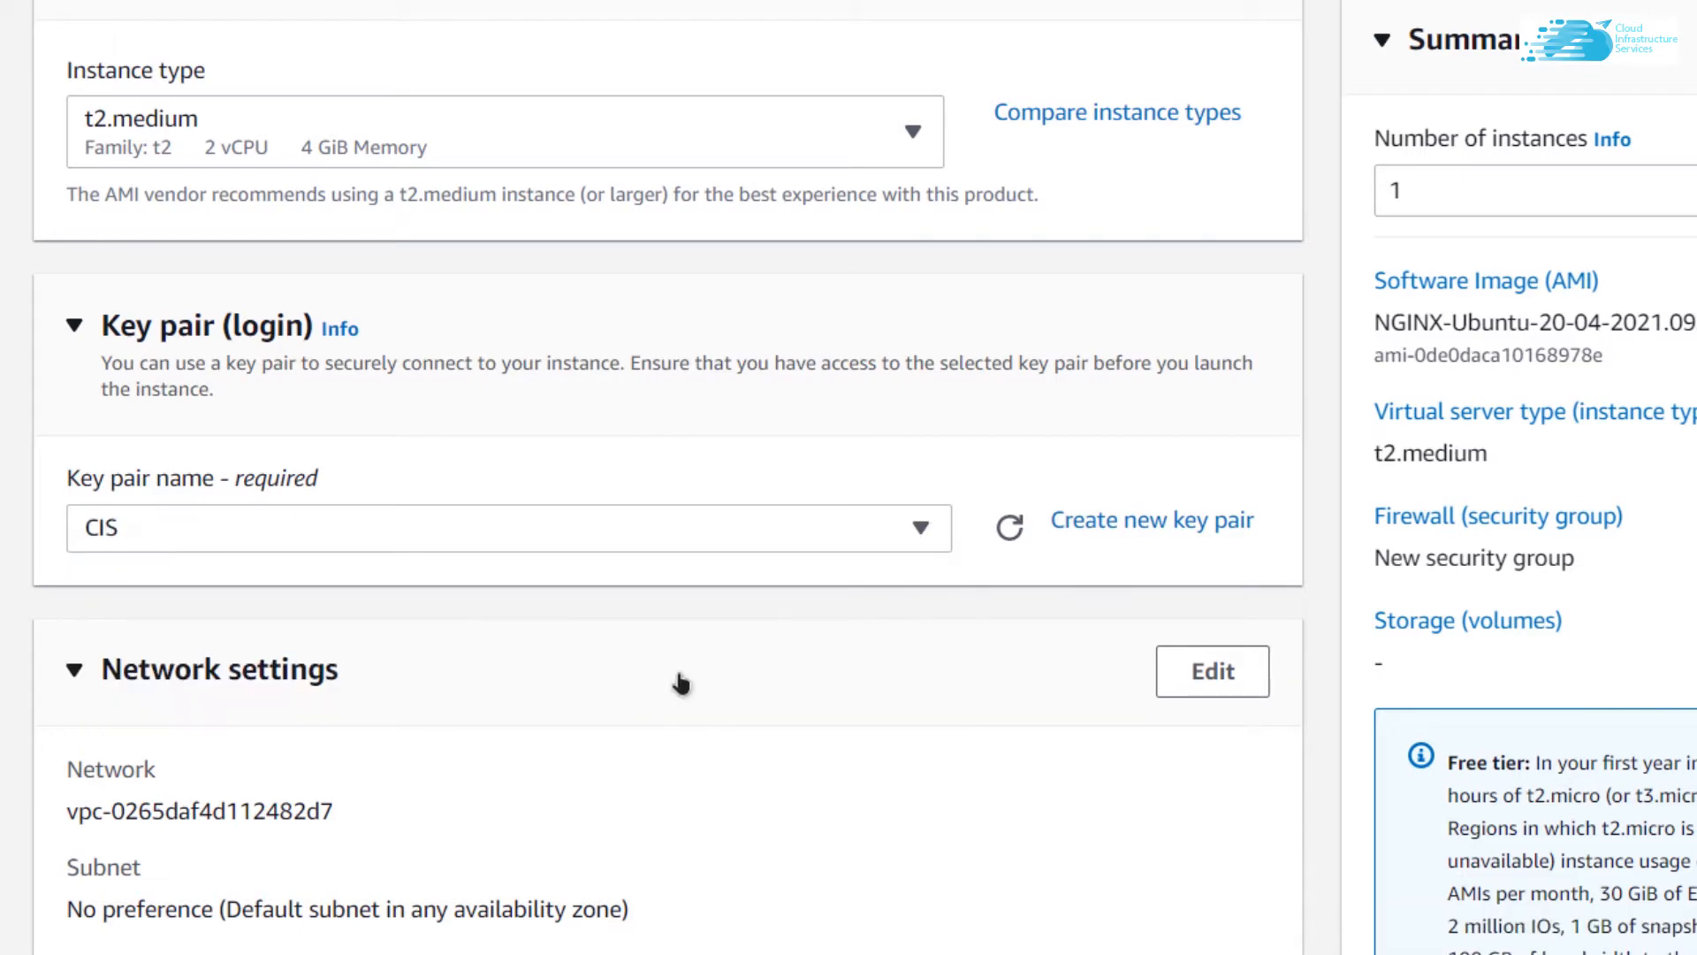
scroll(down, 3)
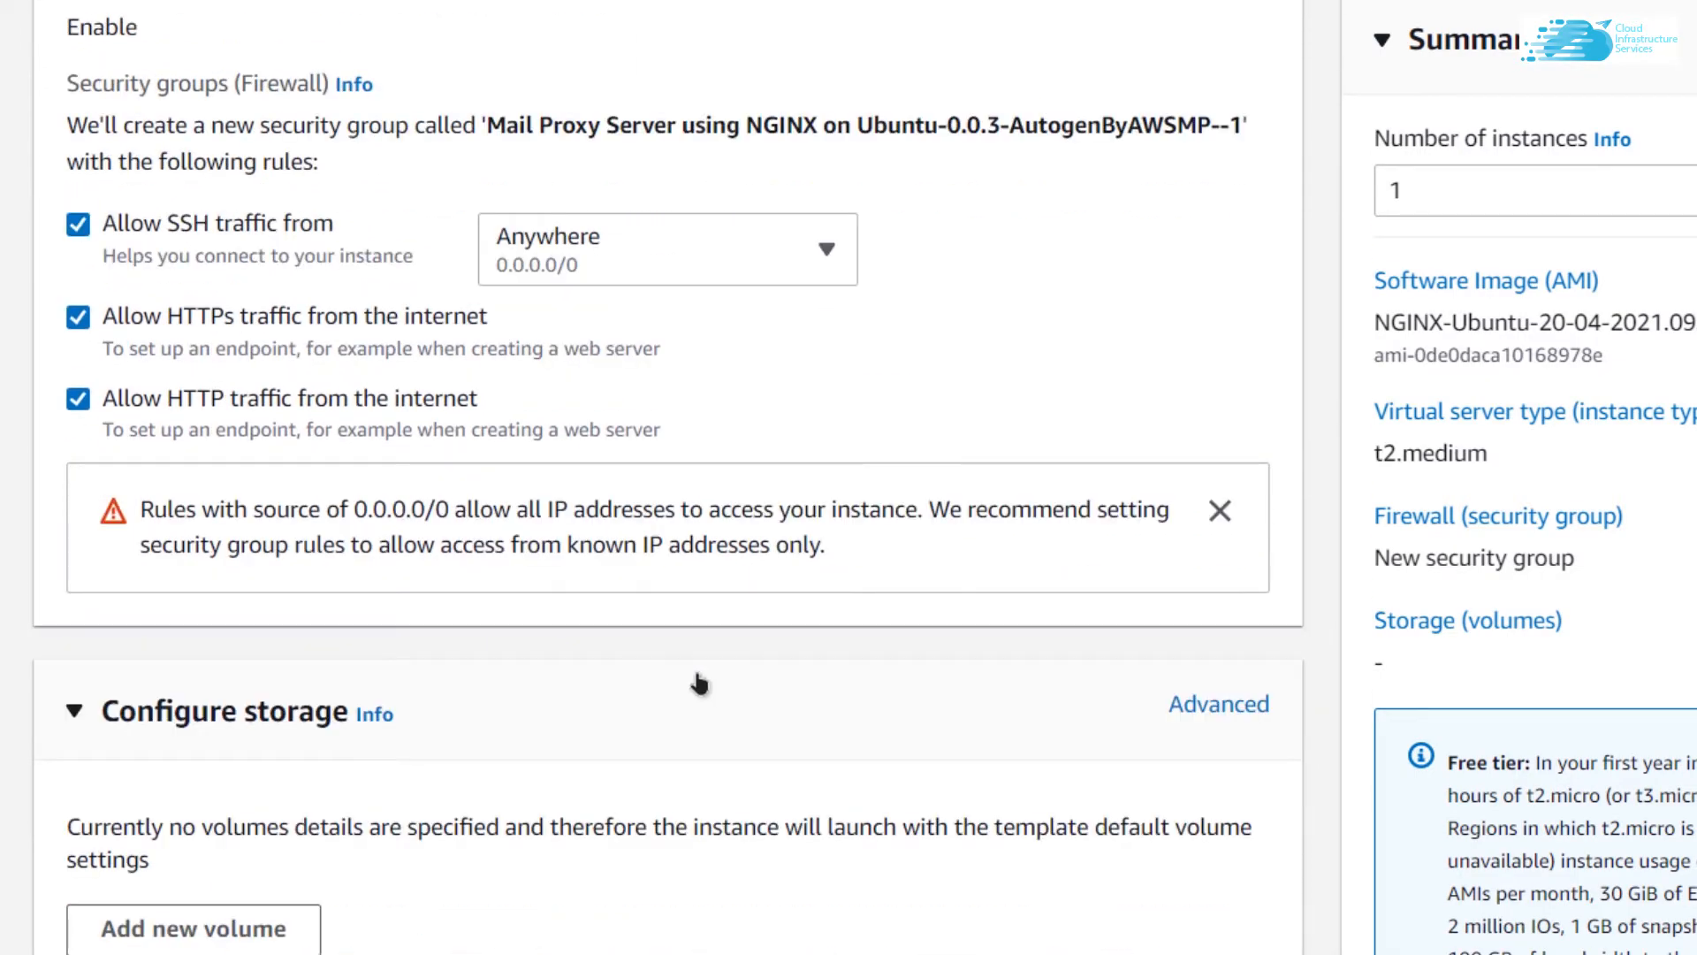
scroll(down, 3)
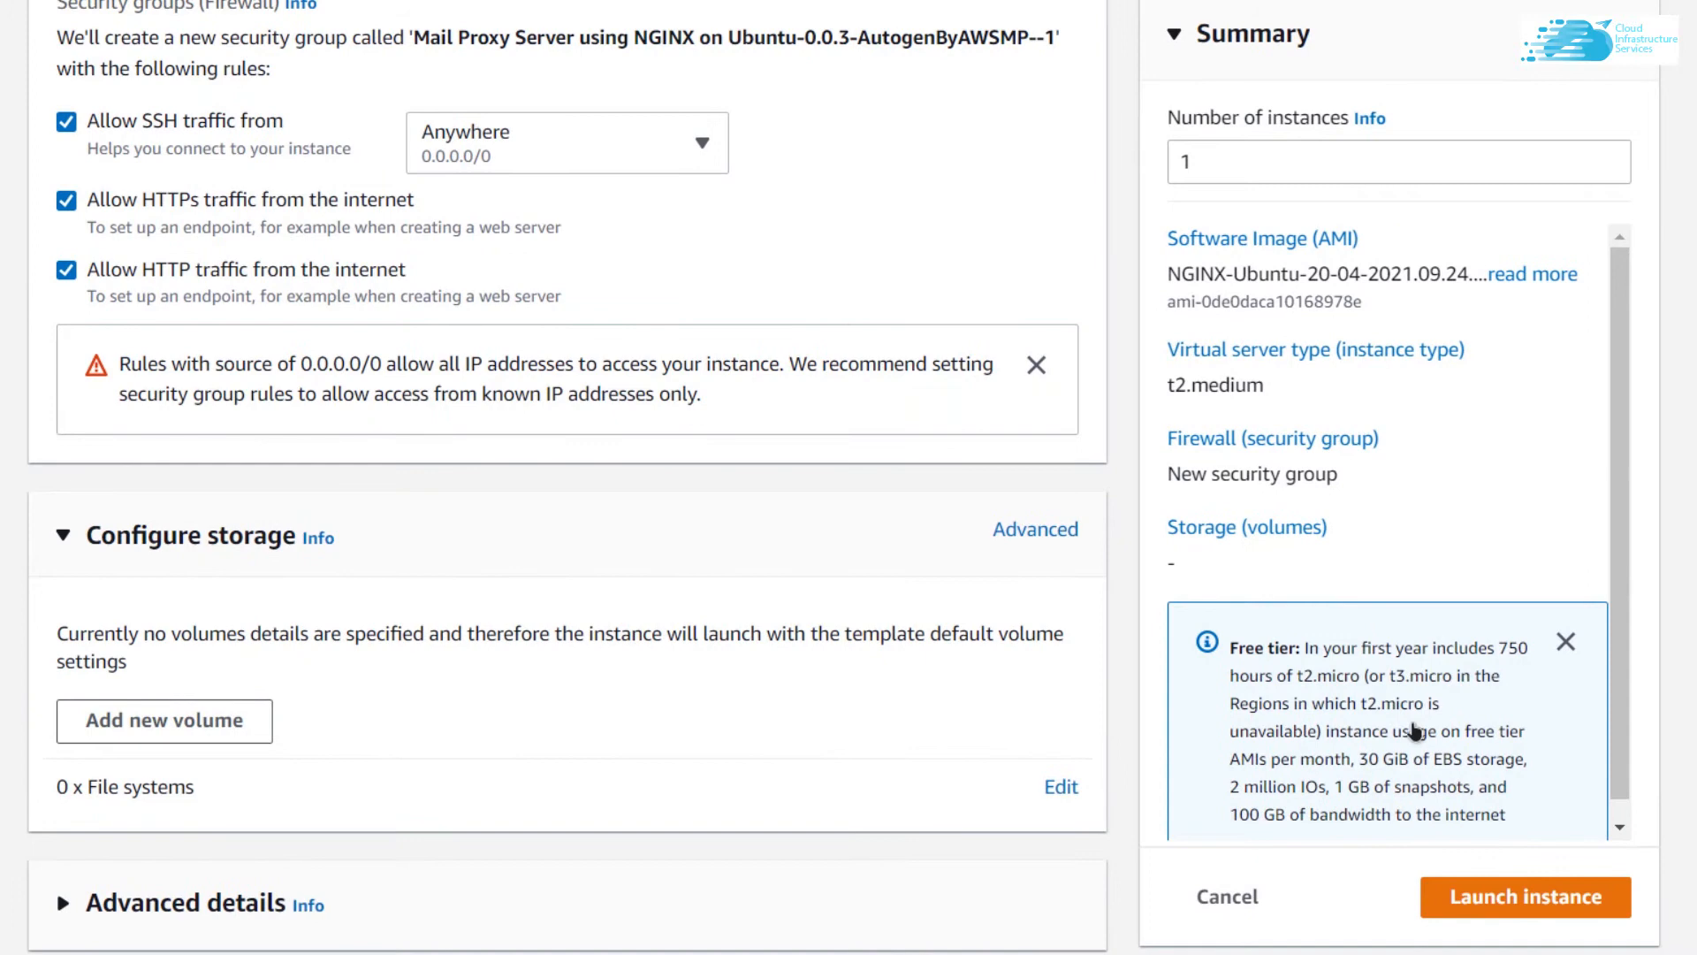
click(1522, 897)
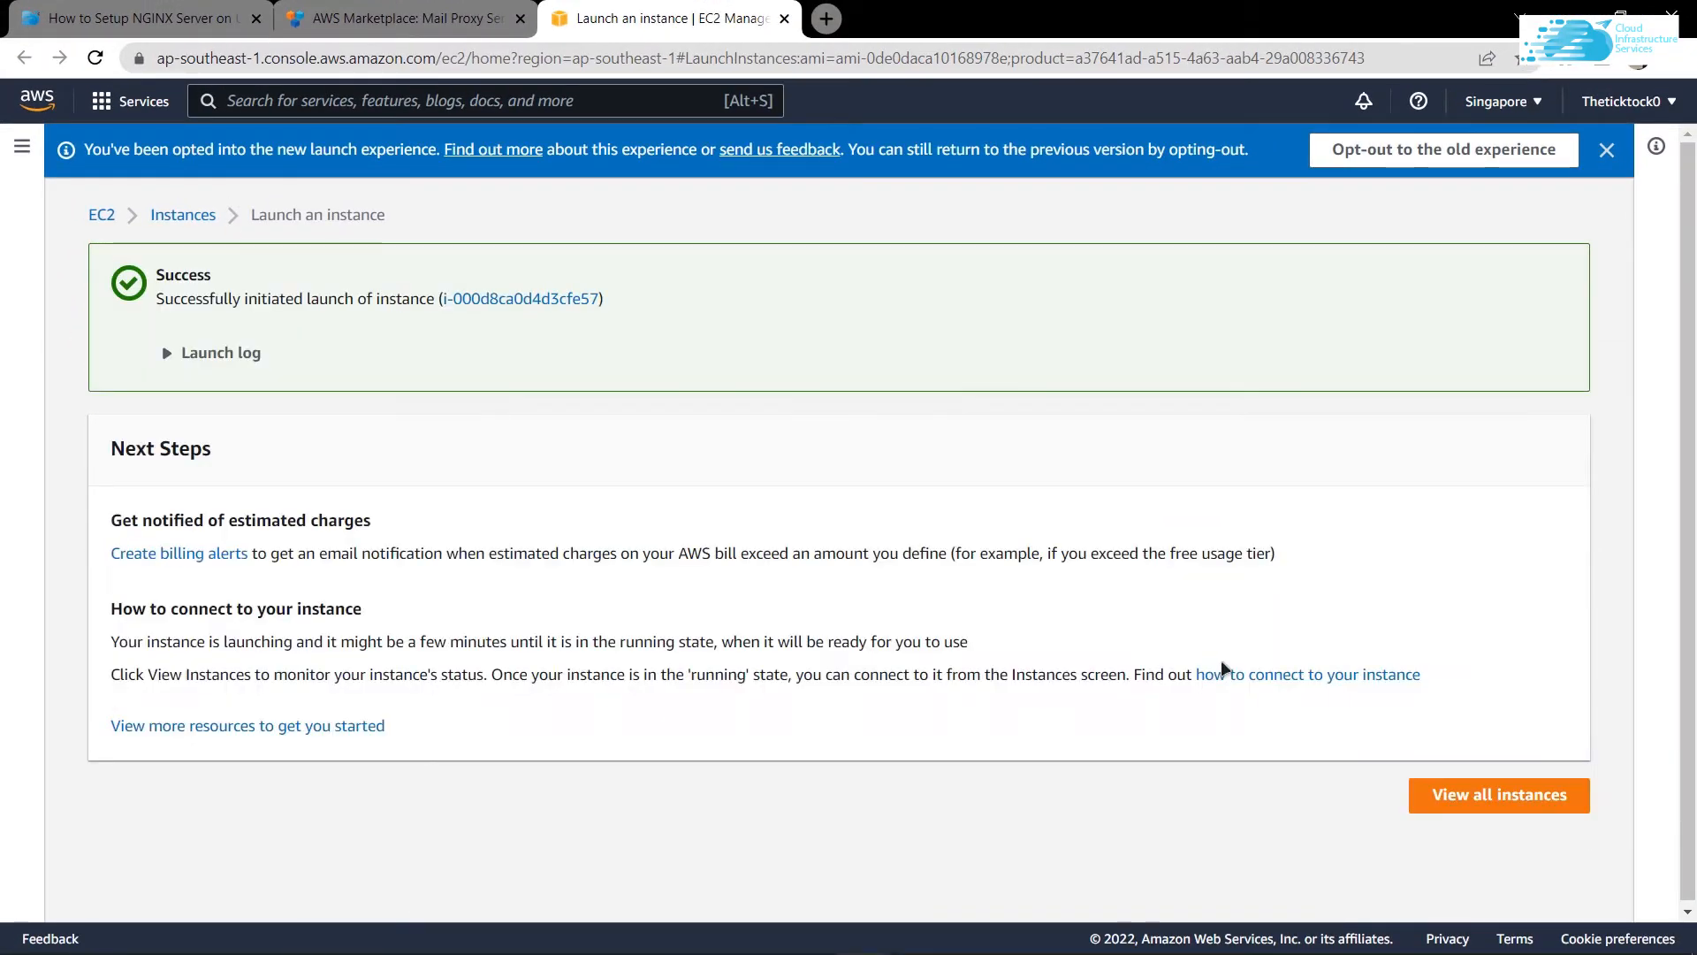
Go to the full instances list and select the running Mail-Proxy instance
click(1498, 795)
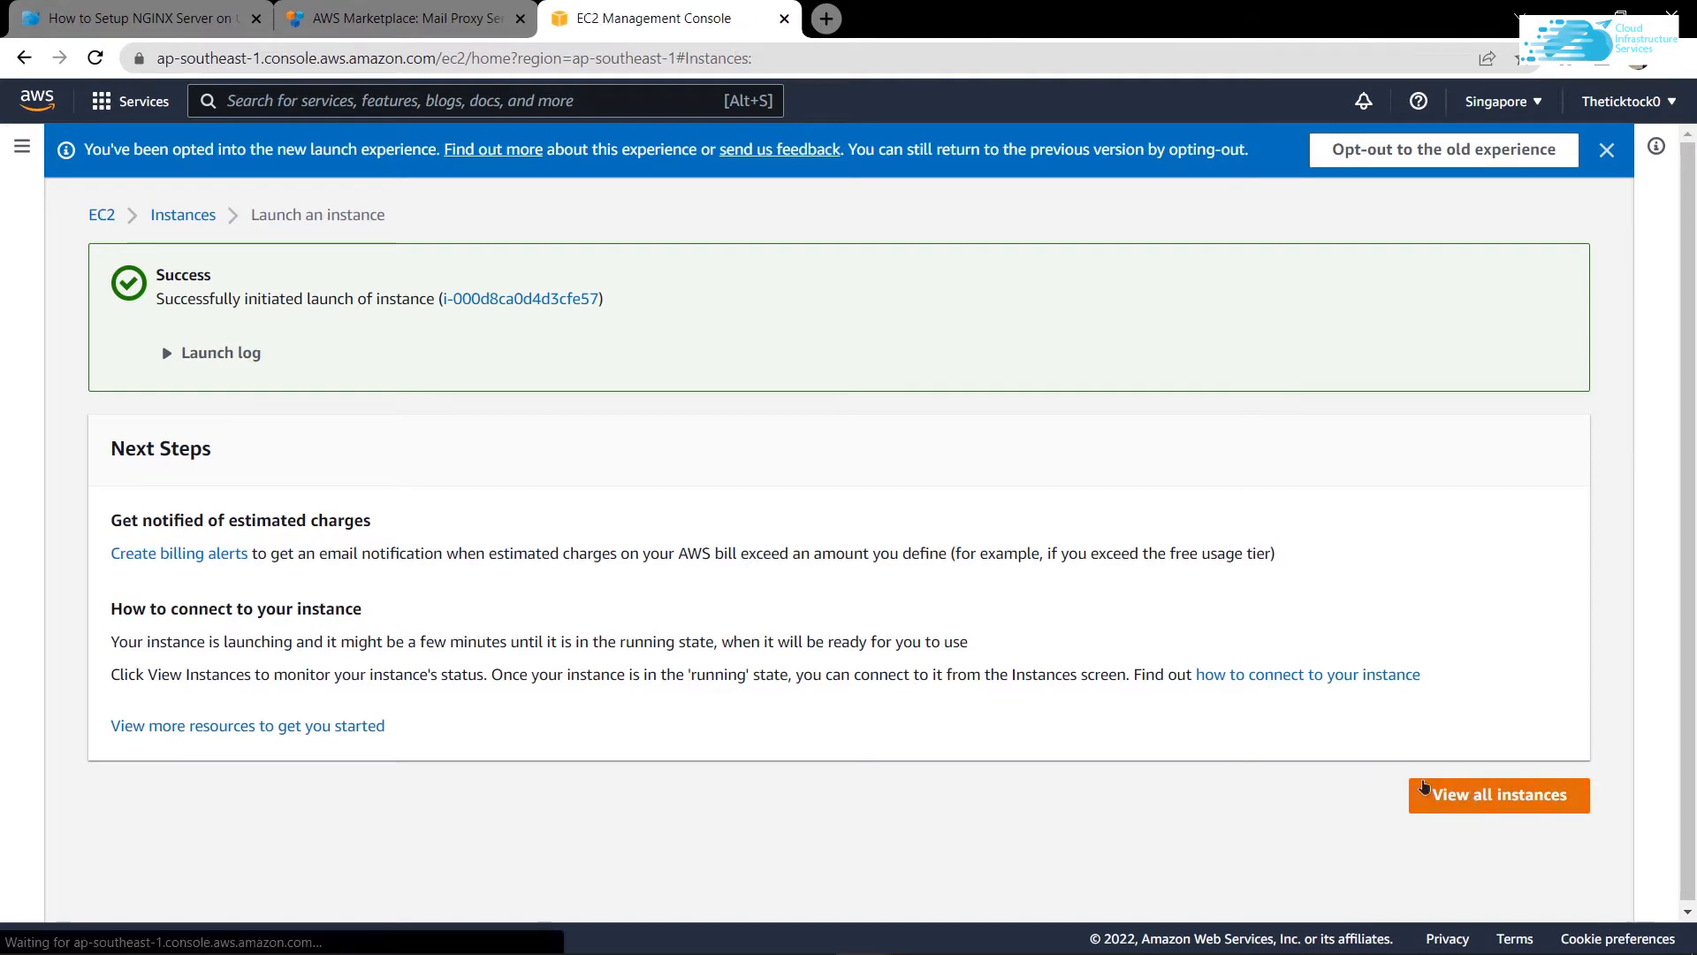
click(1498, 795)
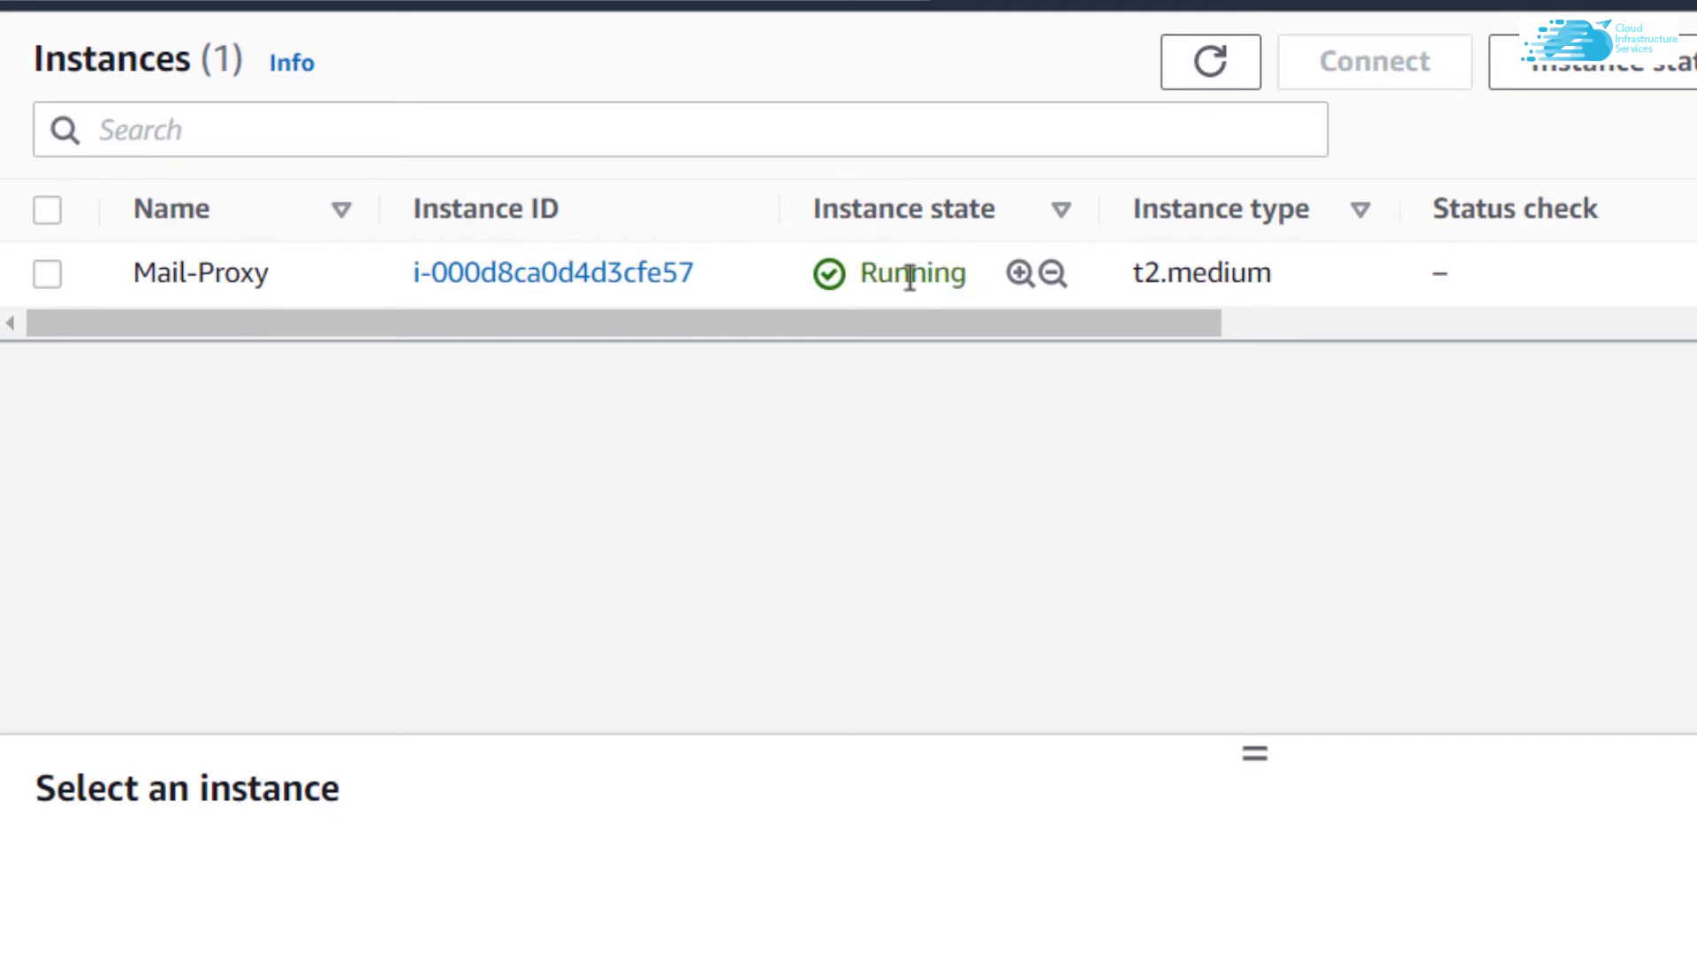
click(47, 271)
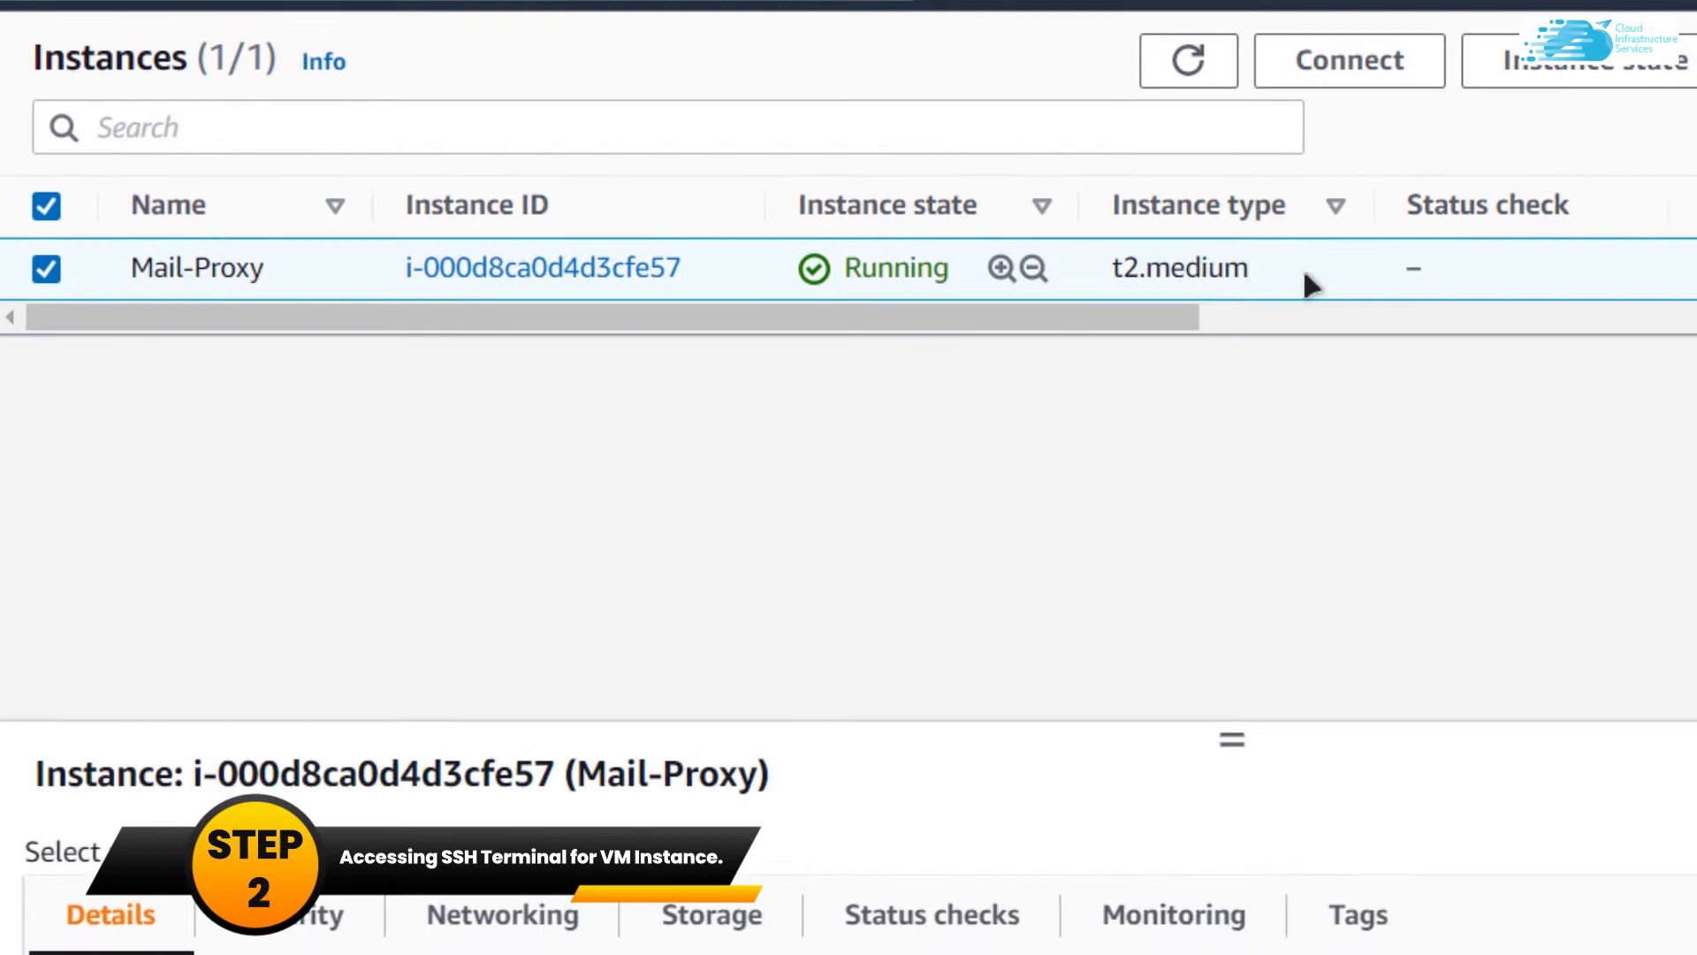
Open Connect for Mail-Proxy and copy the example SSH client command
click(1347, 59)
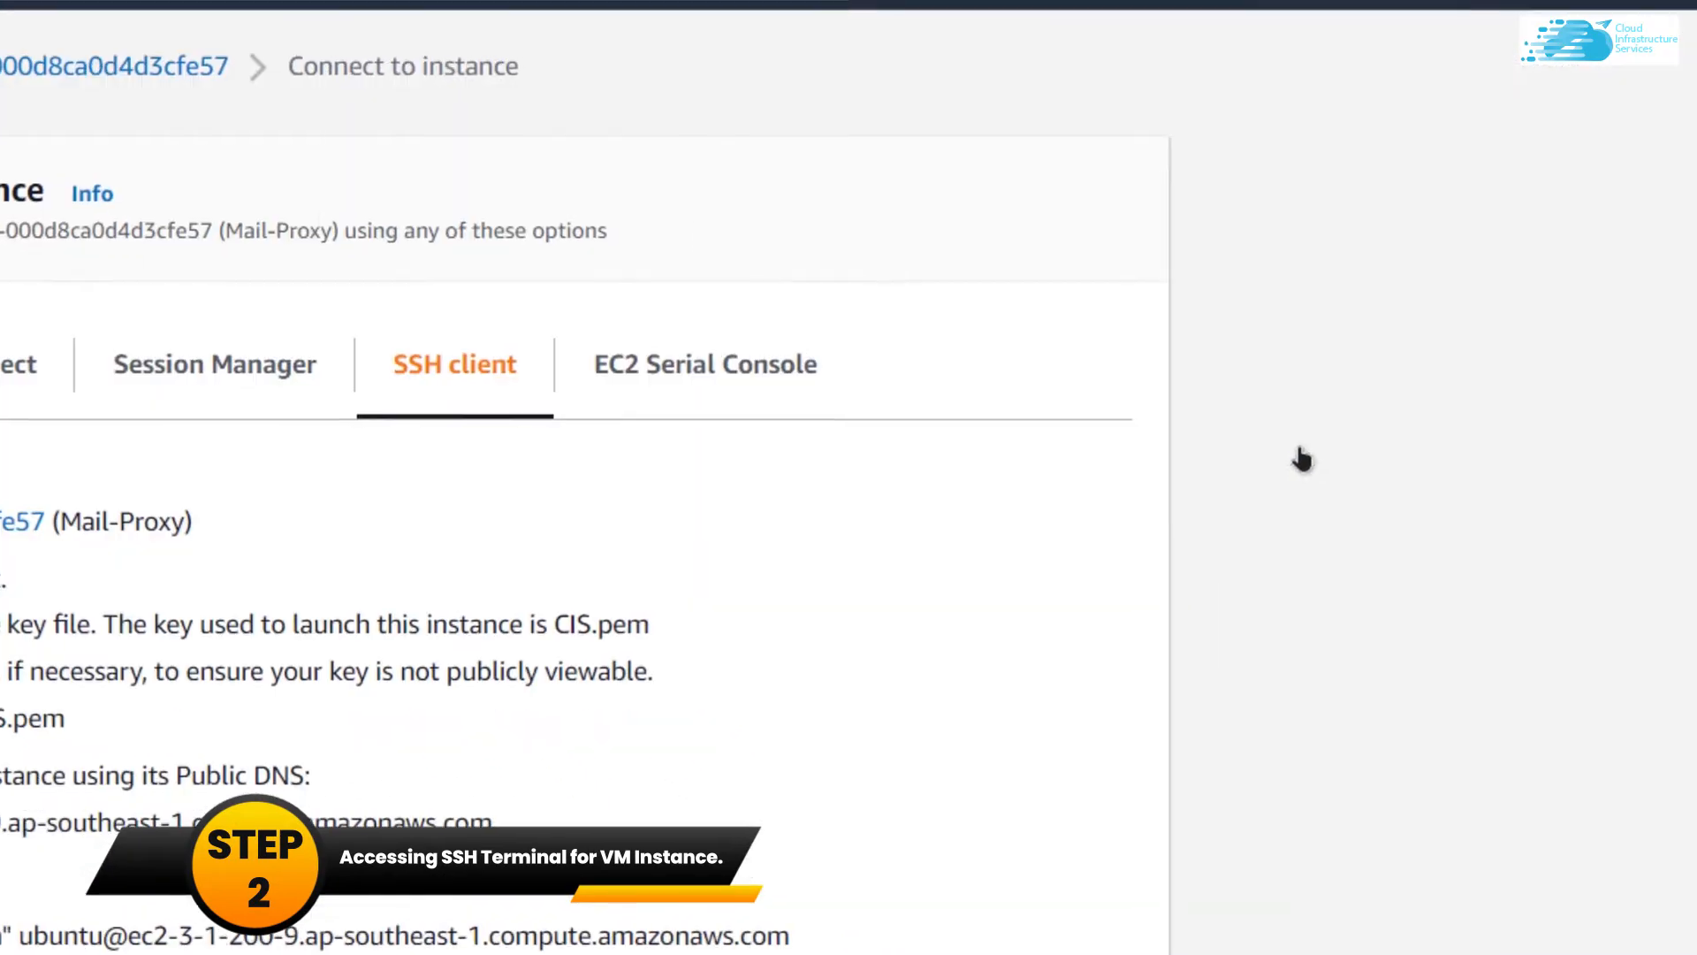
scroll(up, 3)
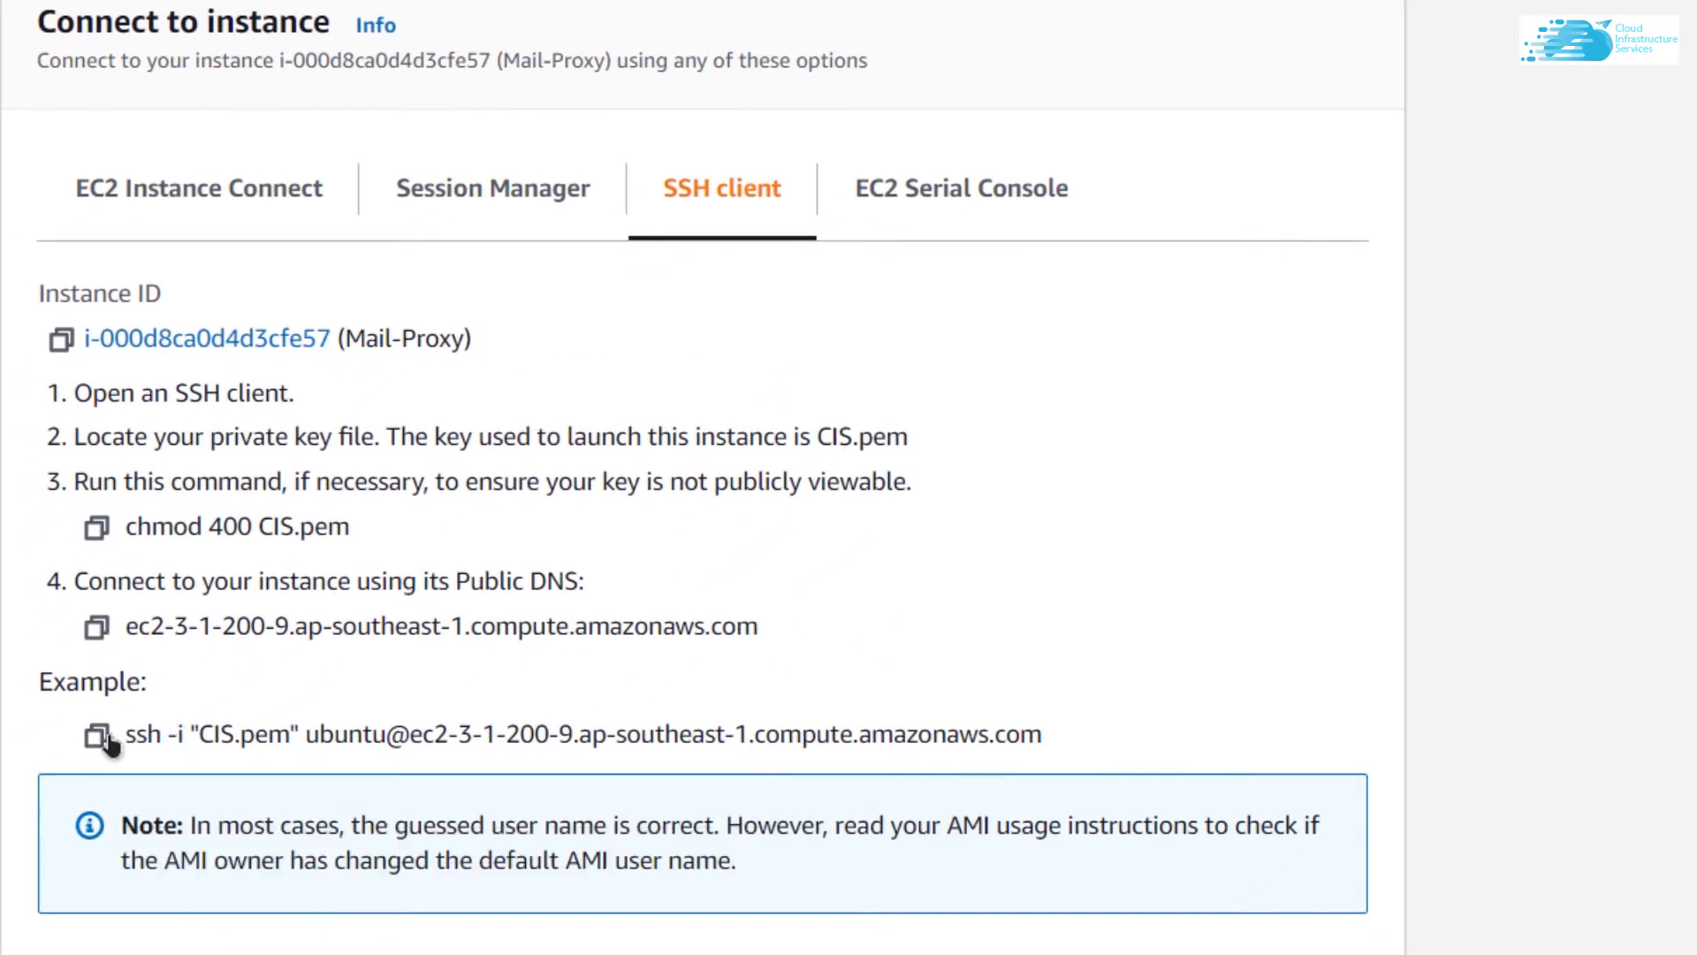
click(94, 734)
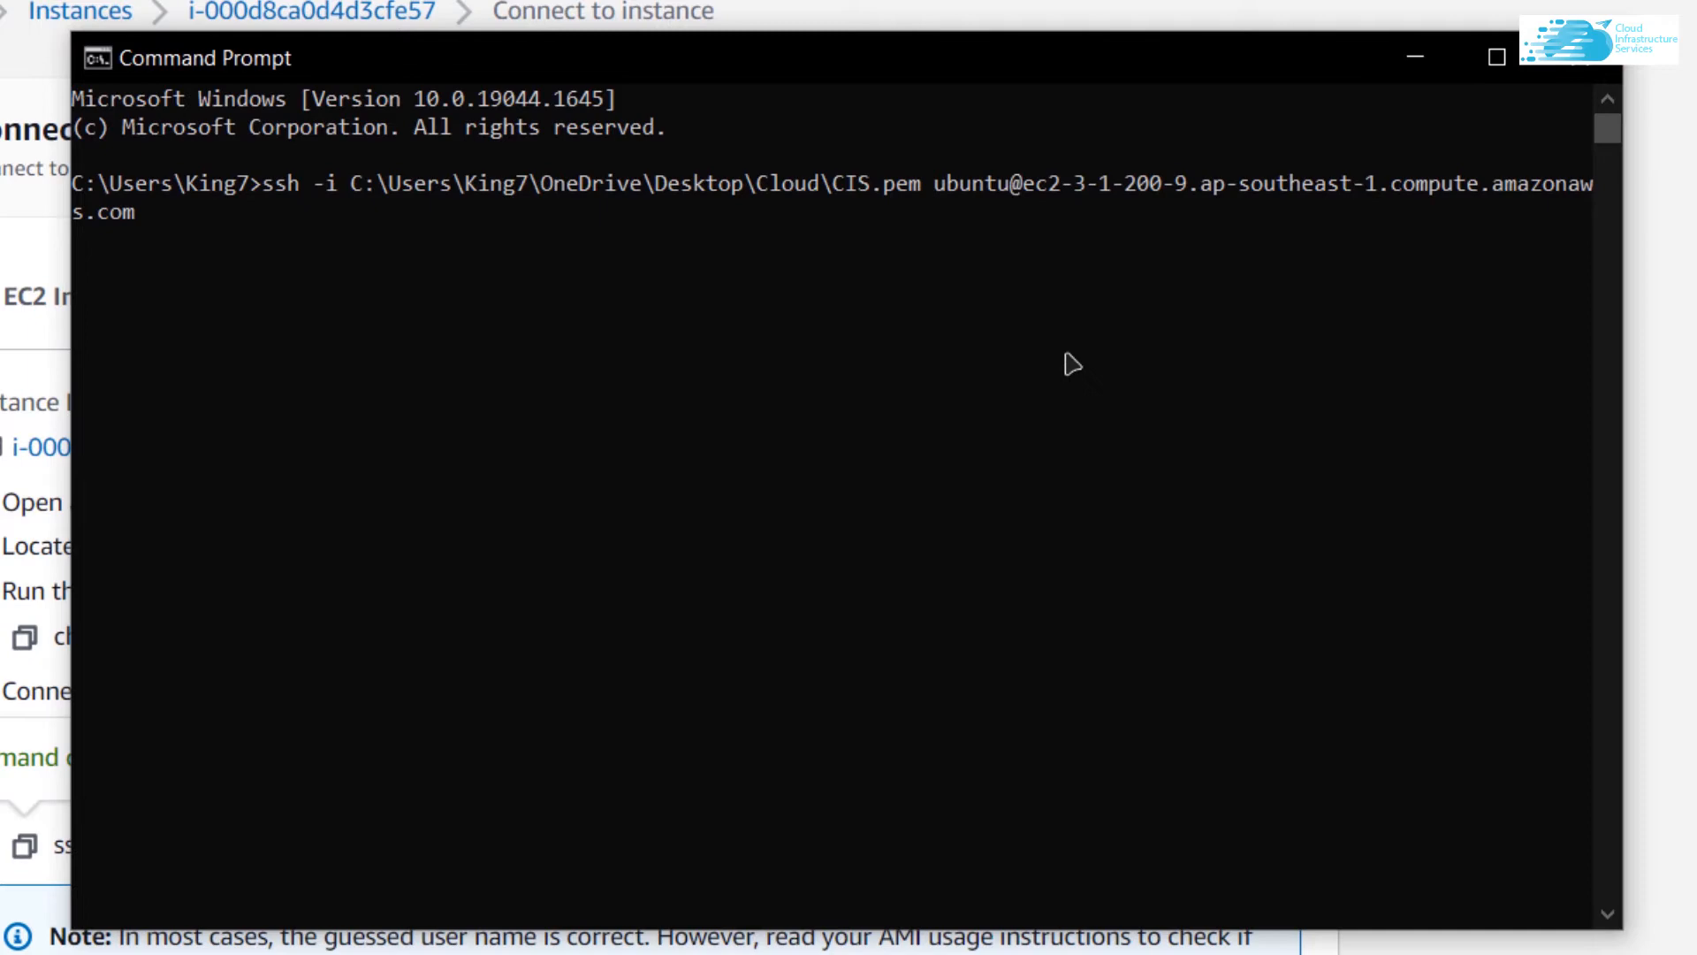
Connect to the instance over SSH, accept the host key, and change into /etc/nginx
key(Return)
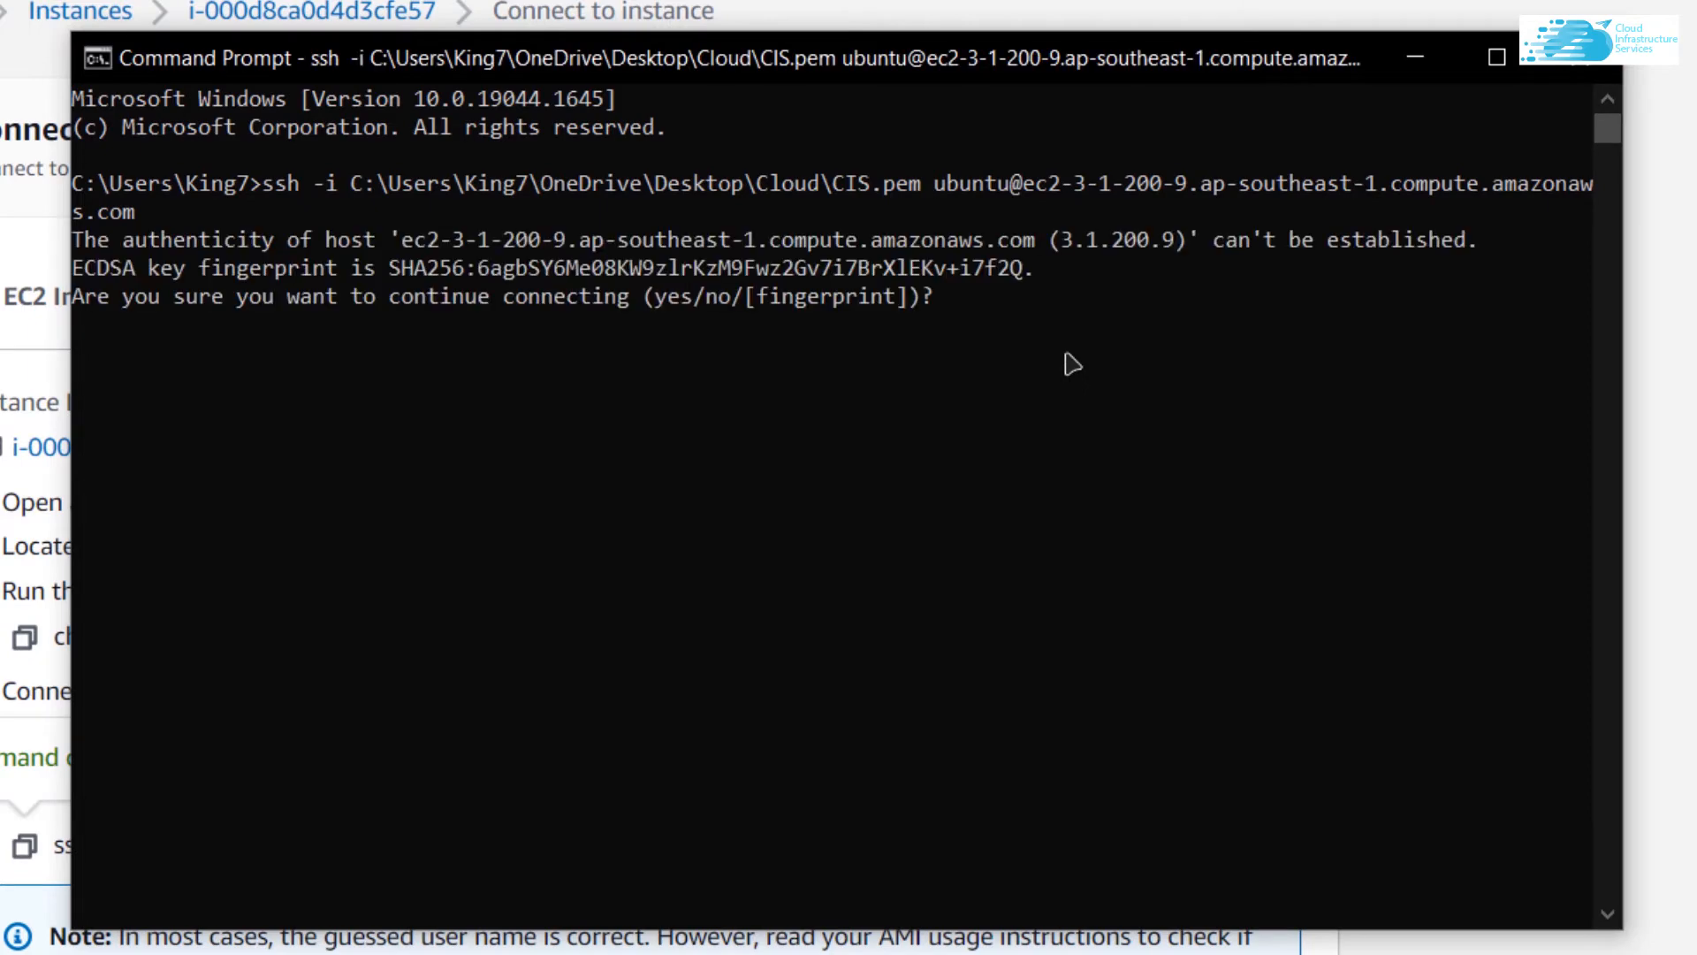
text(yes)
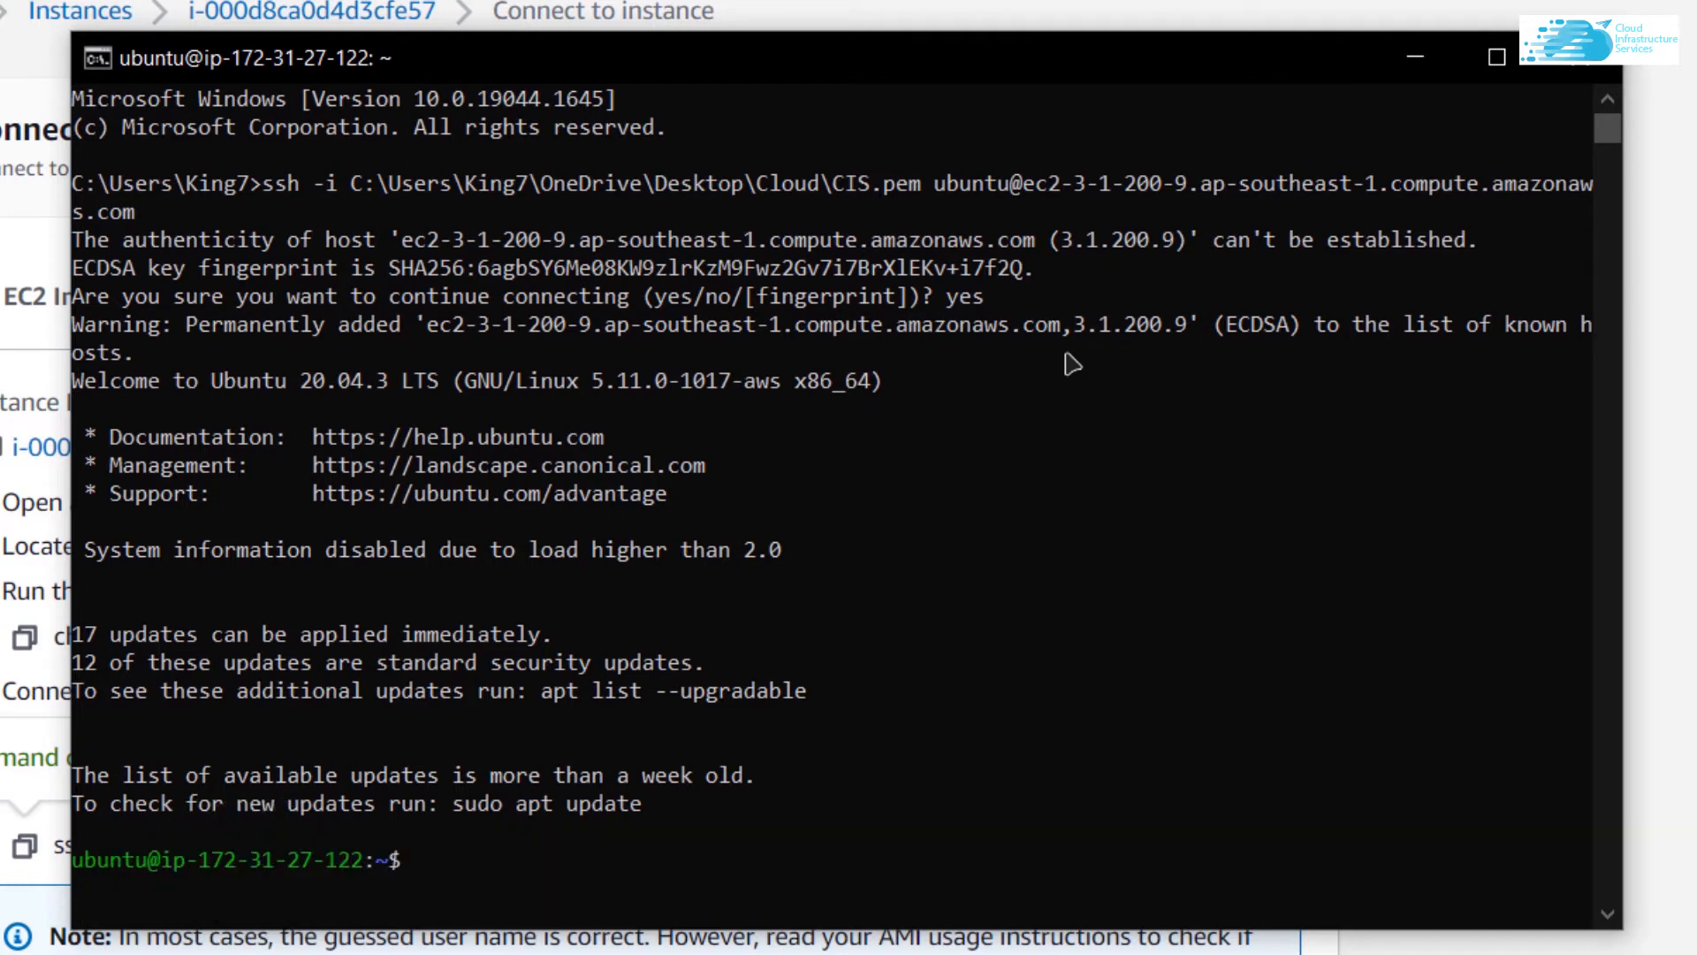
text(cd)
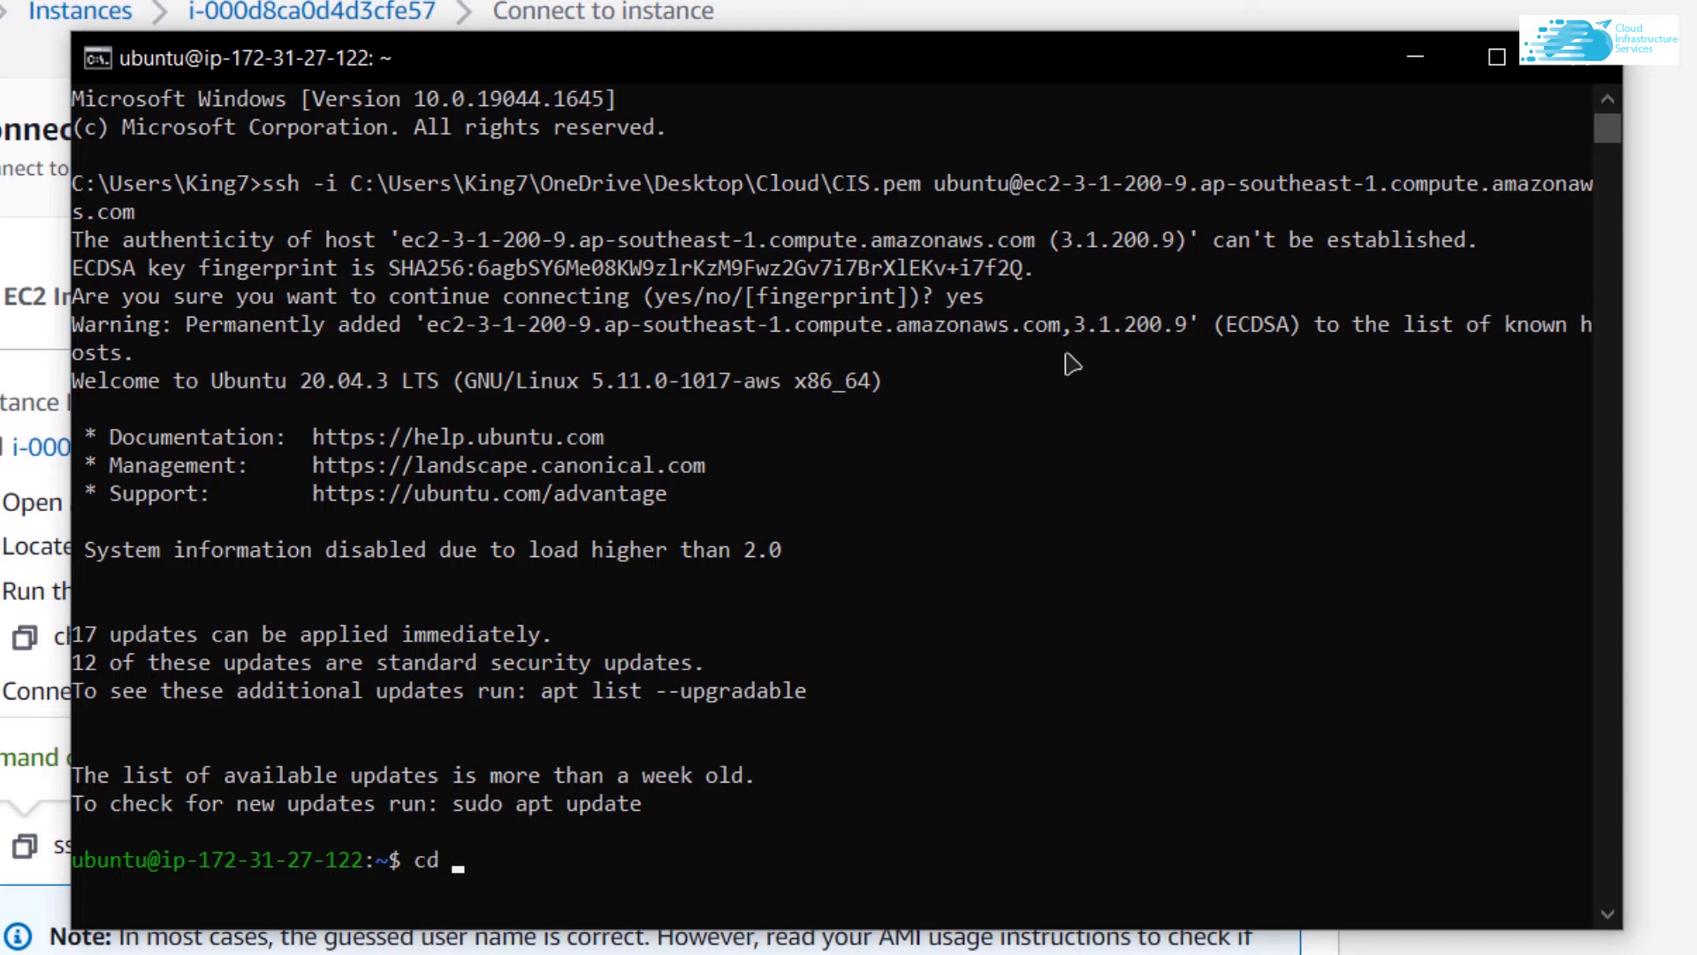
text(/etc)
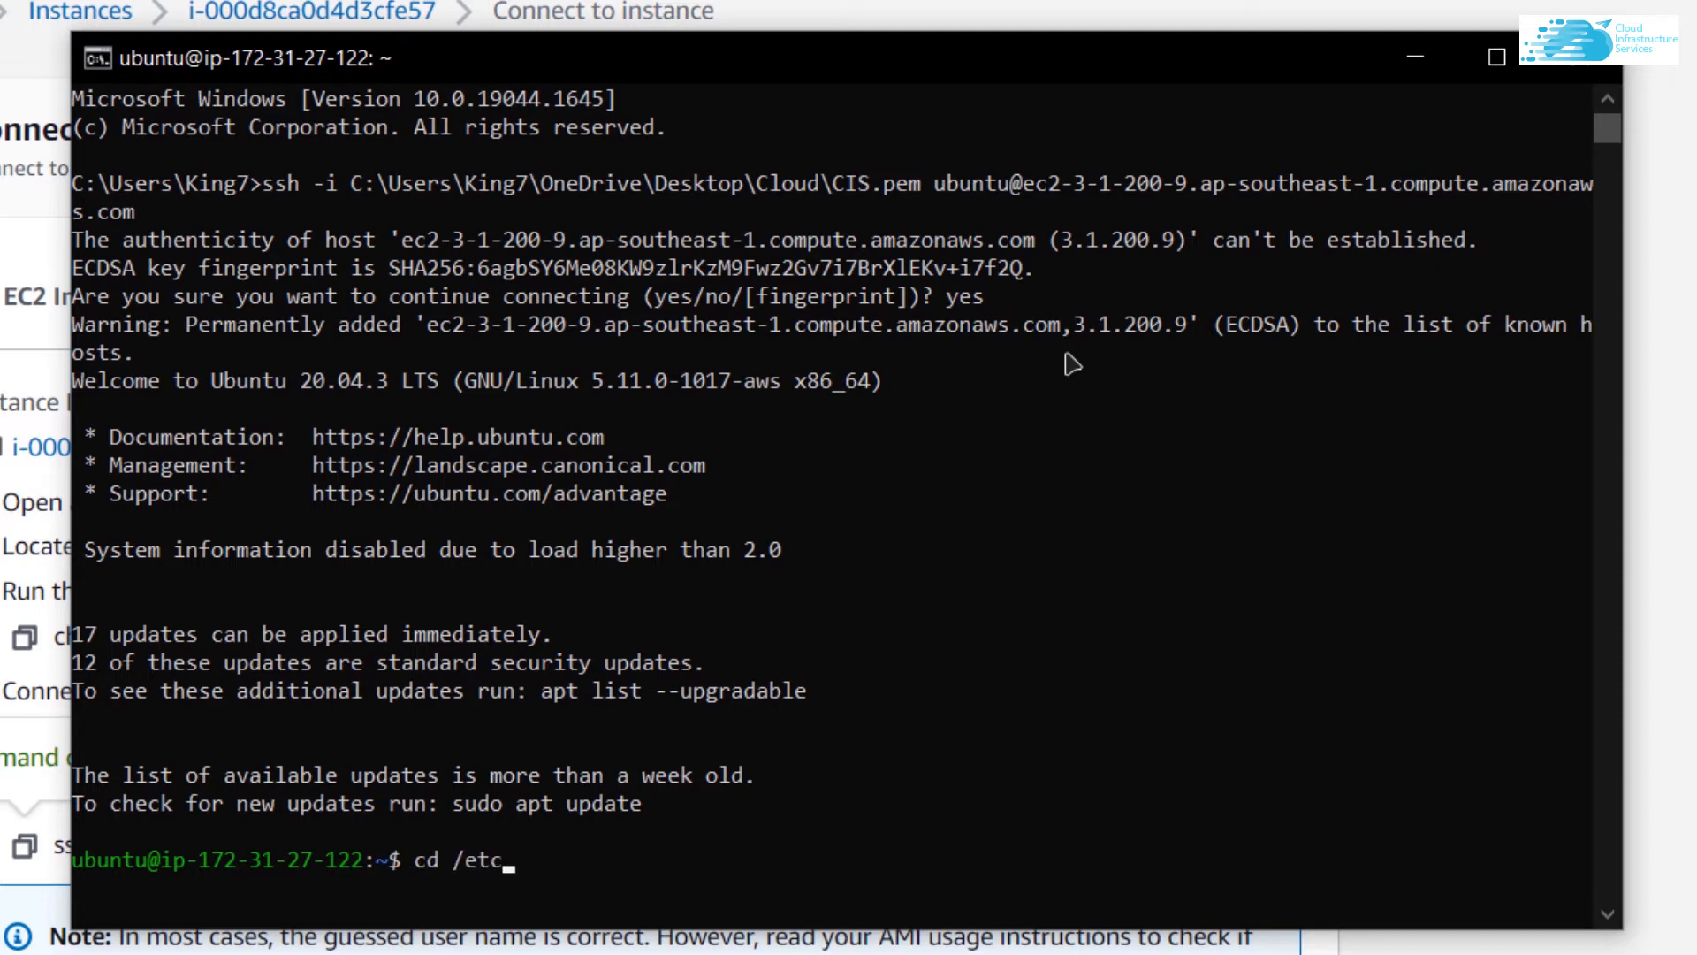
key(Return)
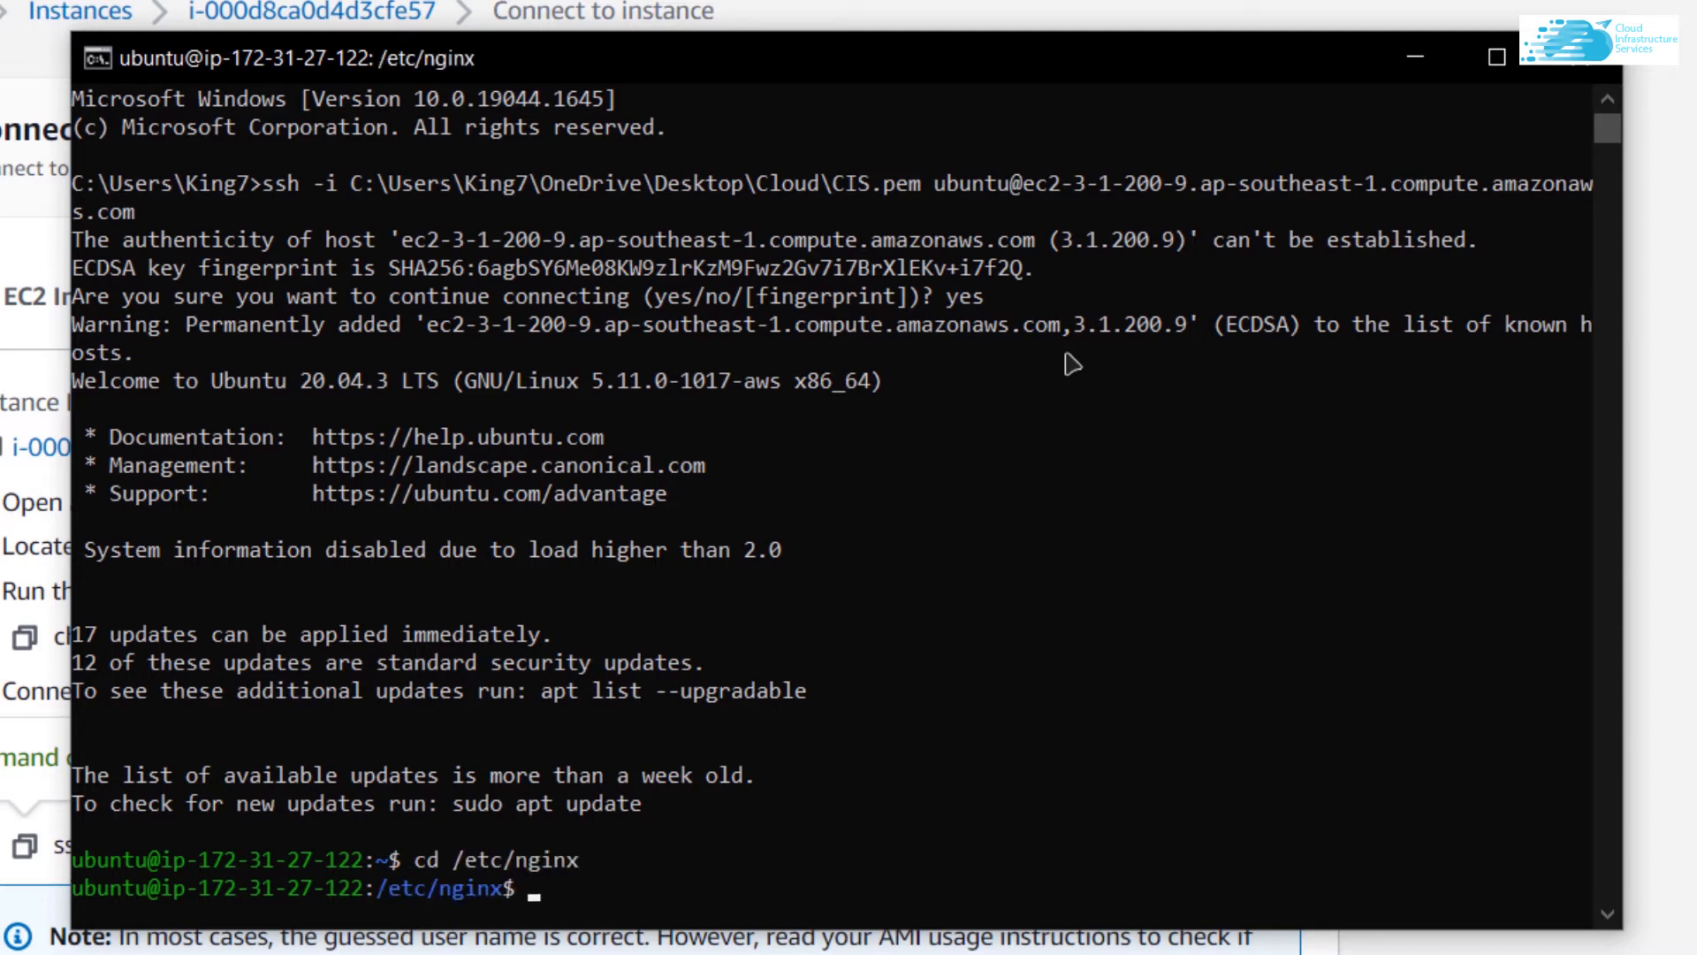
List the nginx folder's files and start typing sudo nano nginx.conf
text(ls)
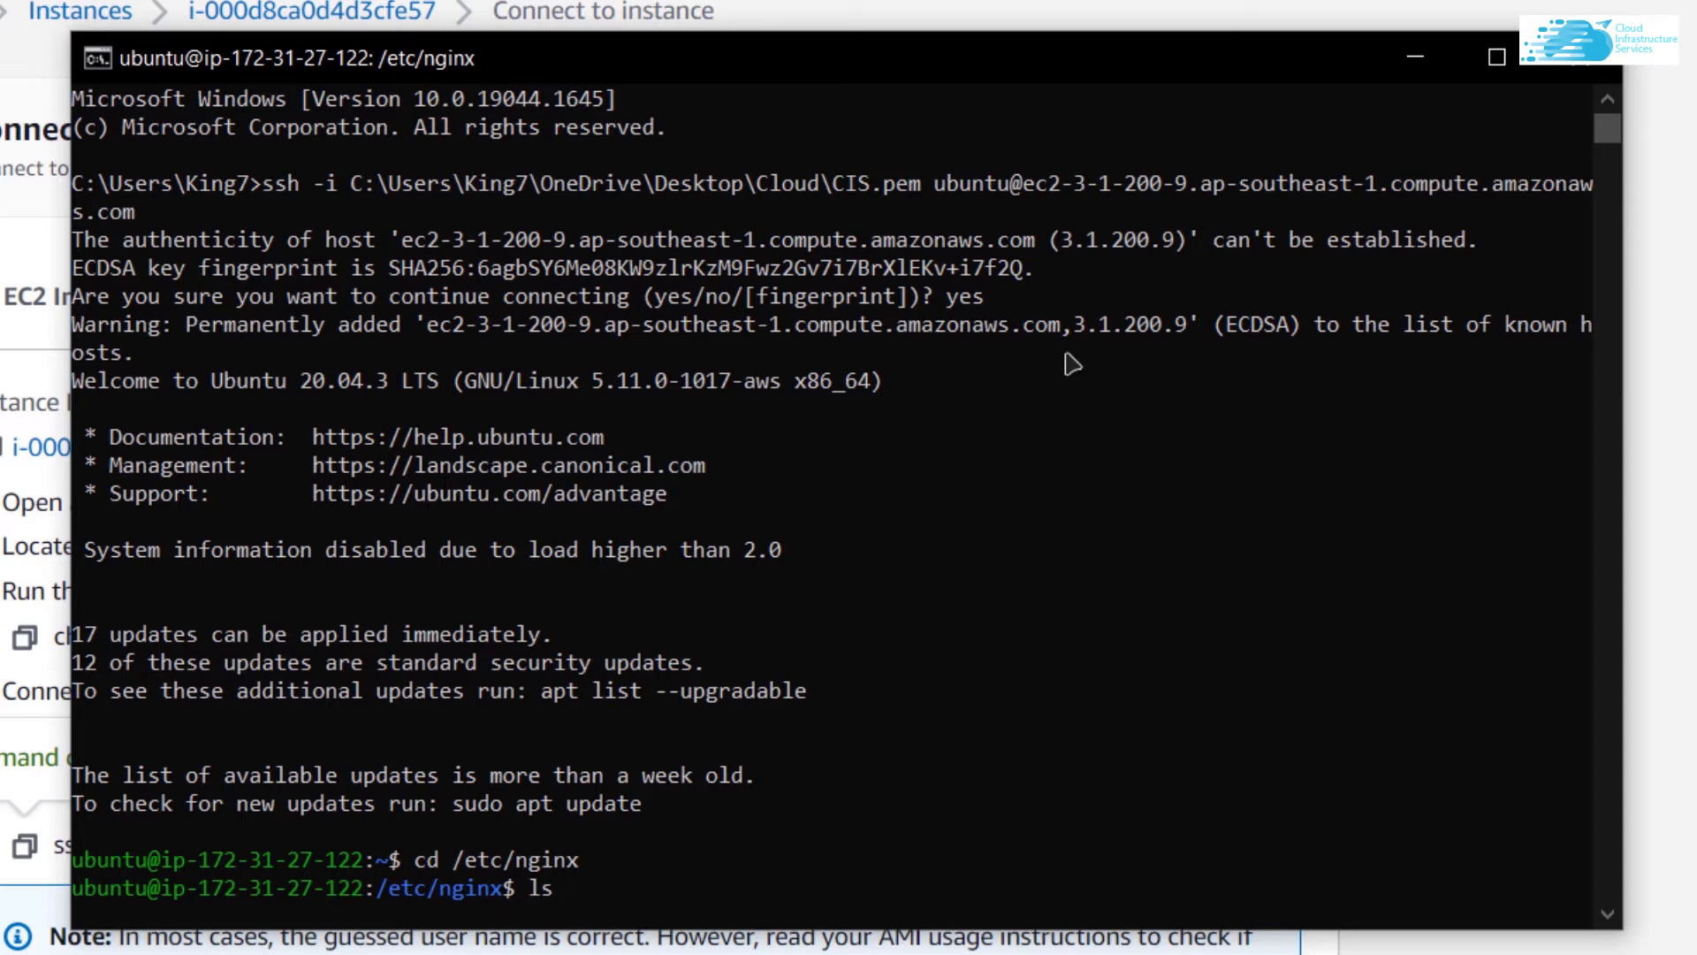
key(Return)
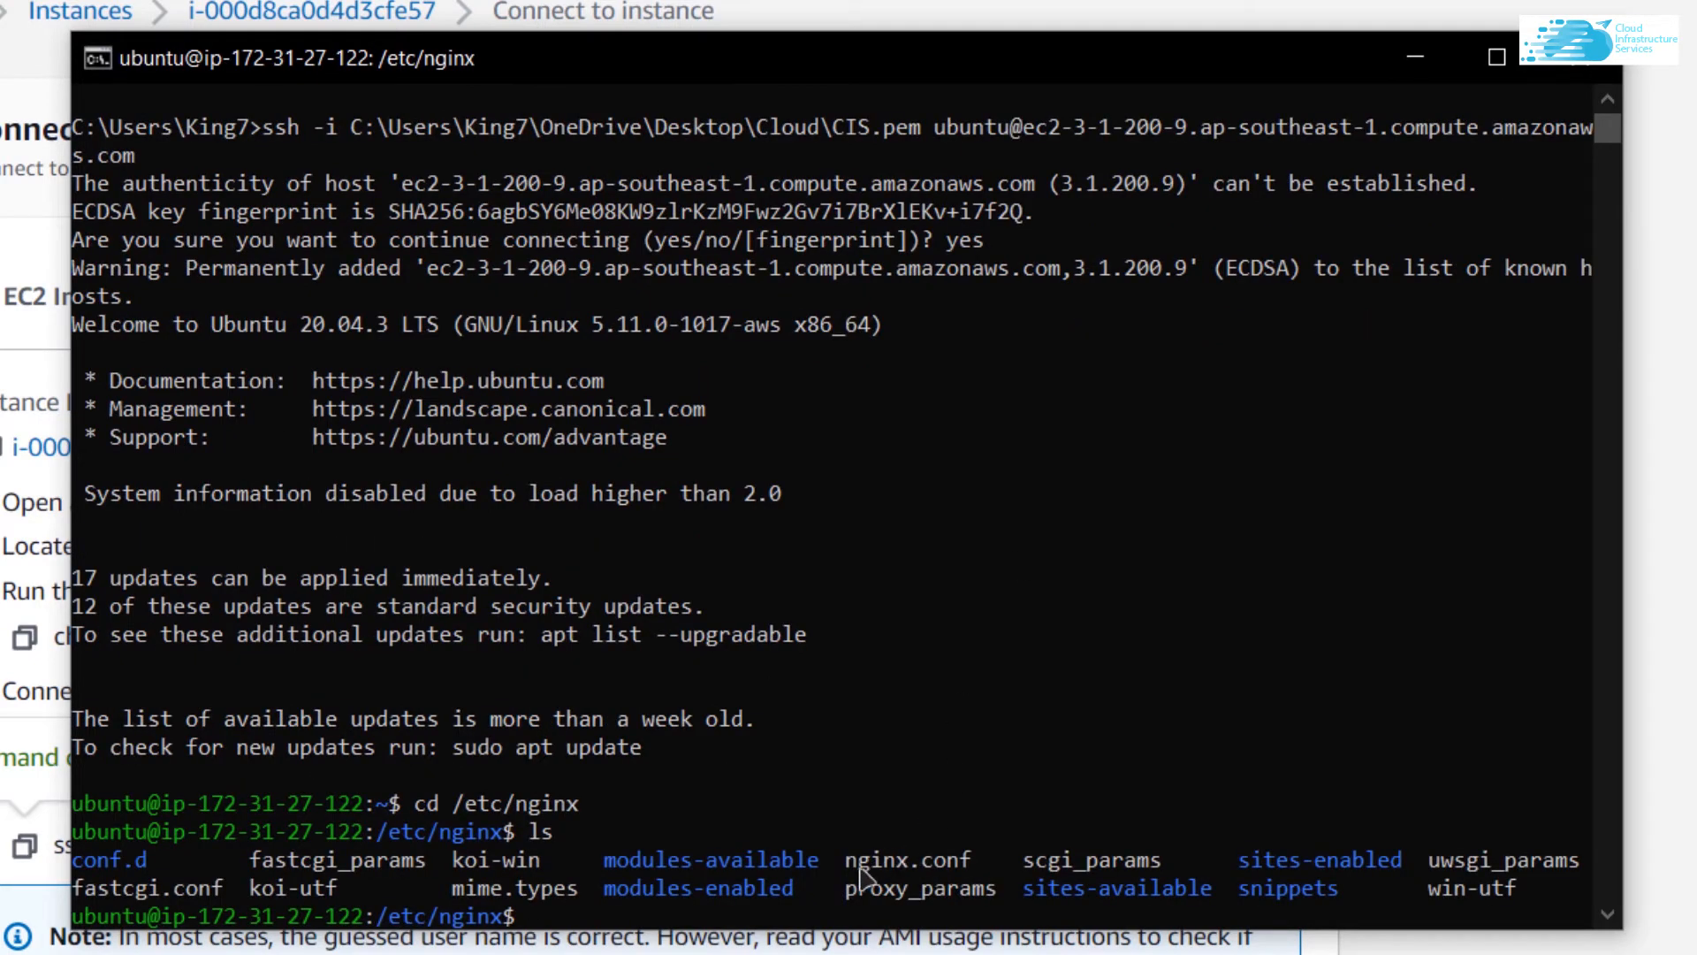
double_click(906, 859)
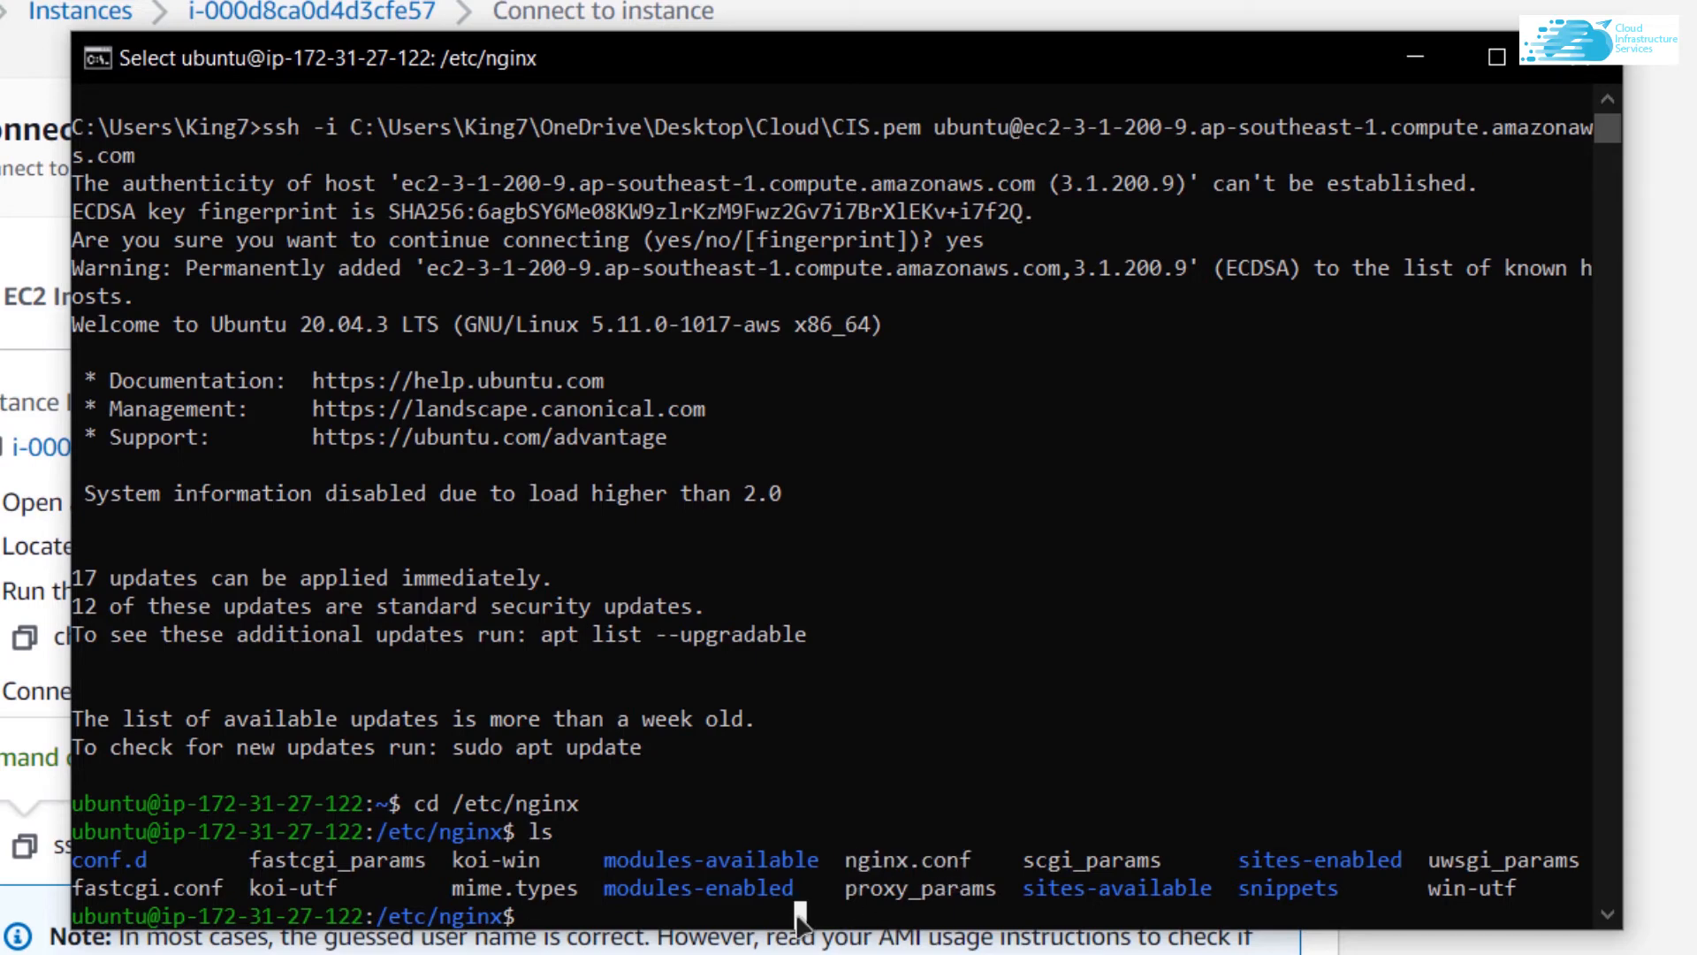
text(sudo nano nginx.conf)
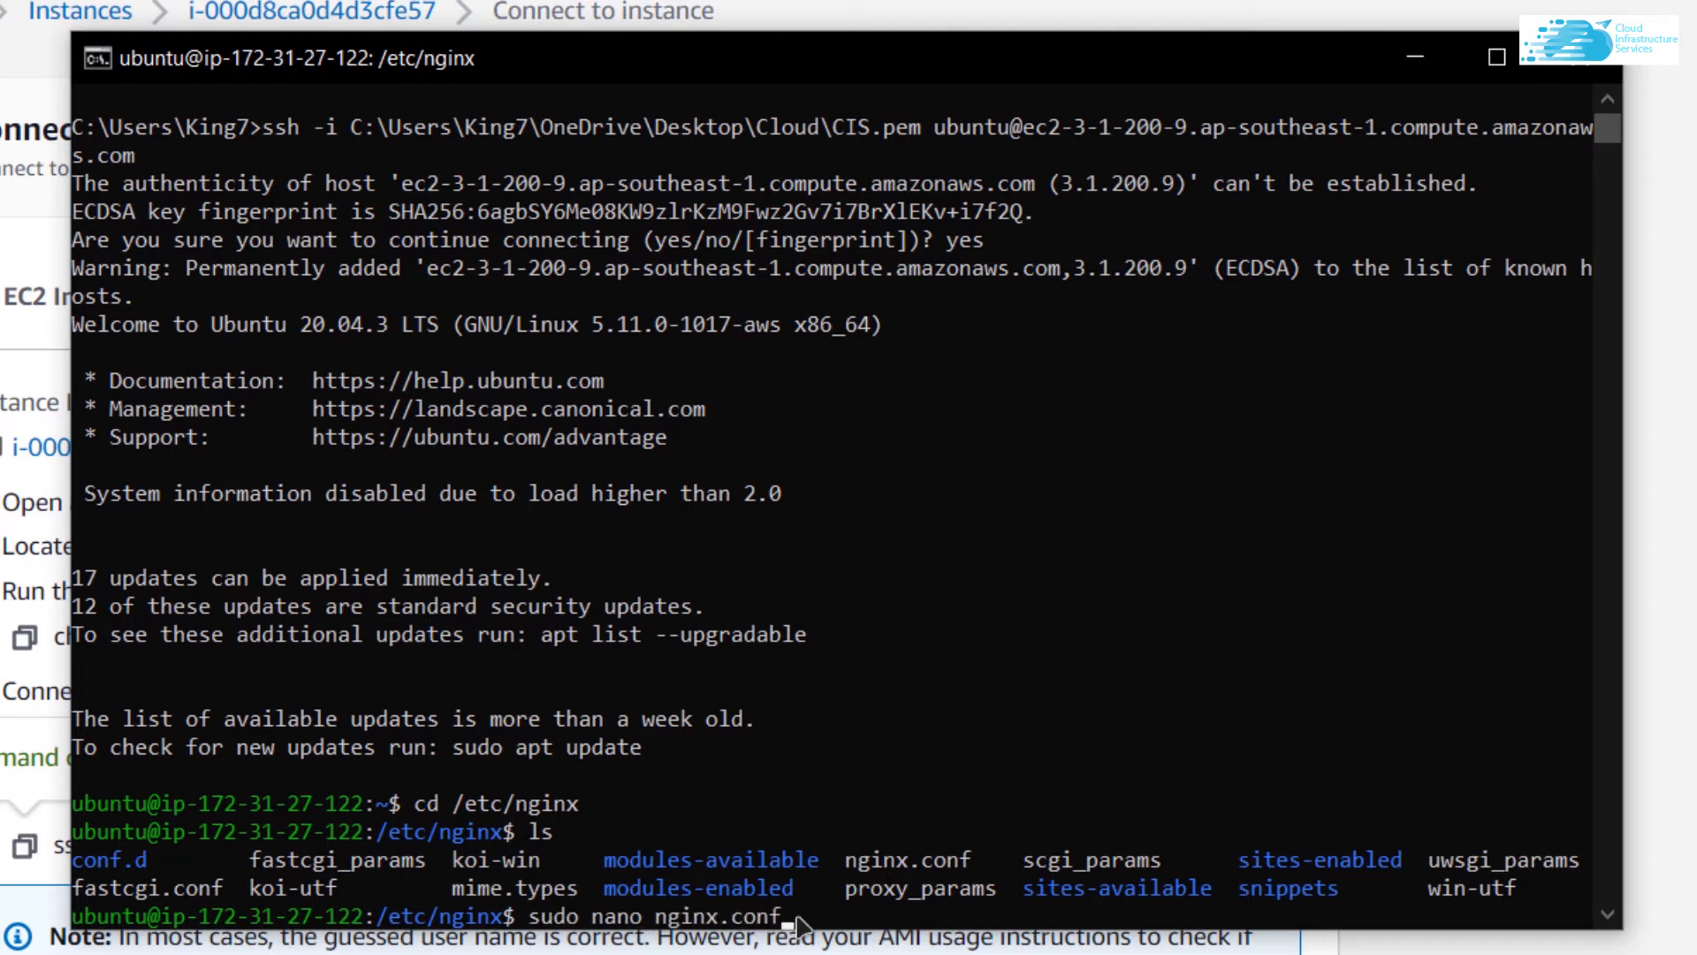
Open nginx.conf in nano, add an smtp server on port 25 to the mail block, and save
key(Return)
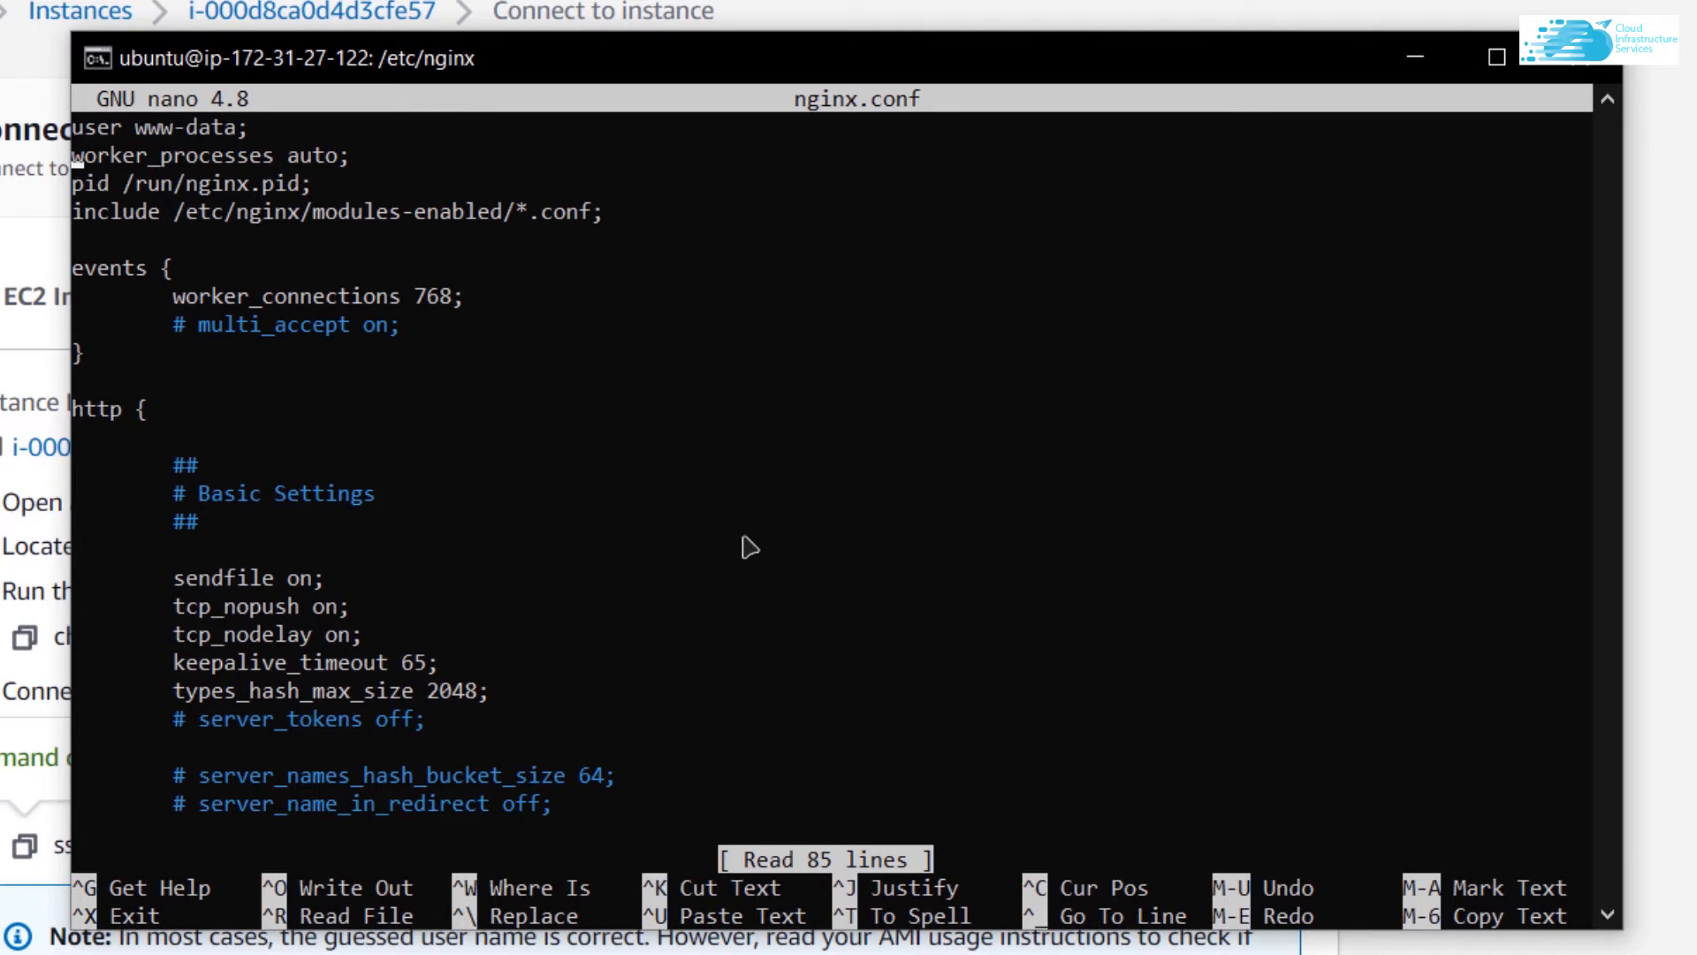
scroll(down, 3)
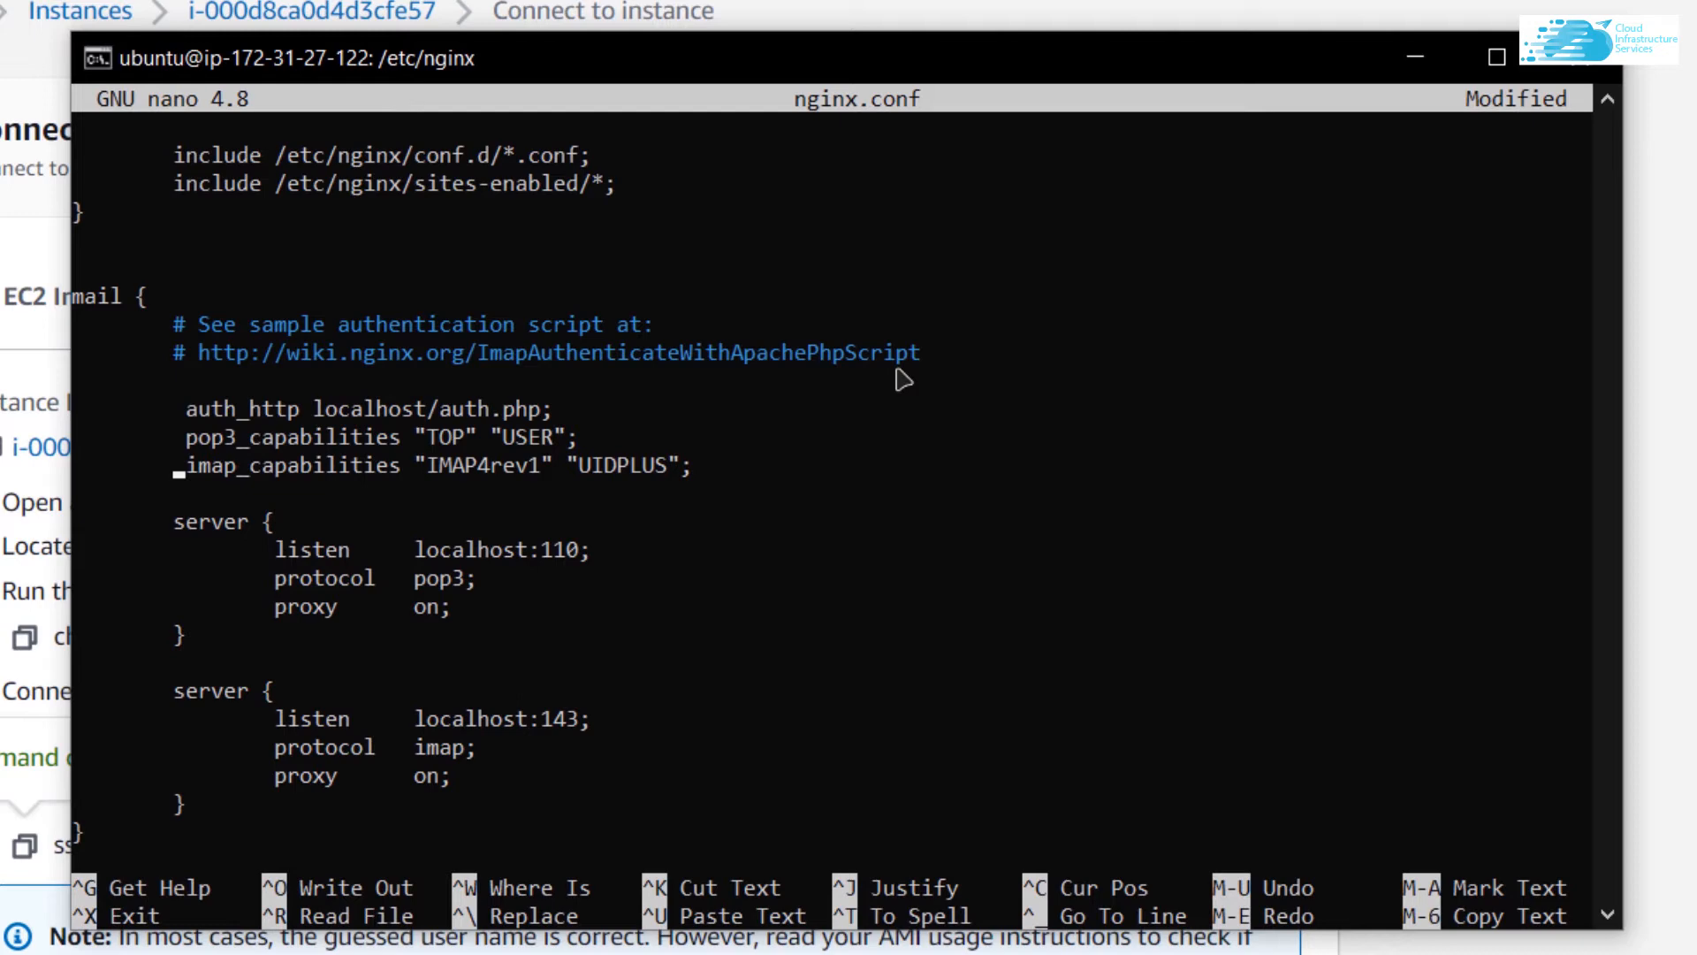
mouse_move(616, 612)
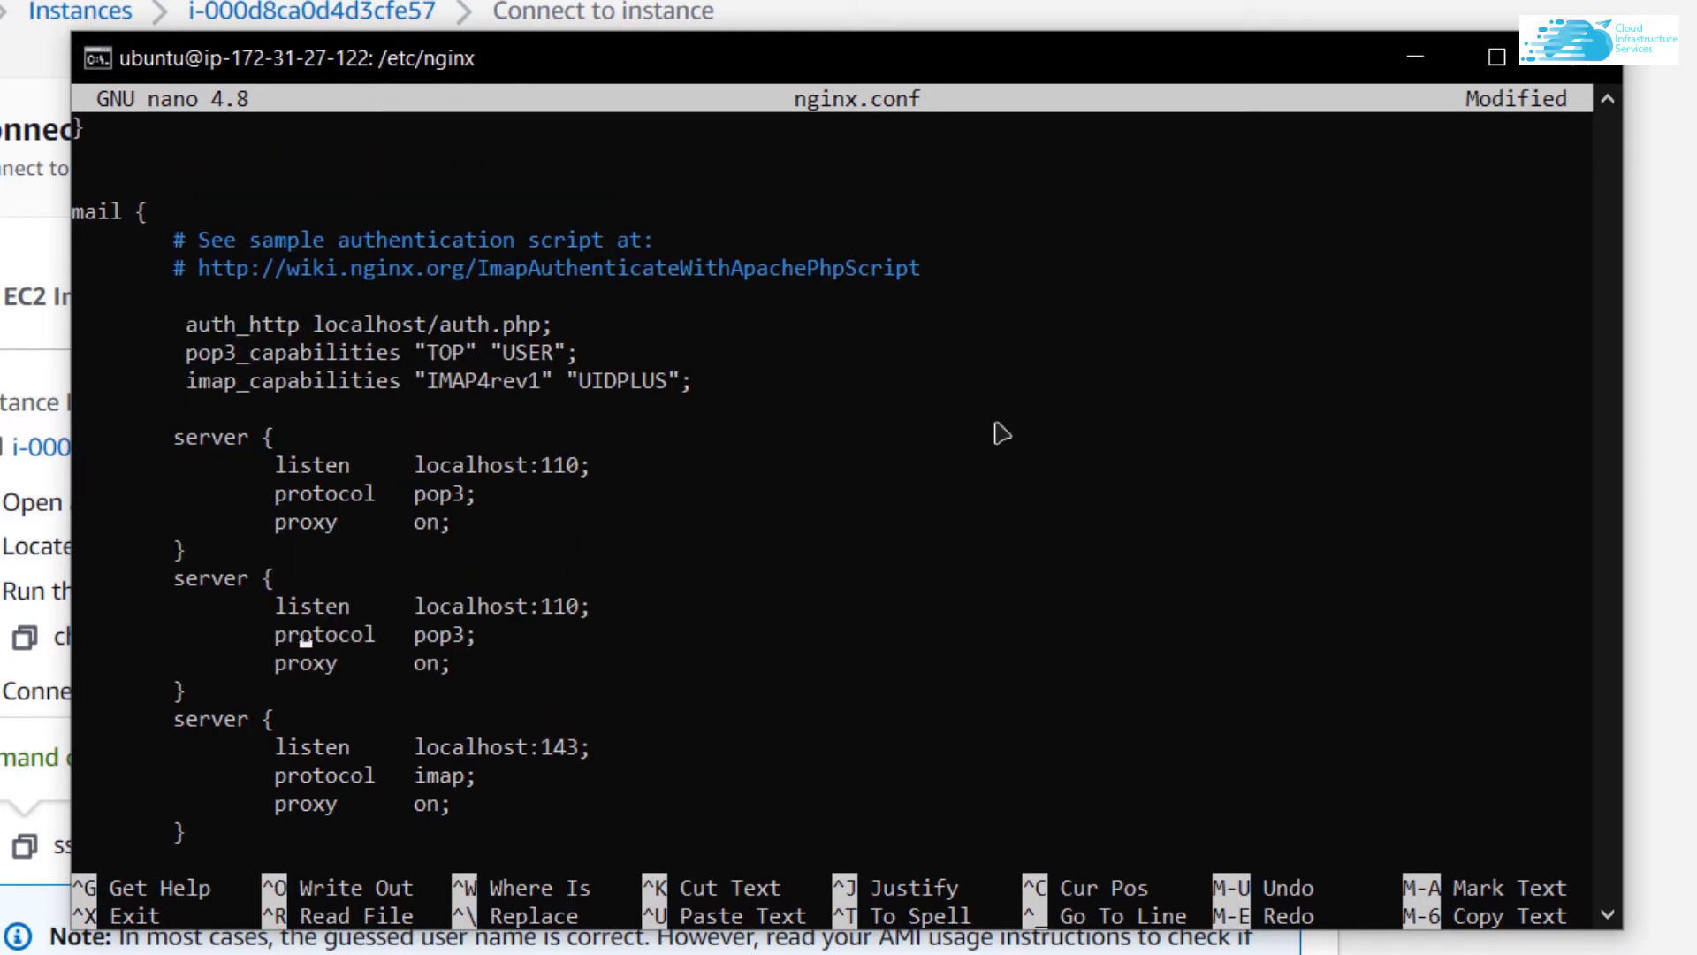
text(smtp)
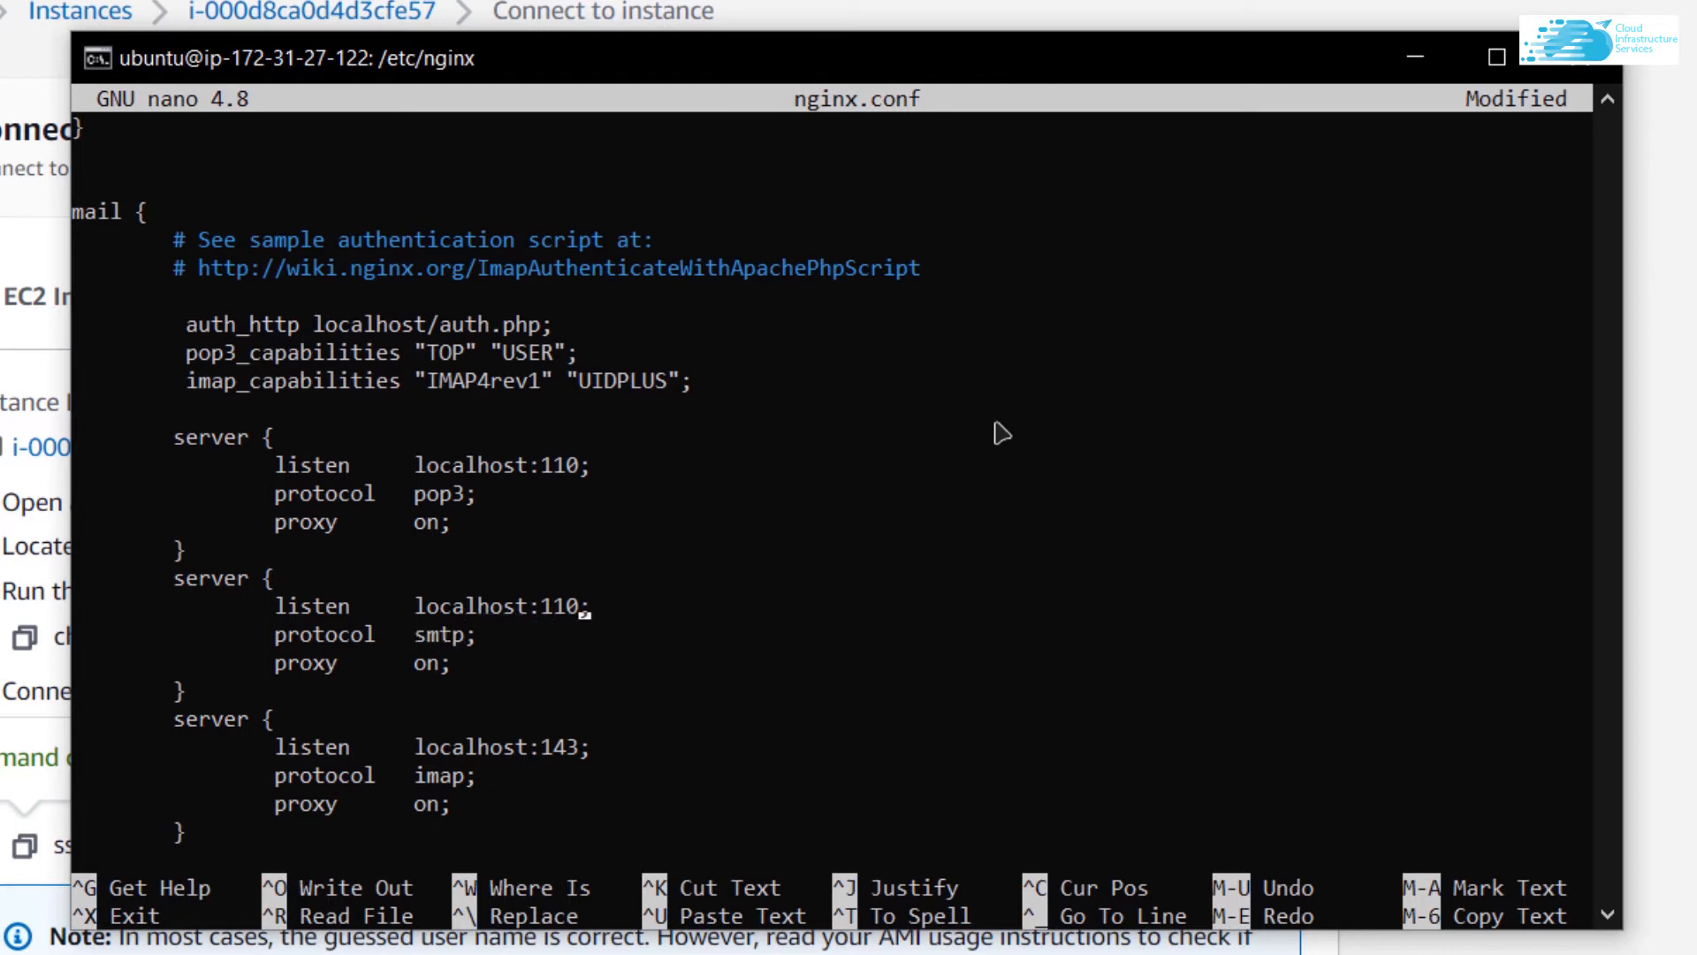
text(25)
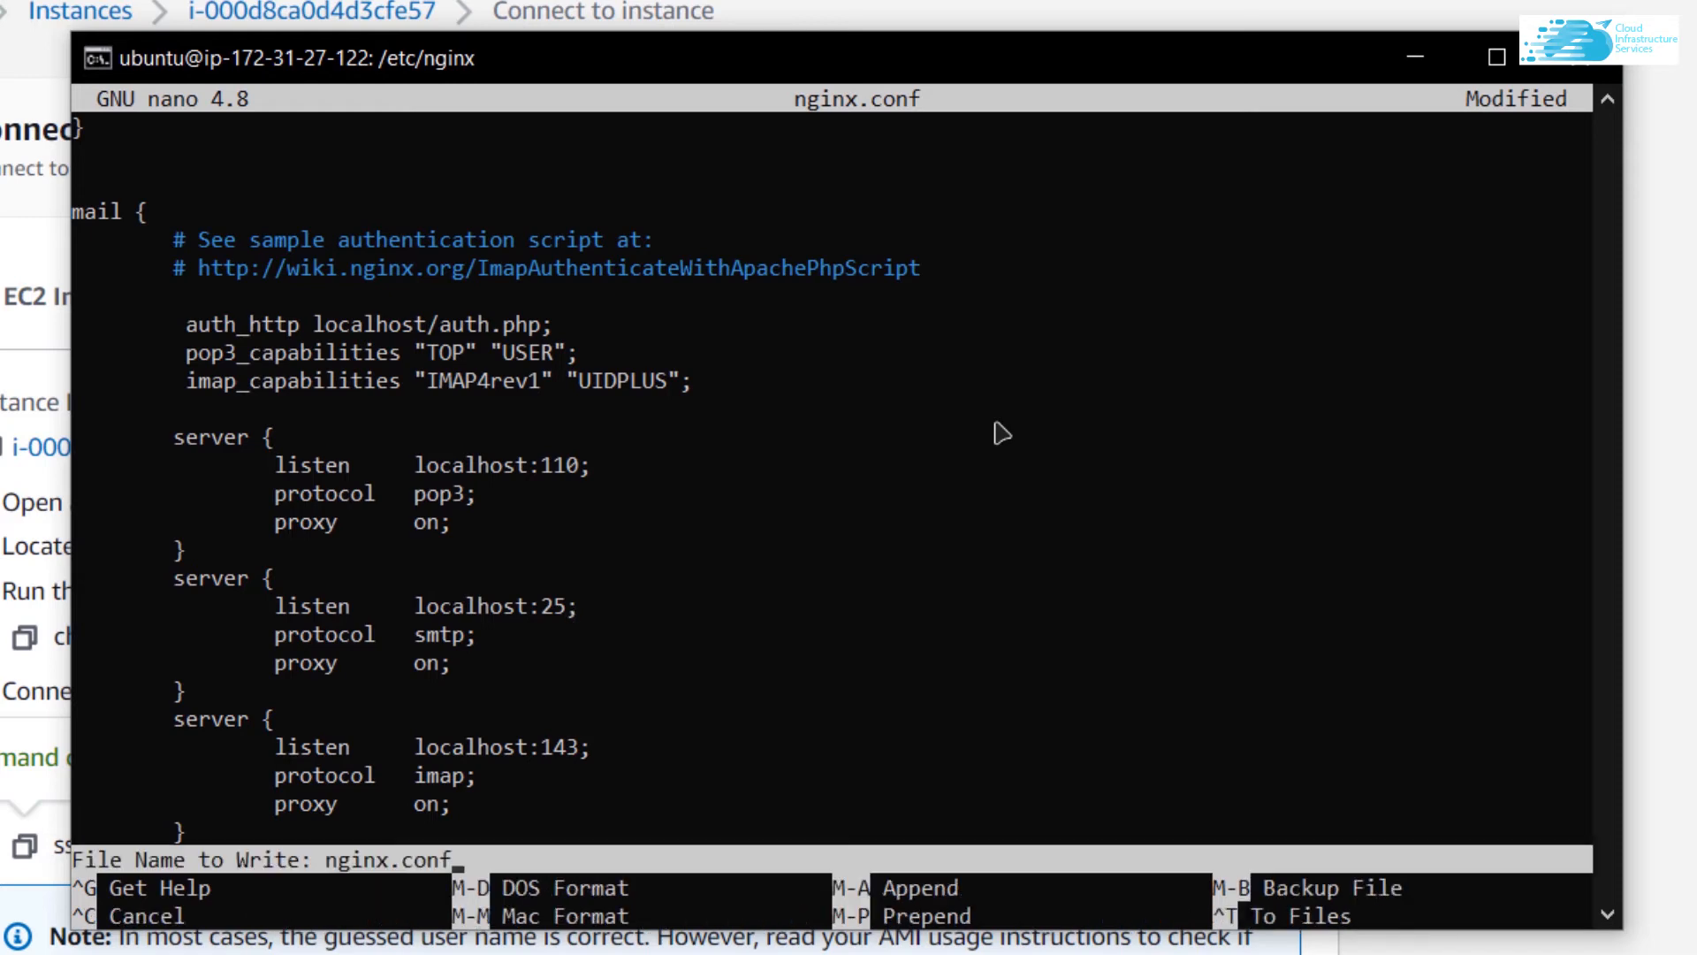
key(Return)
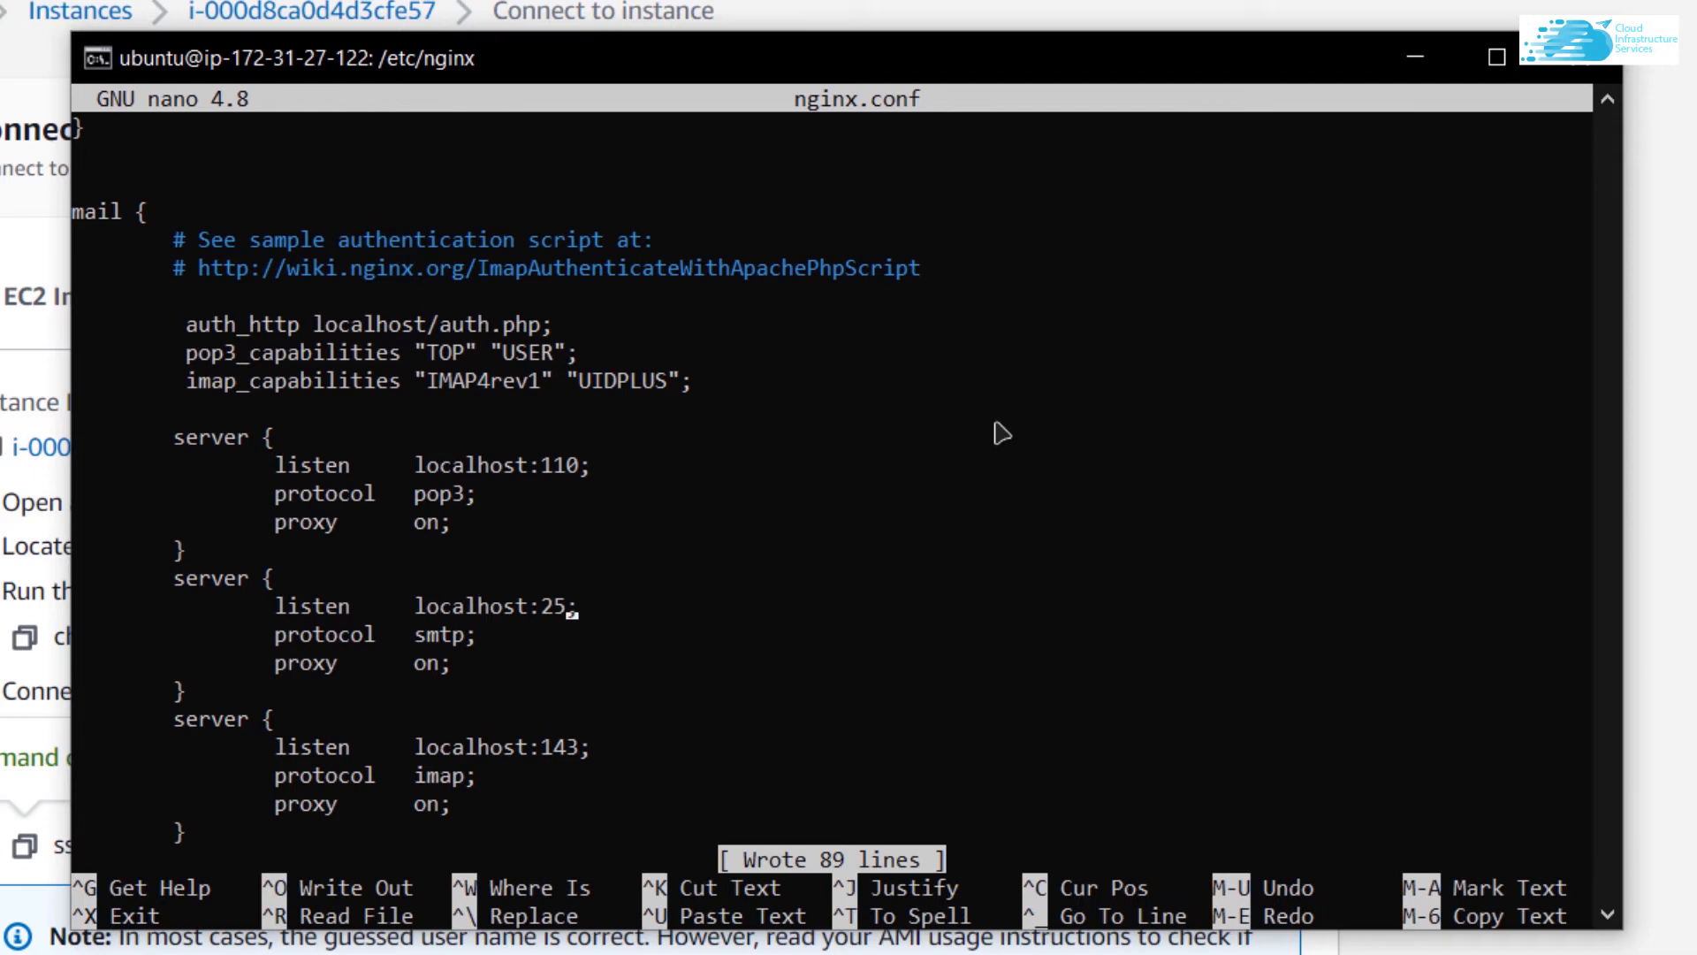
Get the hostname with hostname -f and save it into all three listen lines
key(ctrl+x)
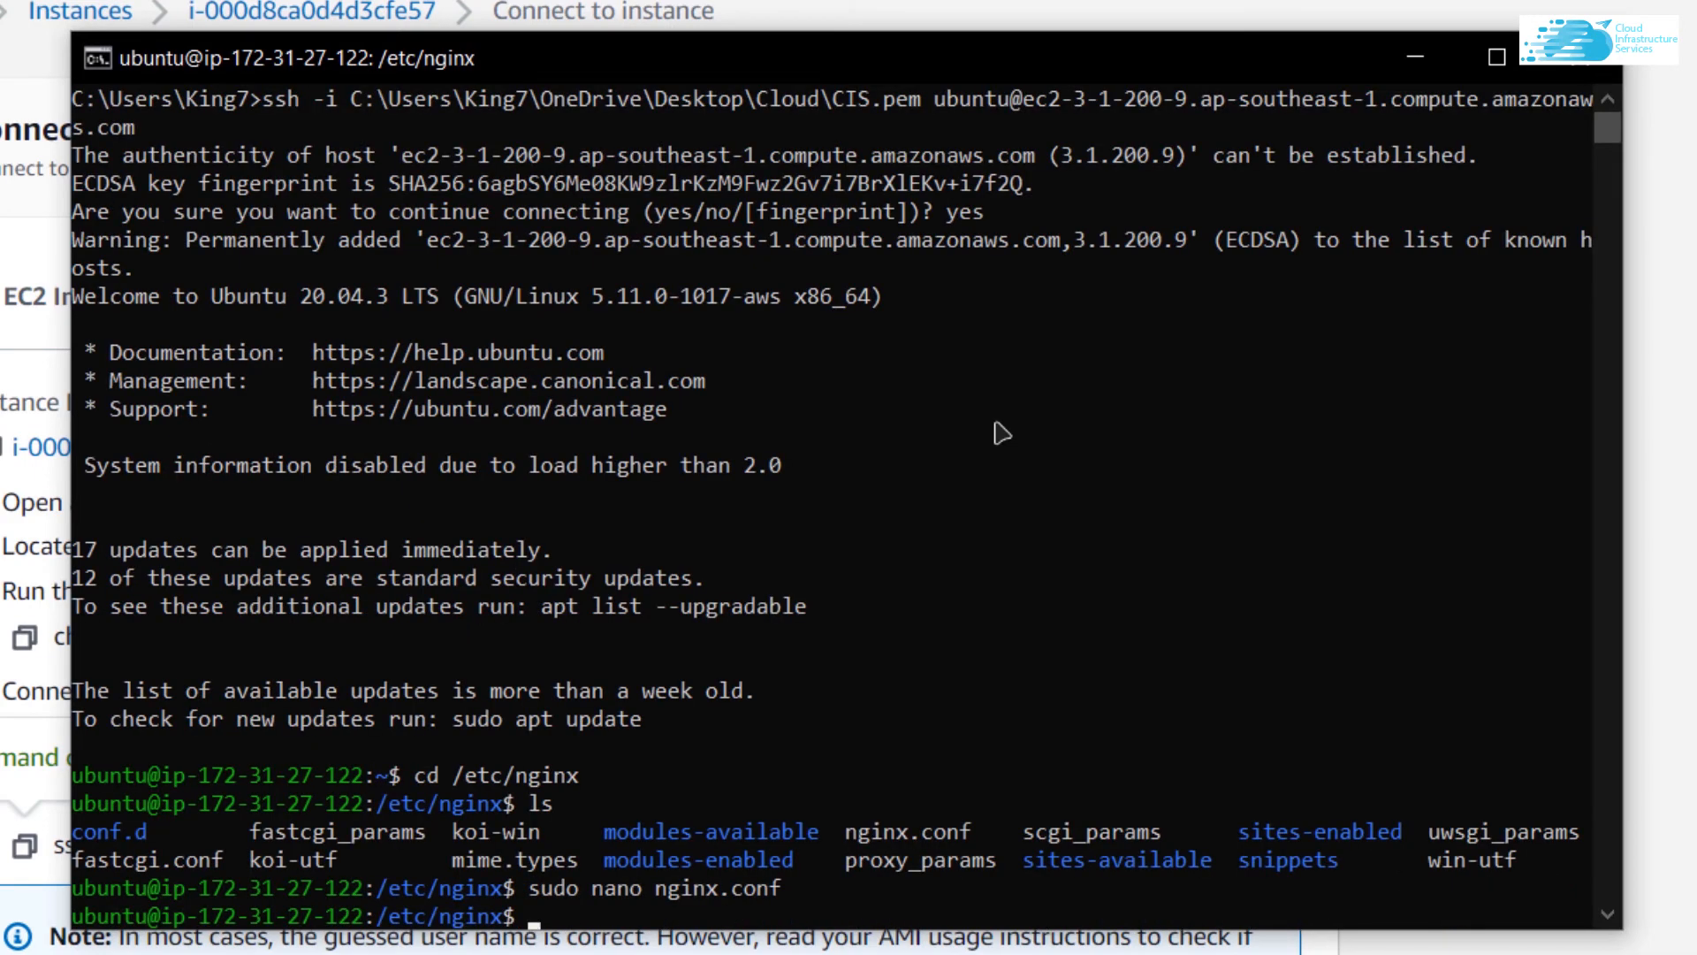
text(hostna)
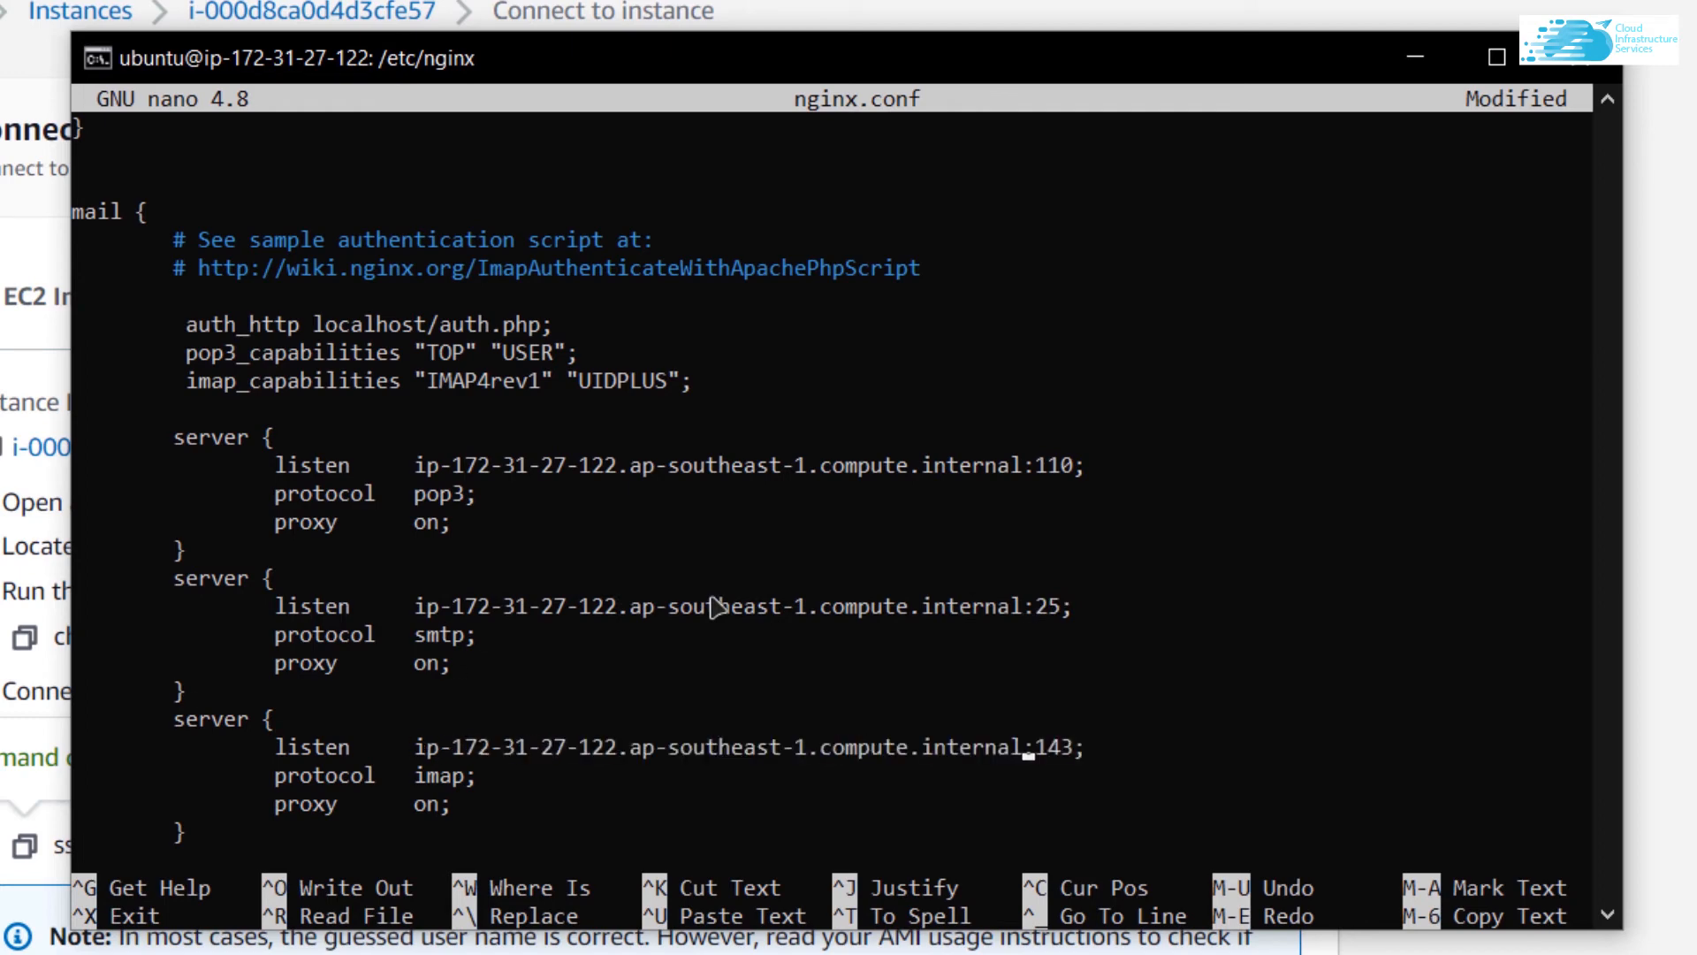
mouse_move(757, 563)
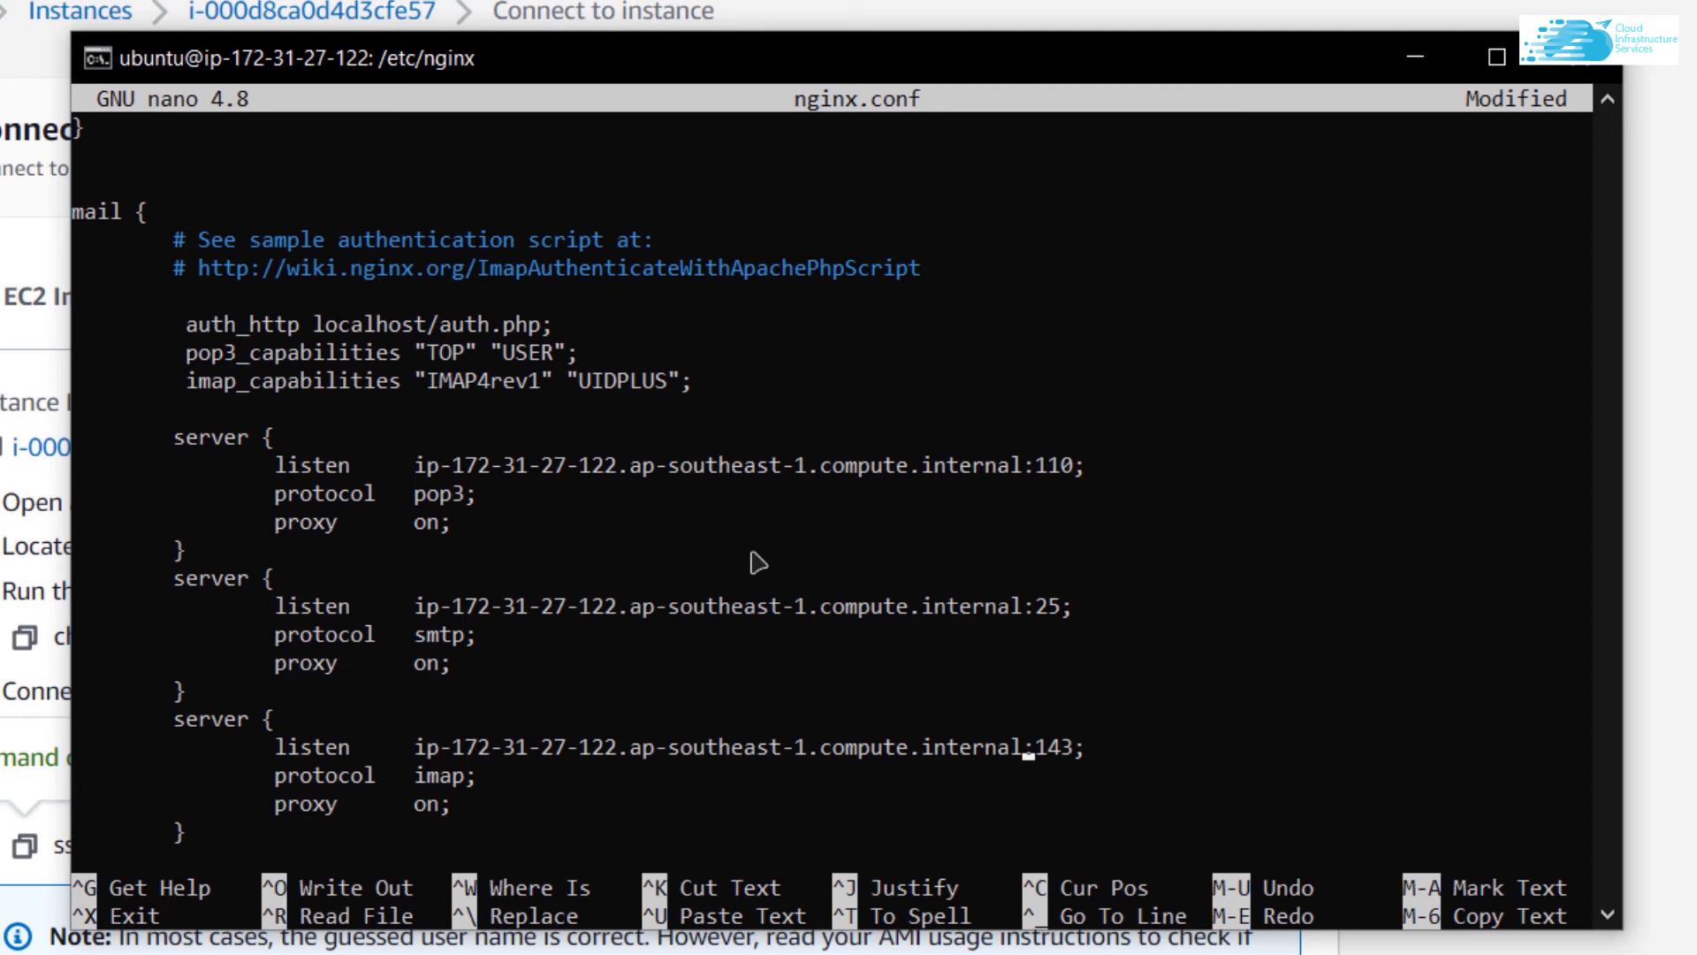
key(ctrl+o)
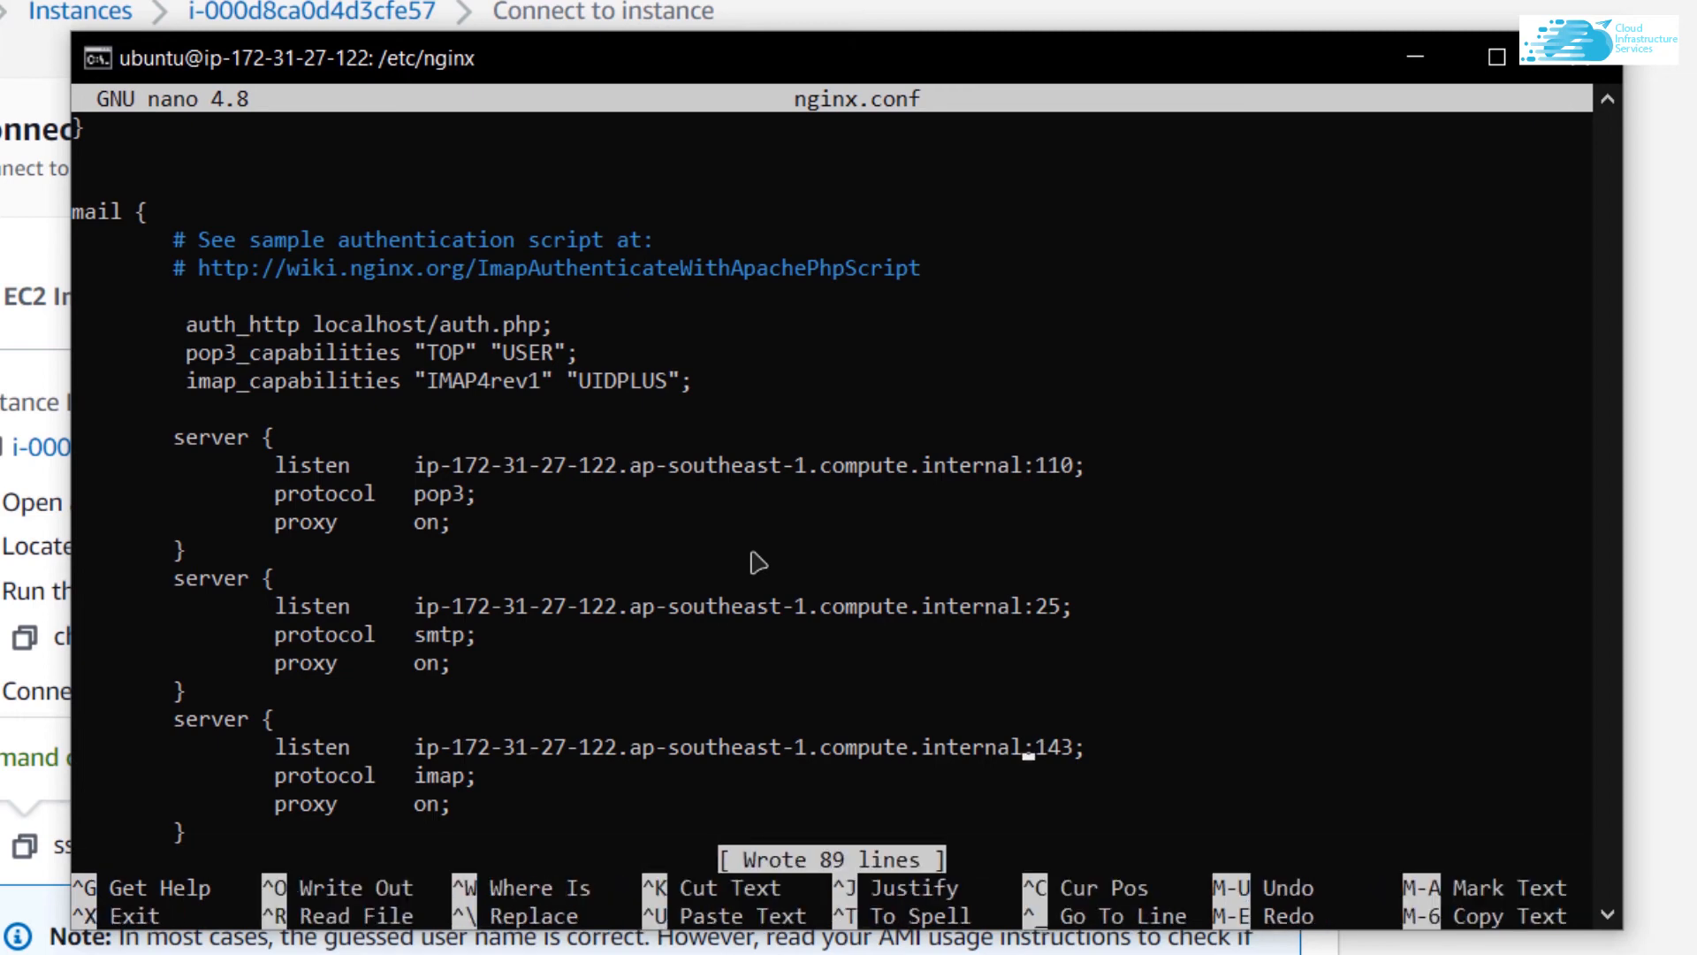
Exit nano and test the nginx configuration with sudo nginx -t
key(ctrl+x)
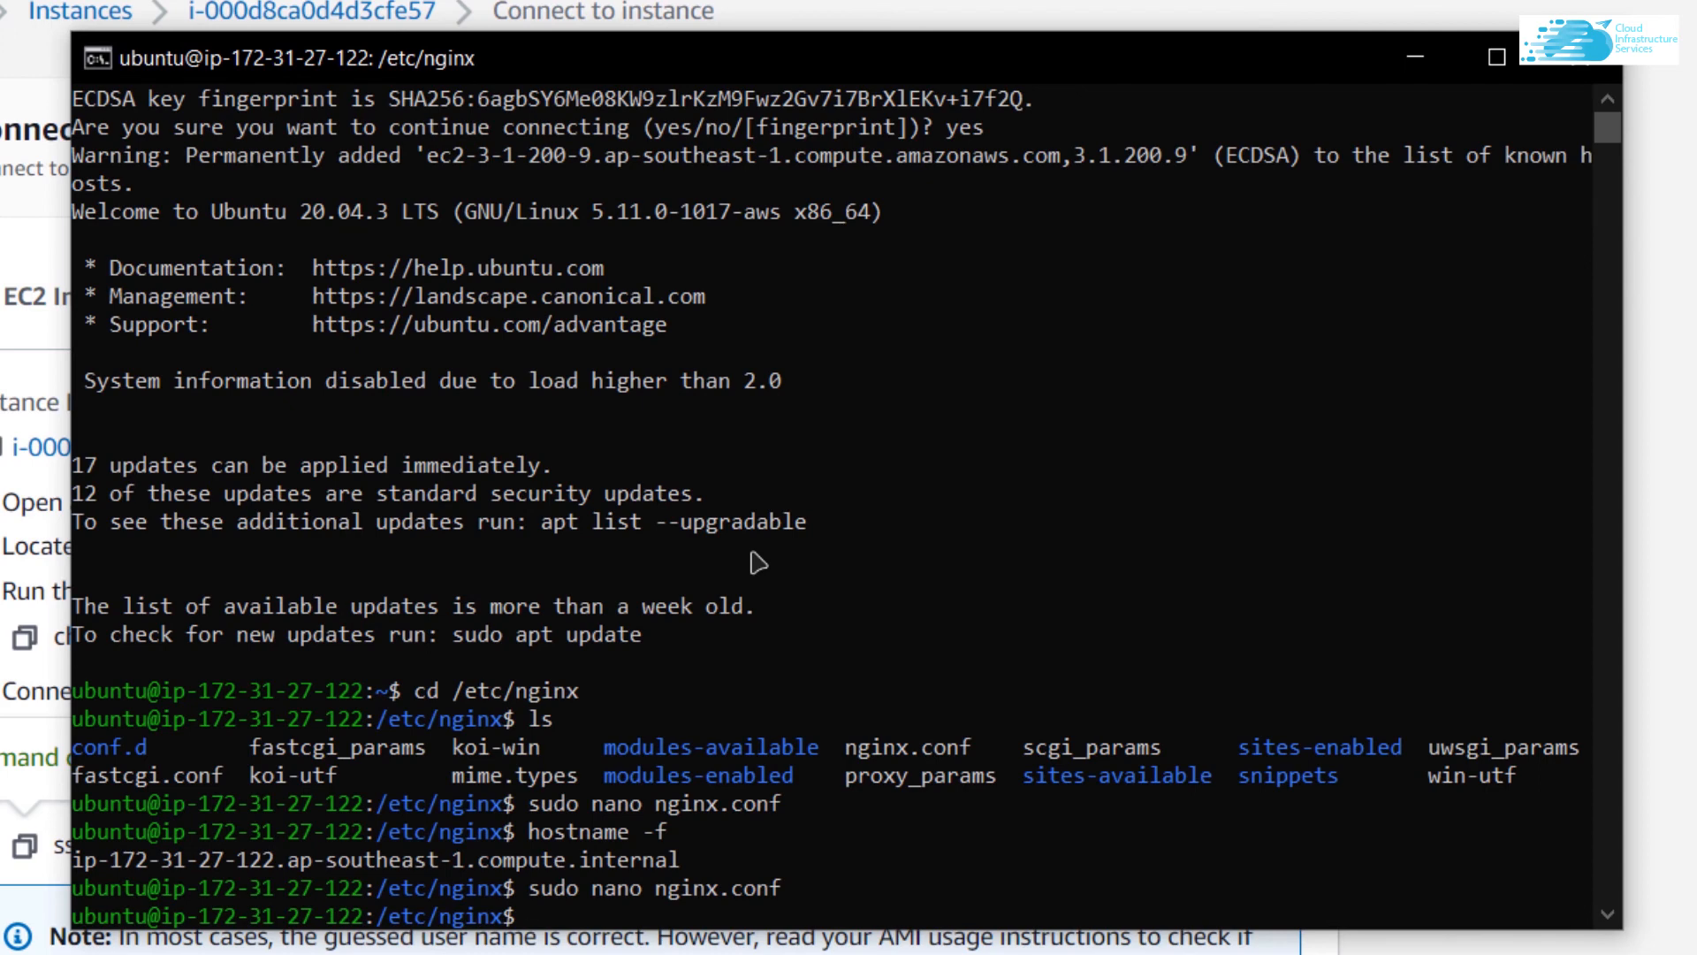
text(sudo nginx)
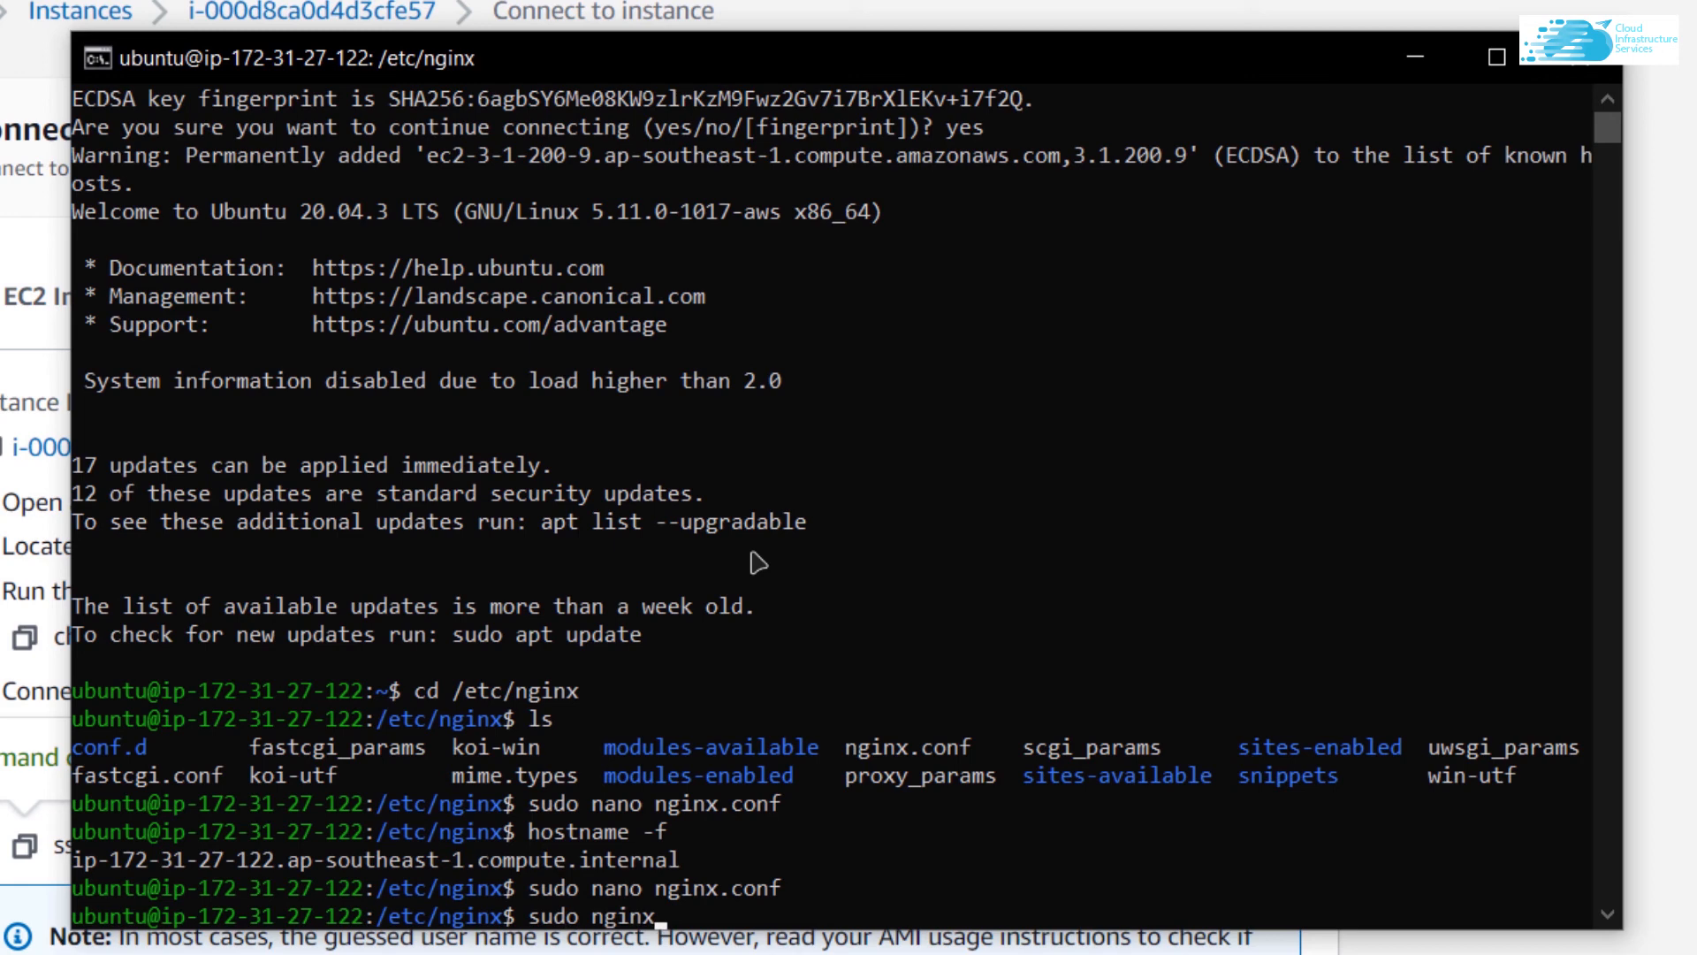
key(Return)
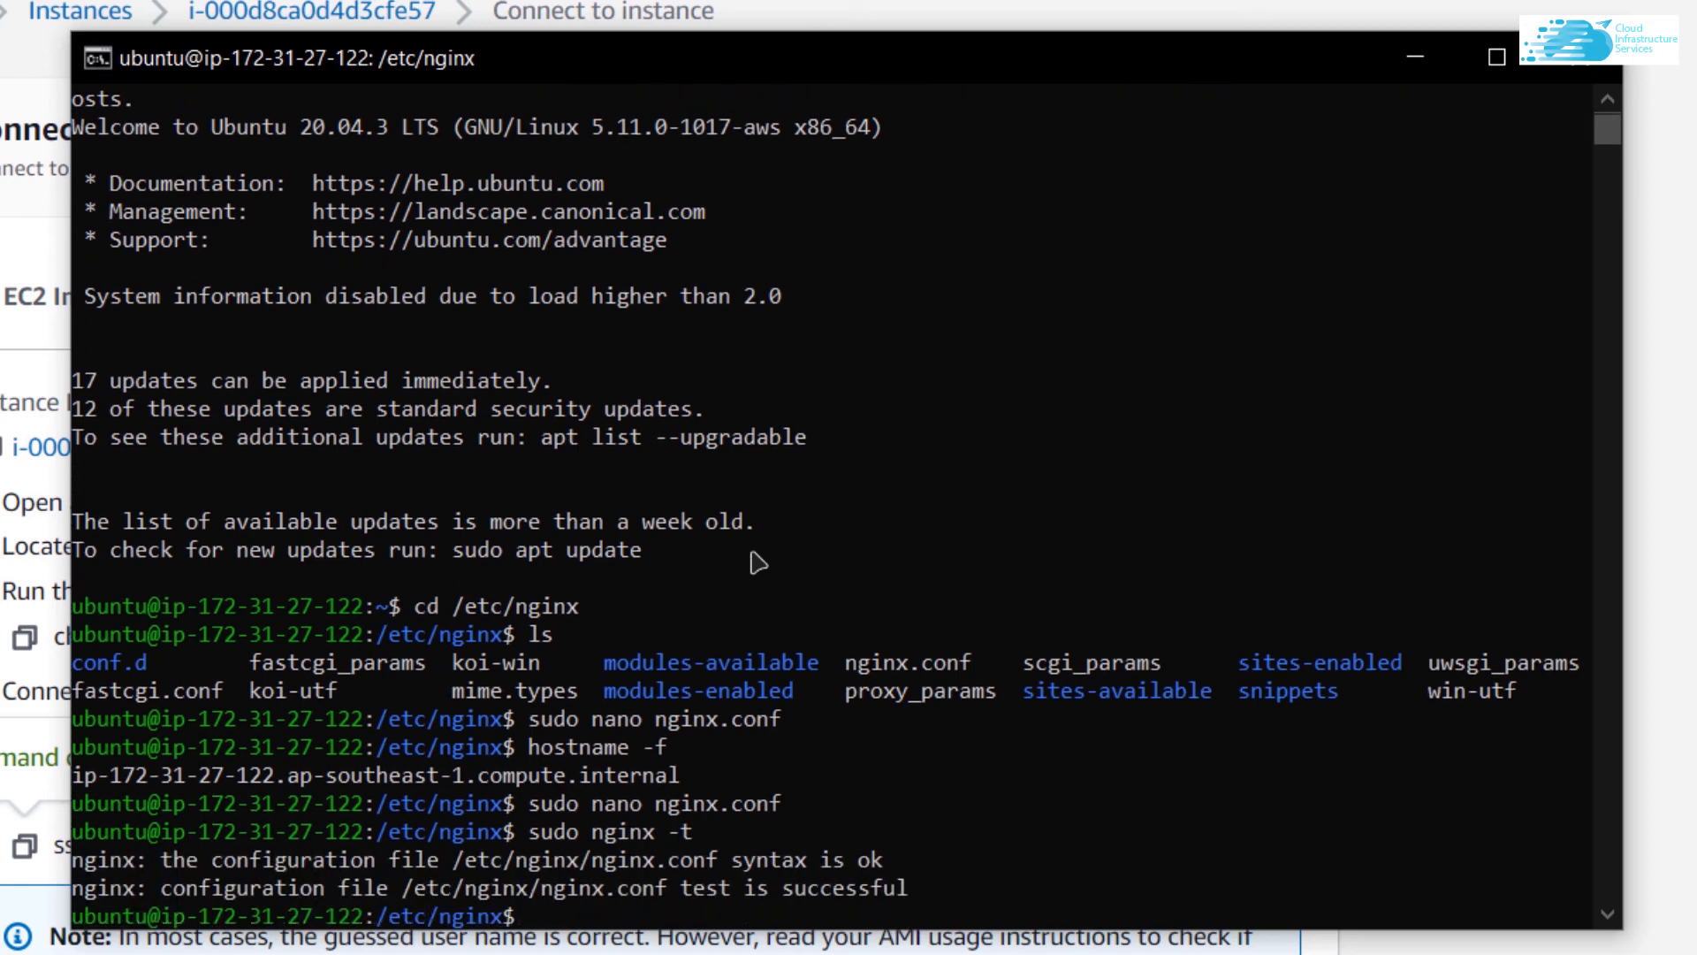
Reload nginx with sudo nginx -s reload and return to the browser
text(sudo nginx)
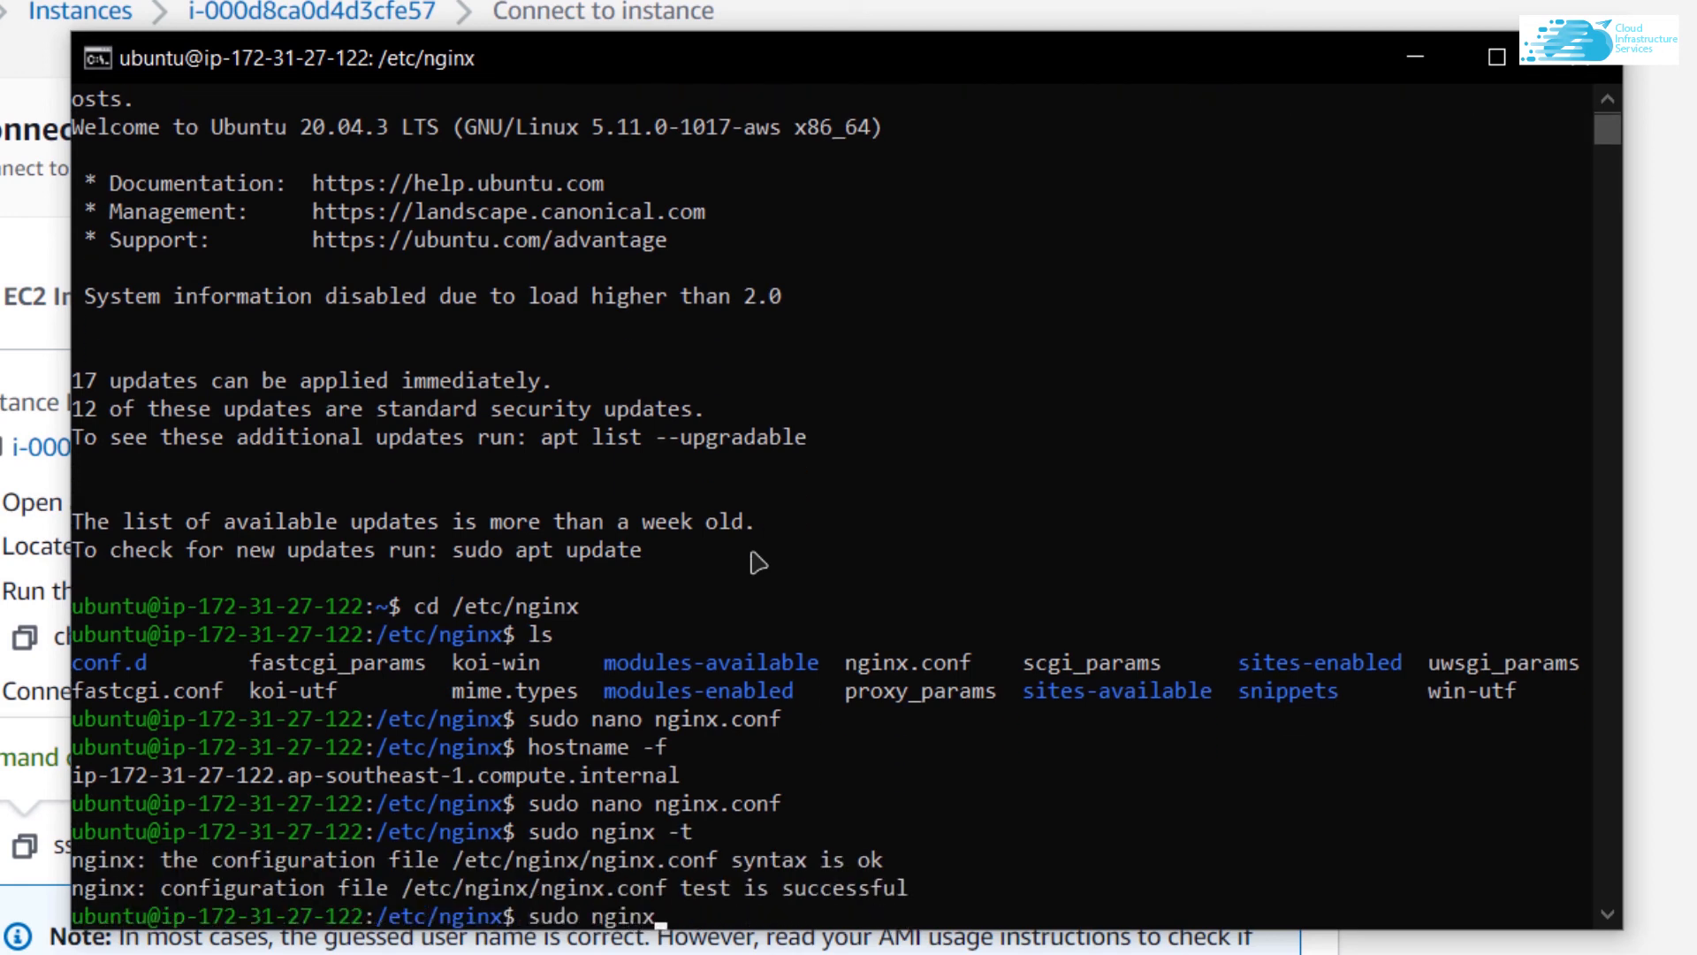
text(-s reload)
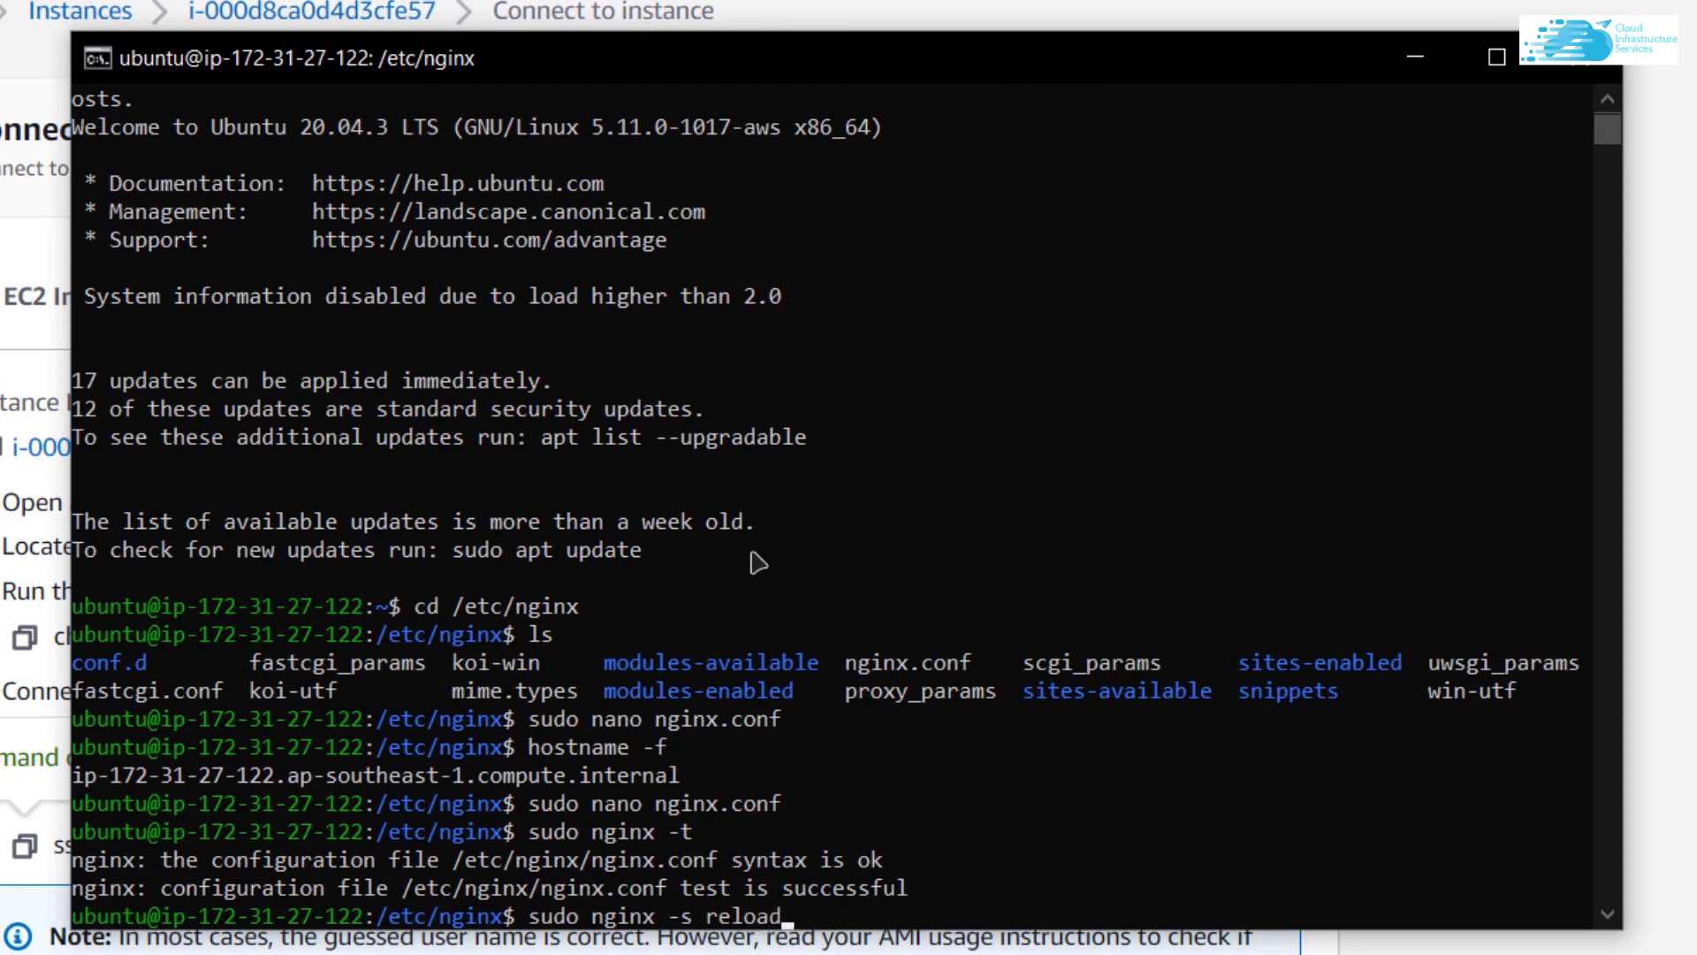
key(Return)
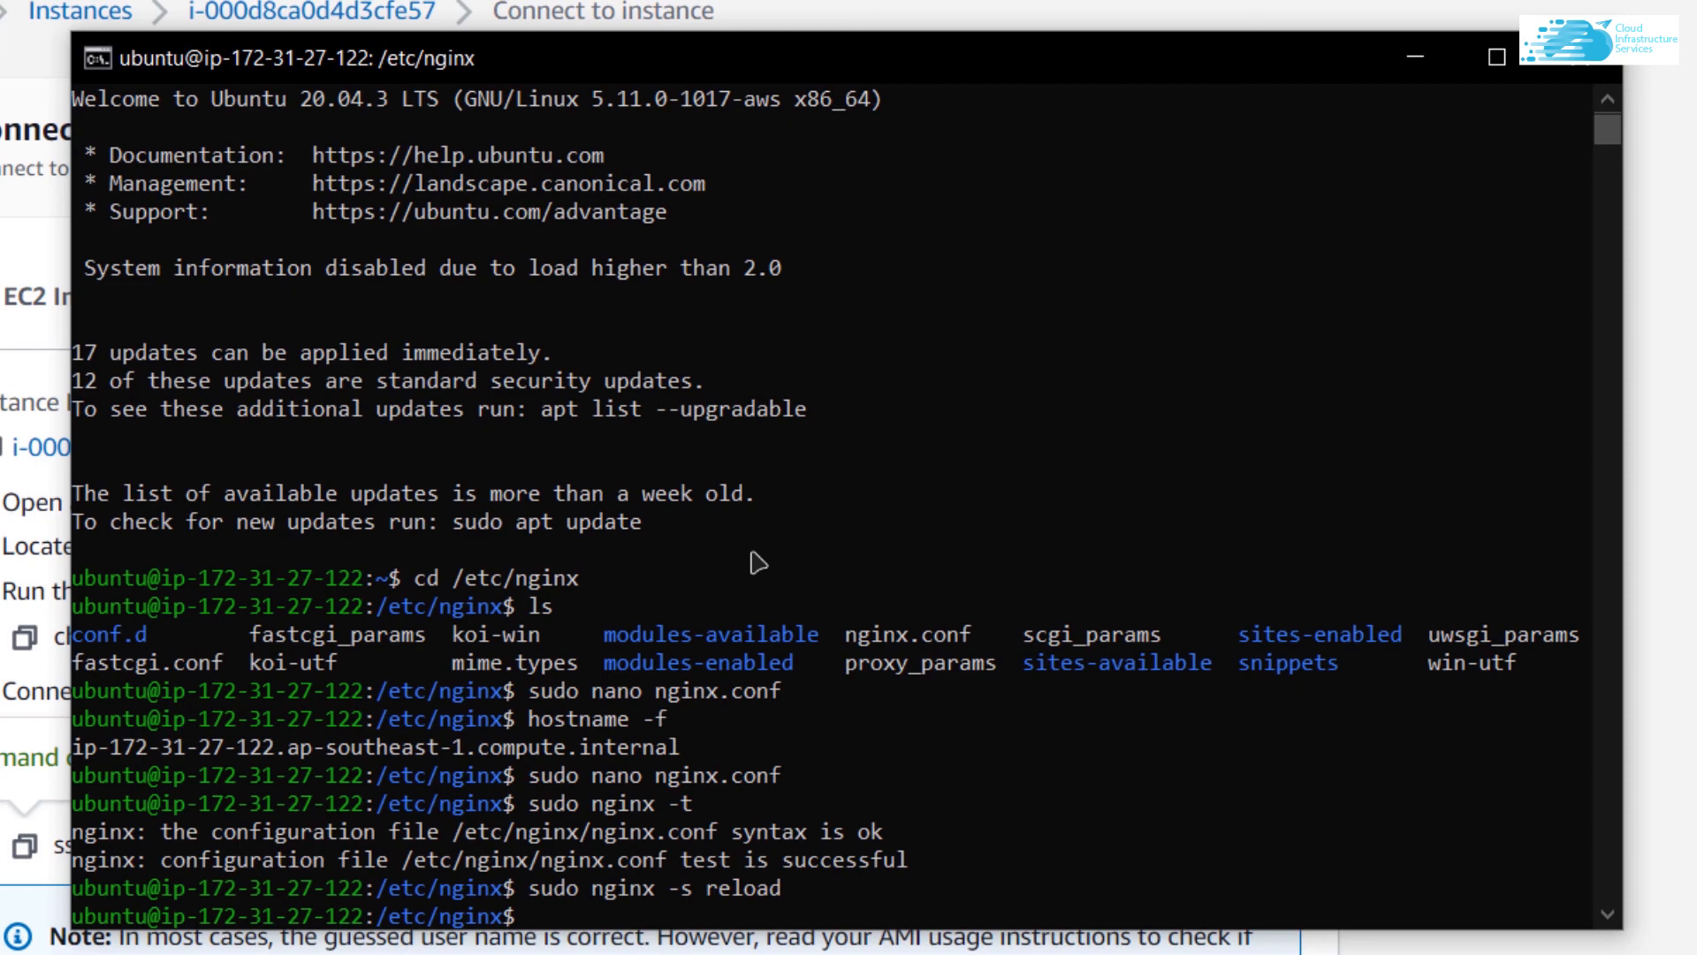
click(1495, 56)
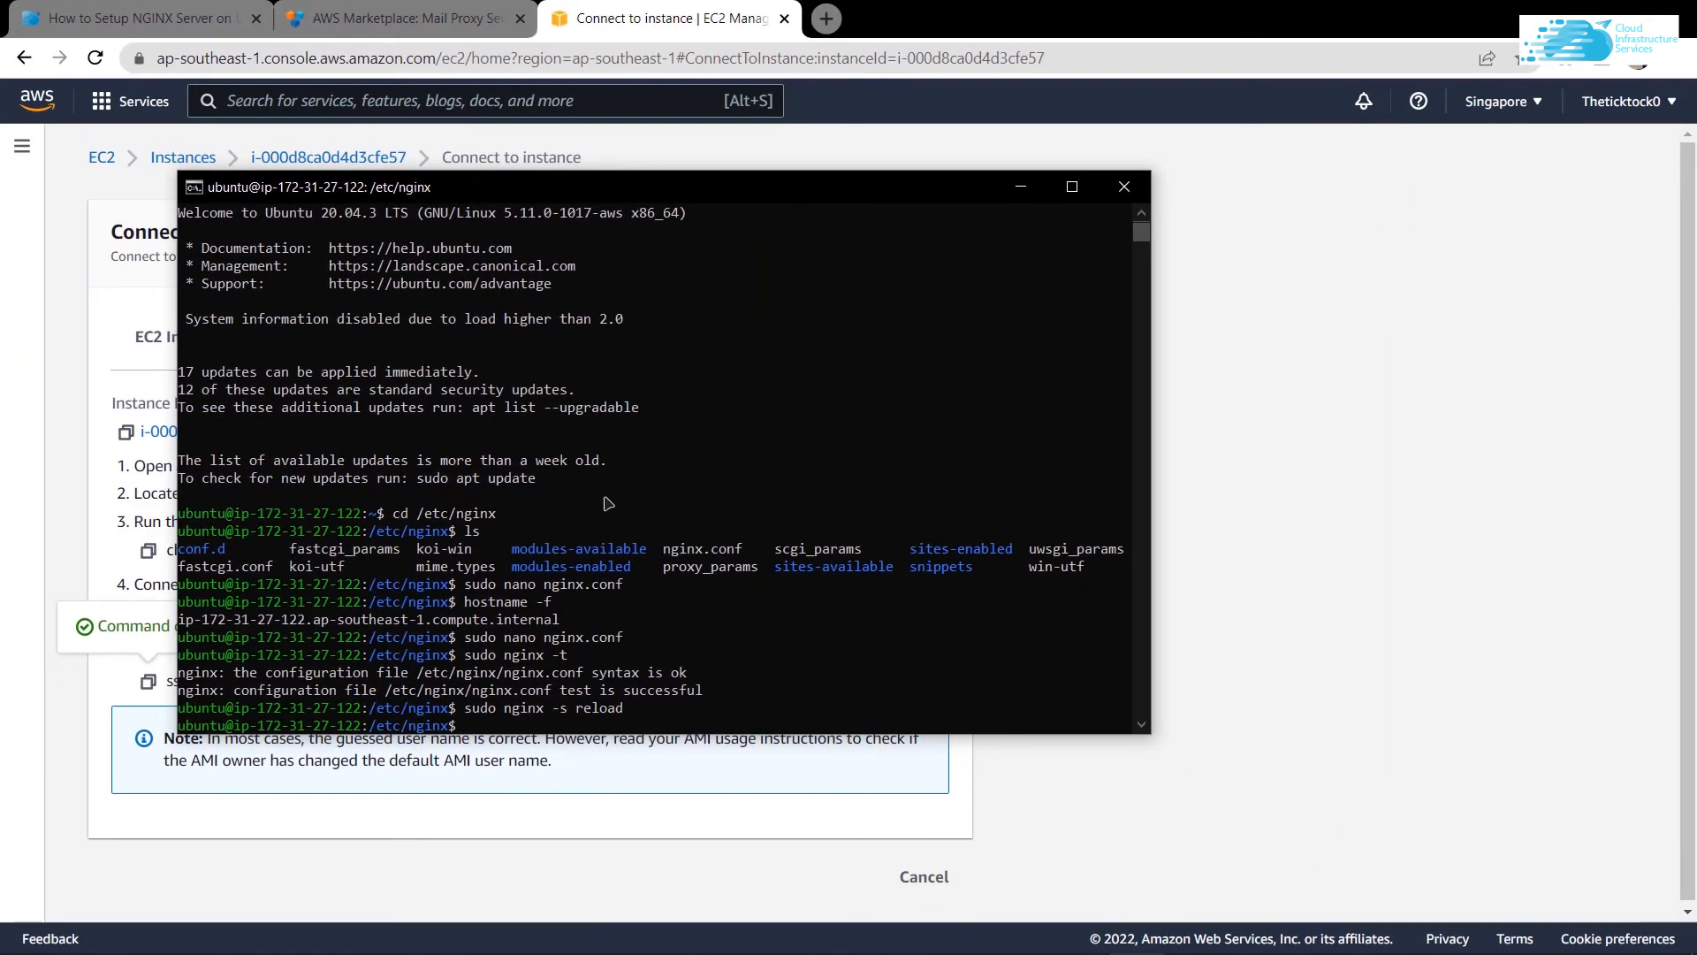
Switch to the 'How to Setup NGINX Server' article tab and scroll through it
click(130, 18)
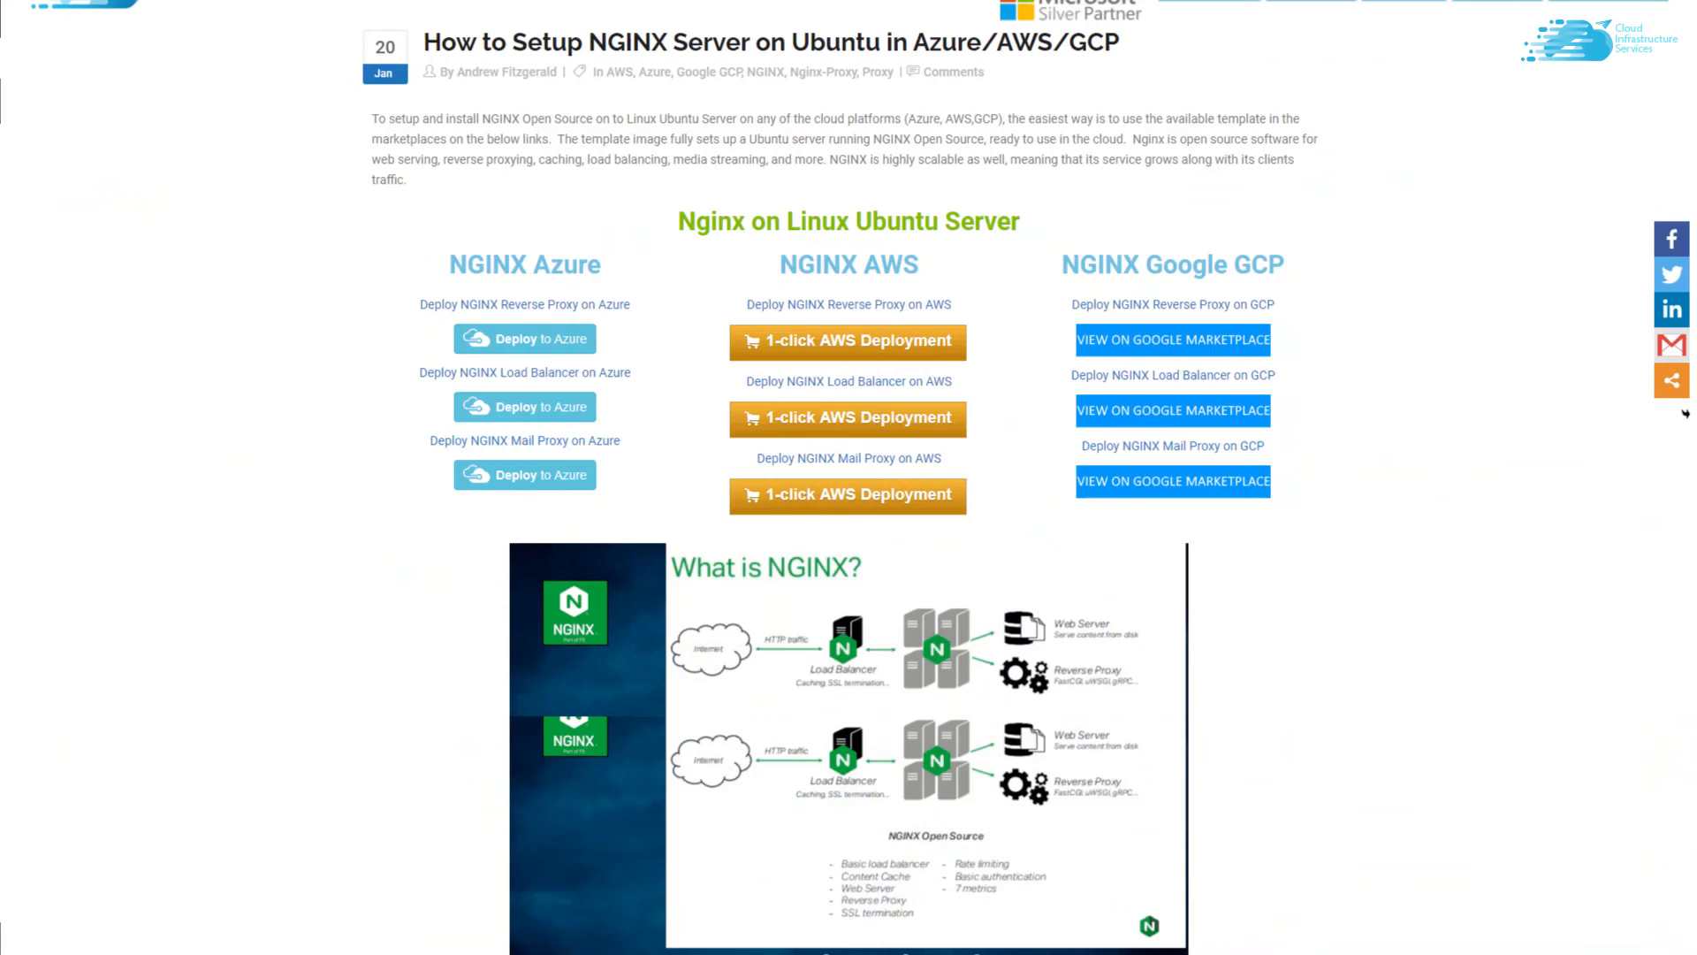
scroll(up, 3)
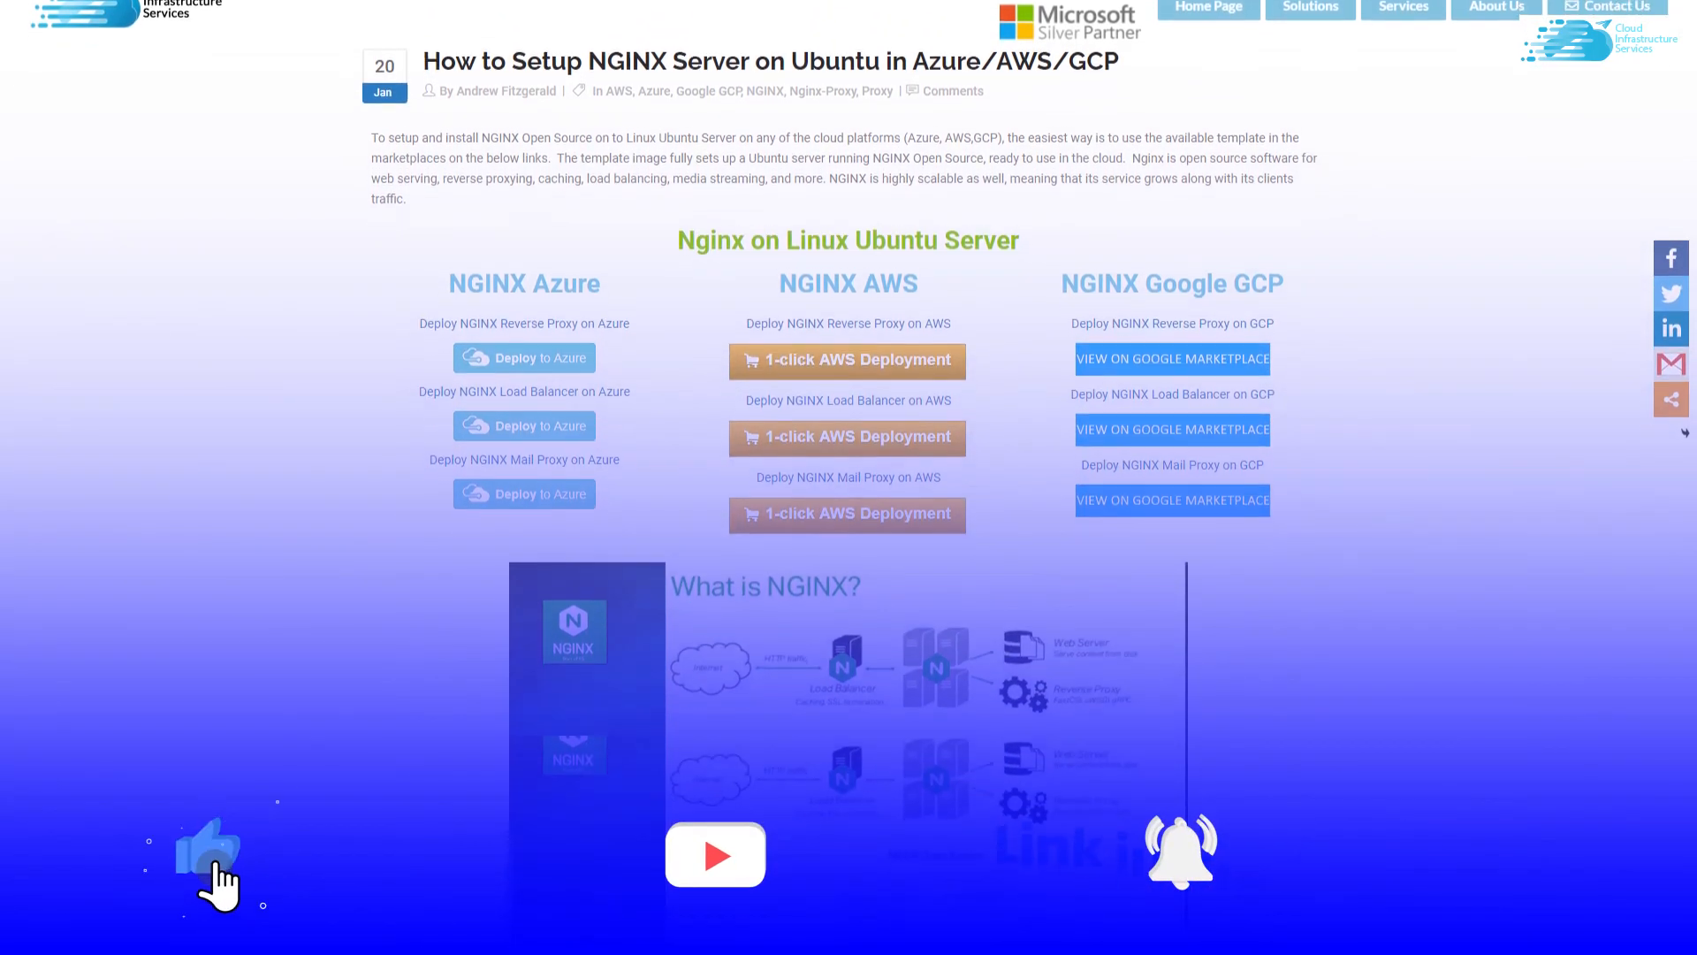
scroll(down, 3)
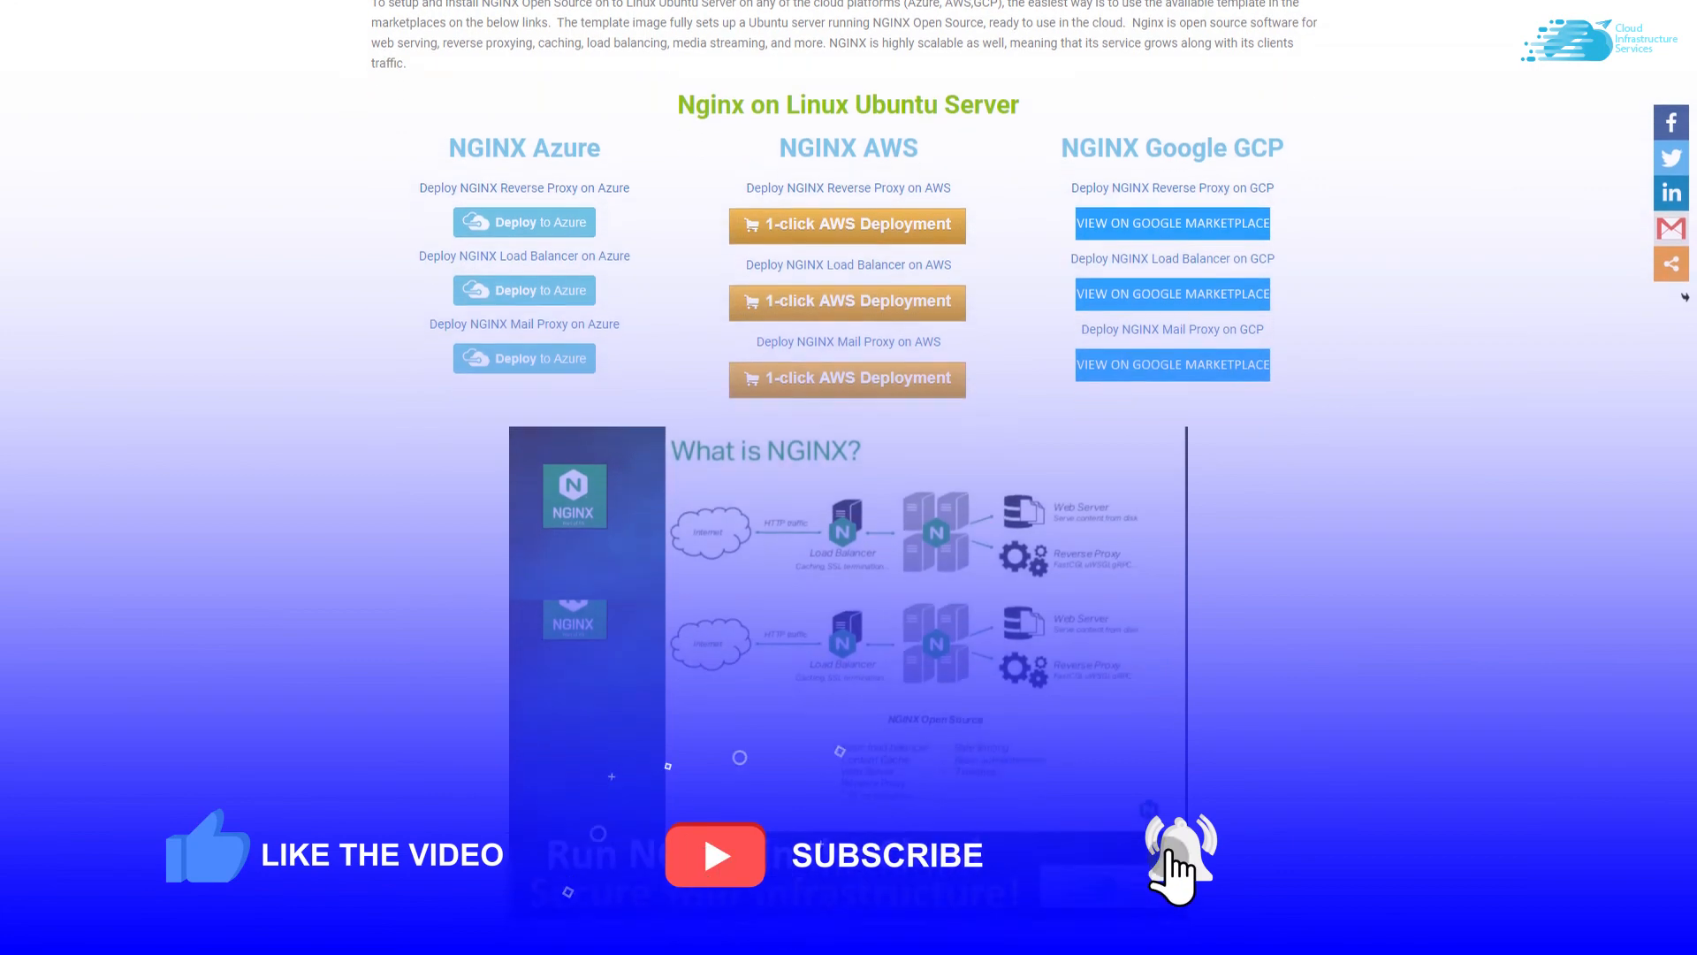
scroll(down, 3)
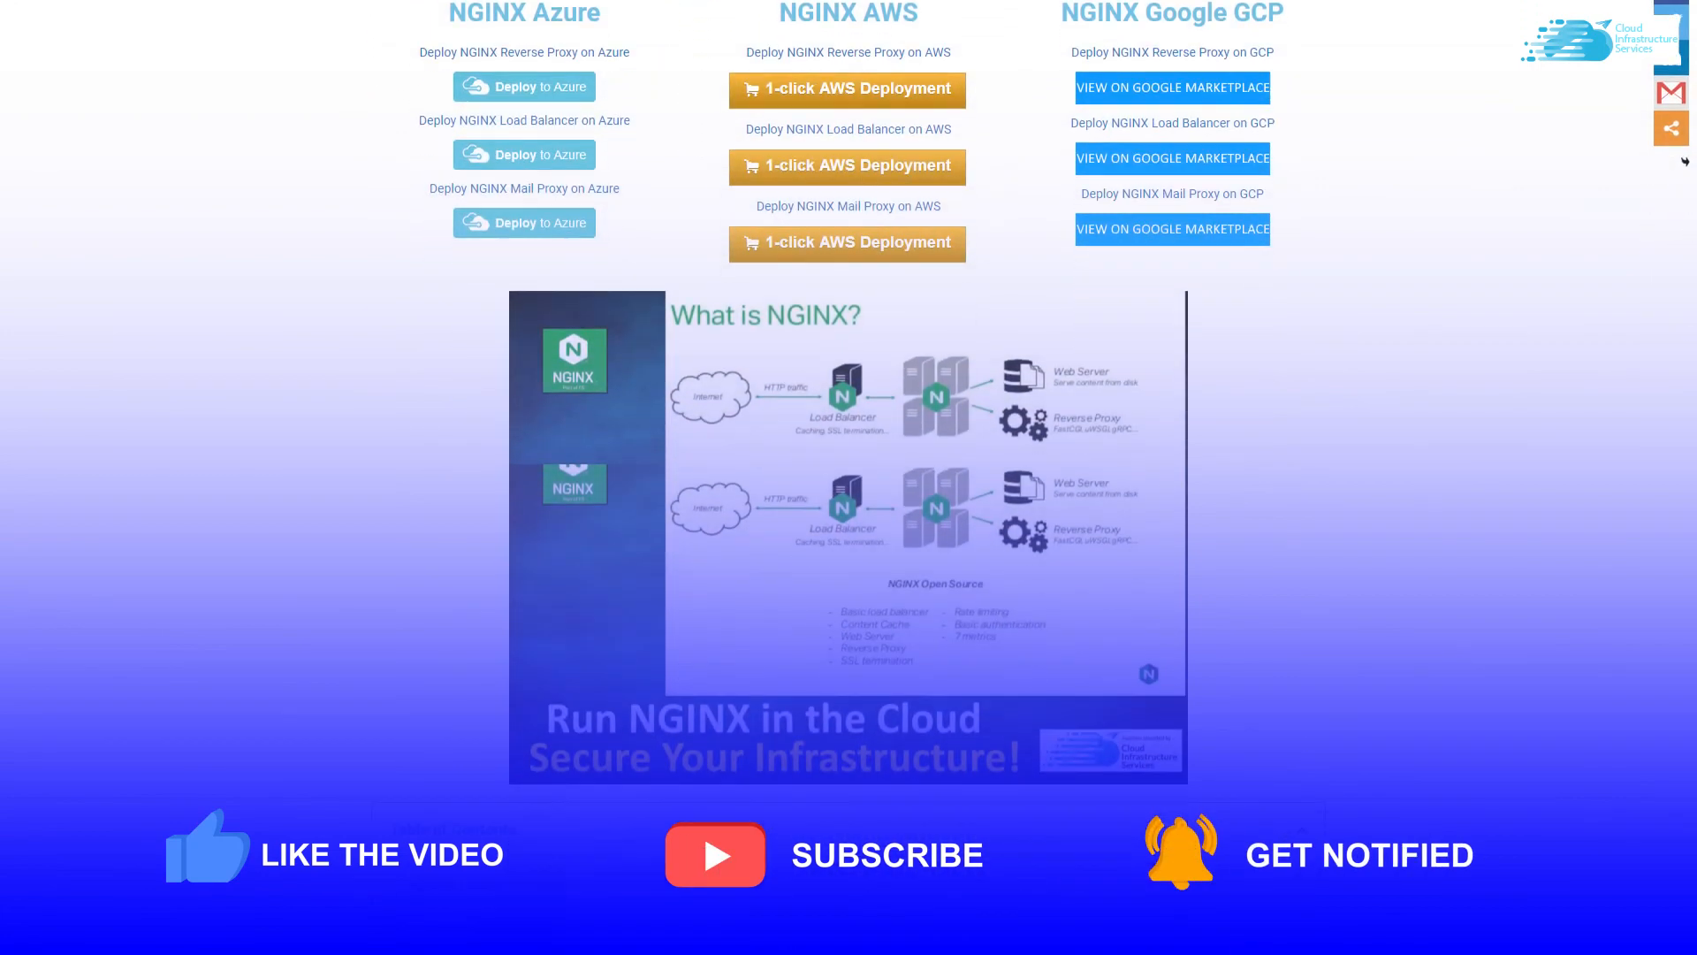